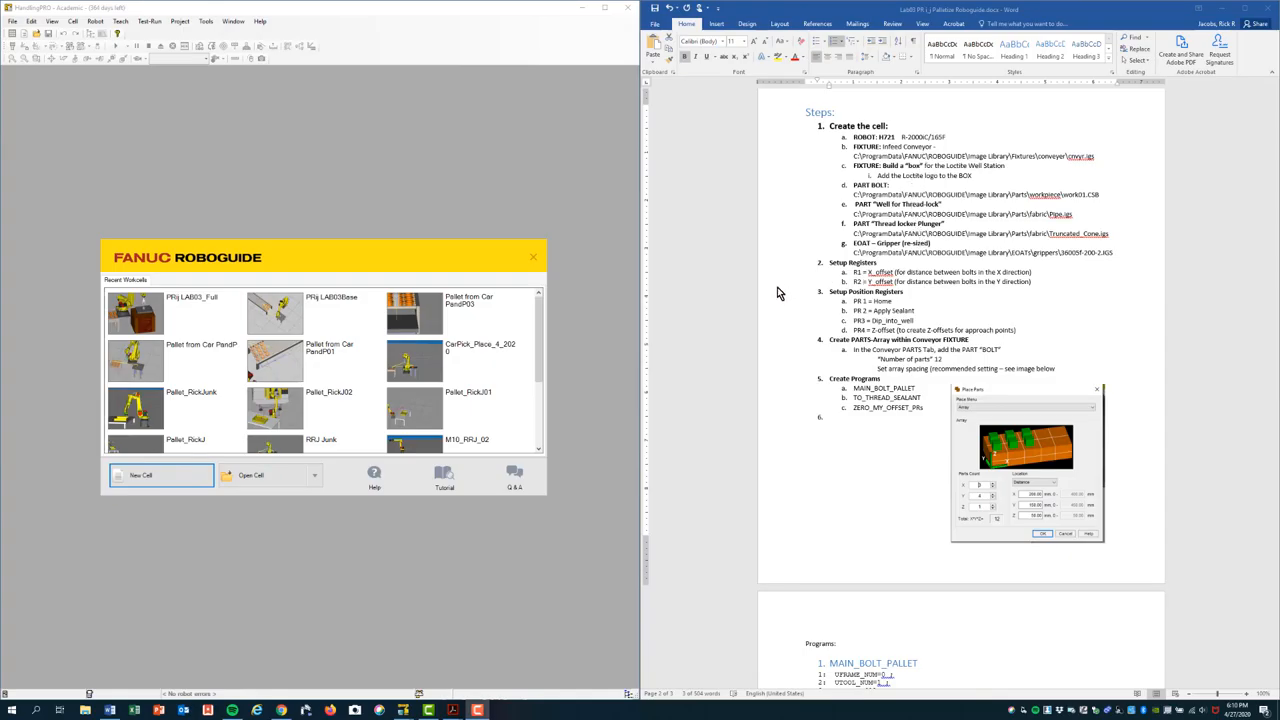
pyautogui.moveTo(560, 356)
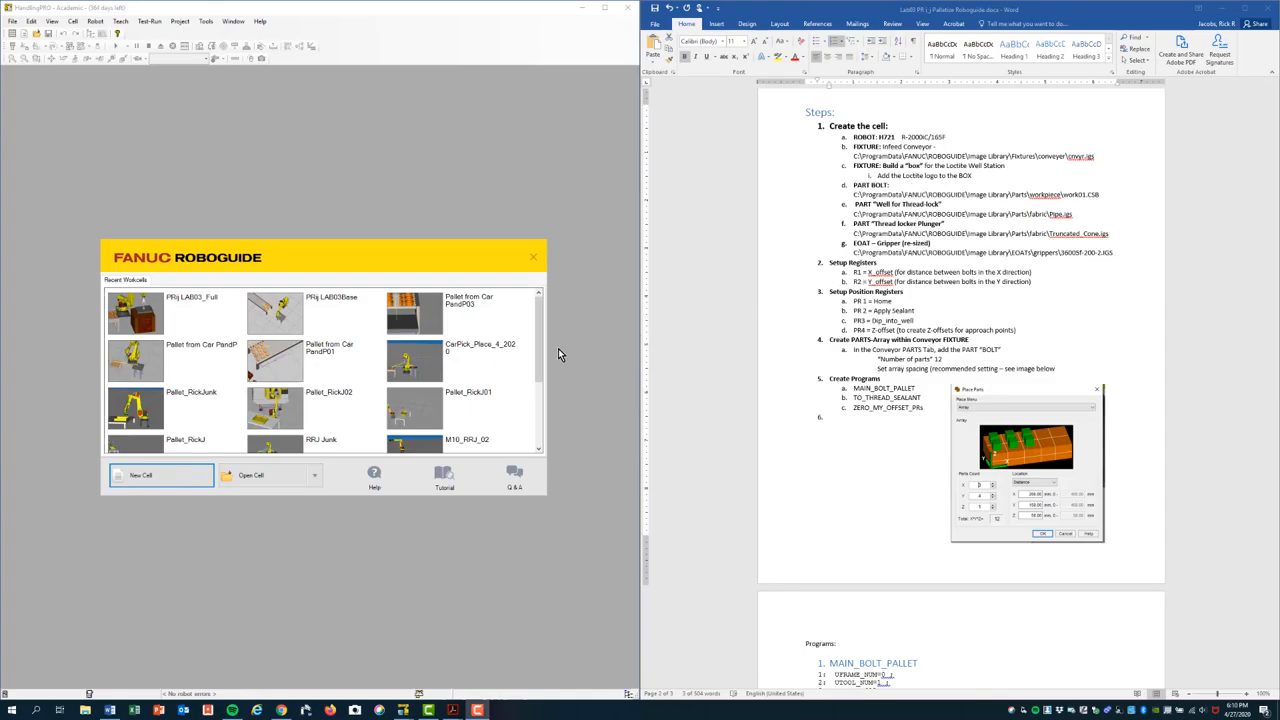
pyautogui.moveTo(332, 212)
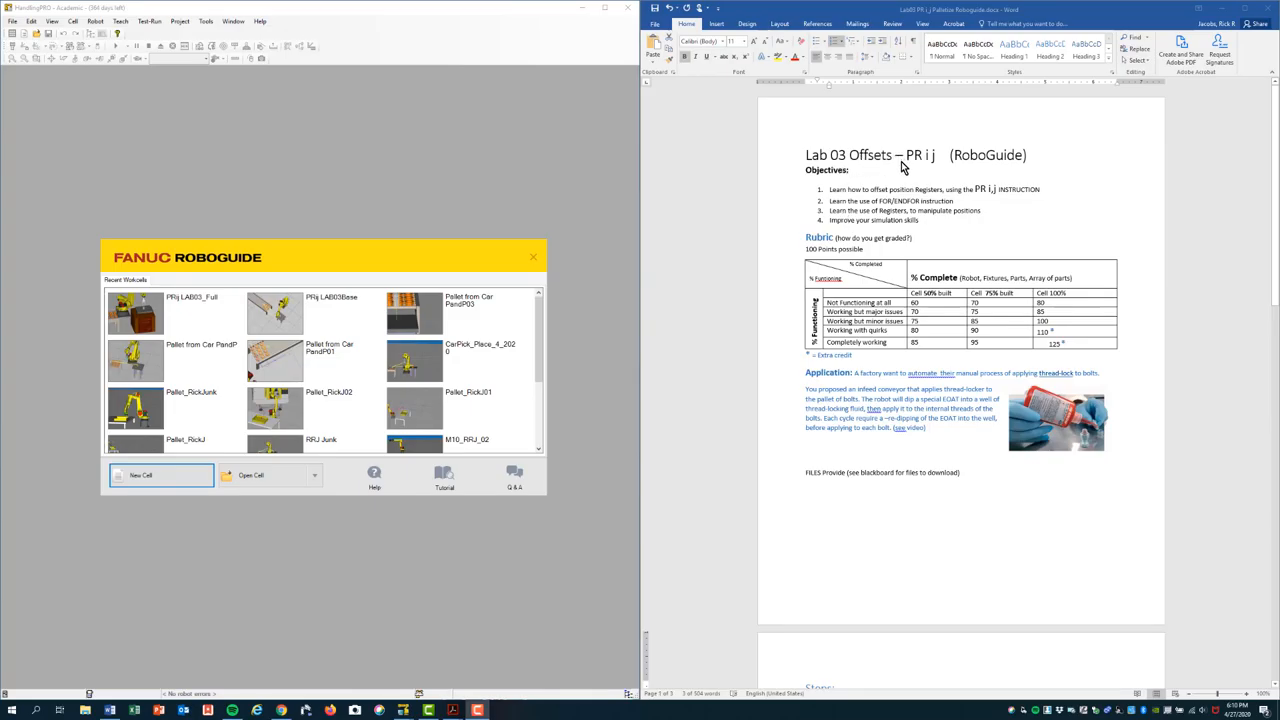
pyautogui.moveTo(796, 420)
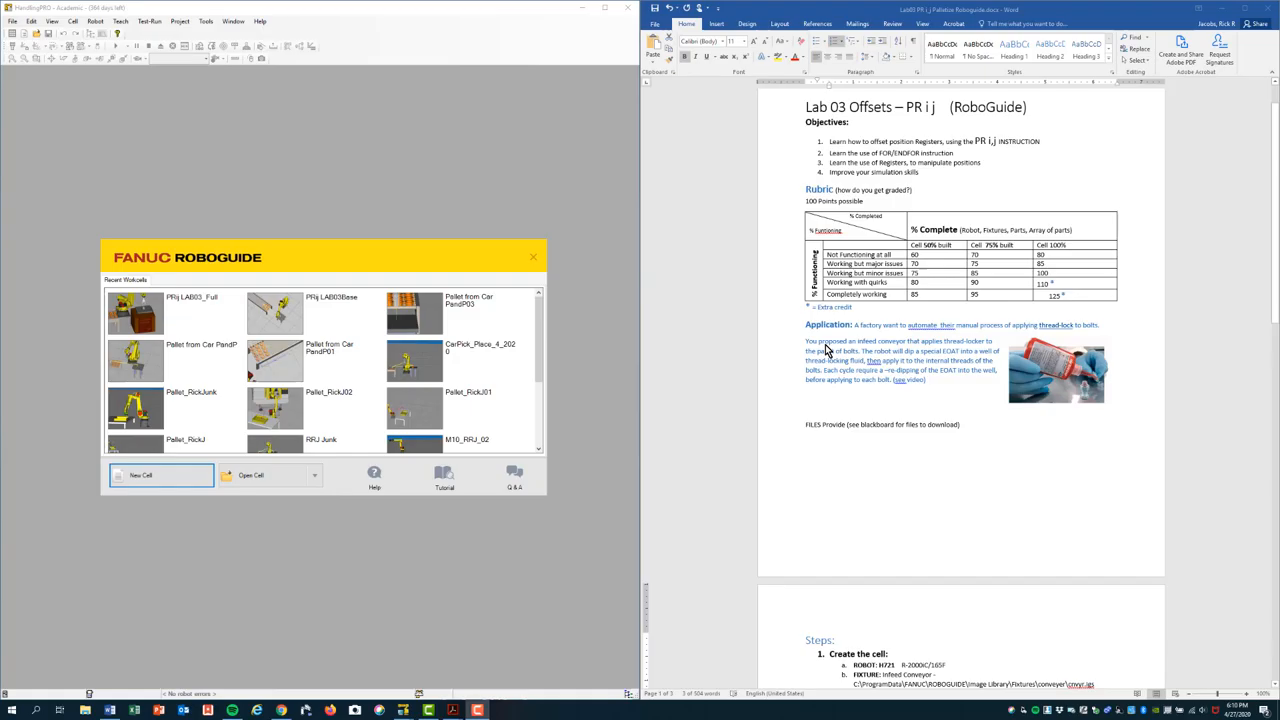
pyautogui.moveTo(936, 344)
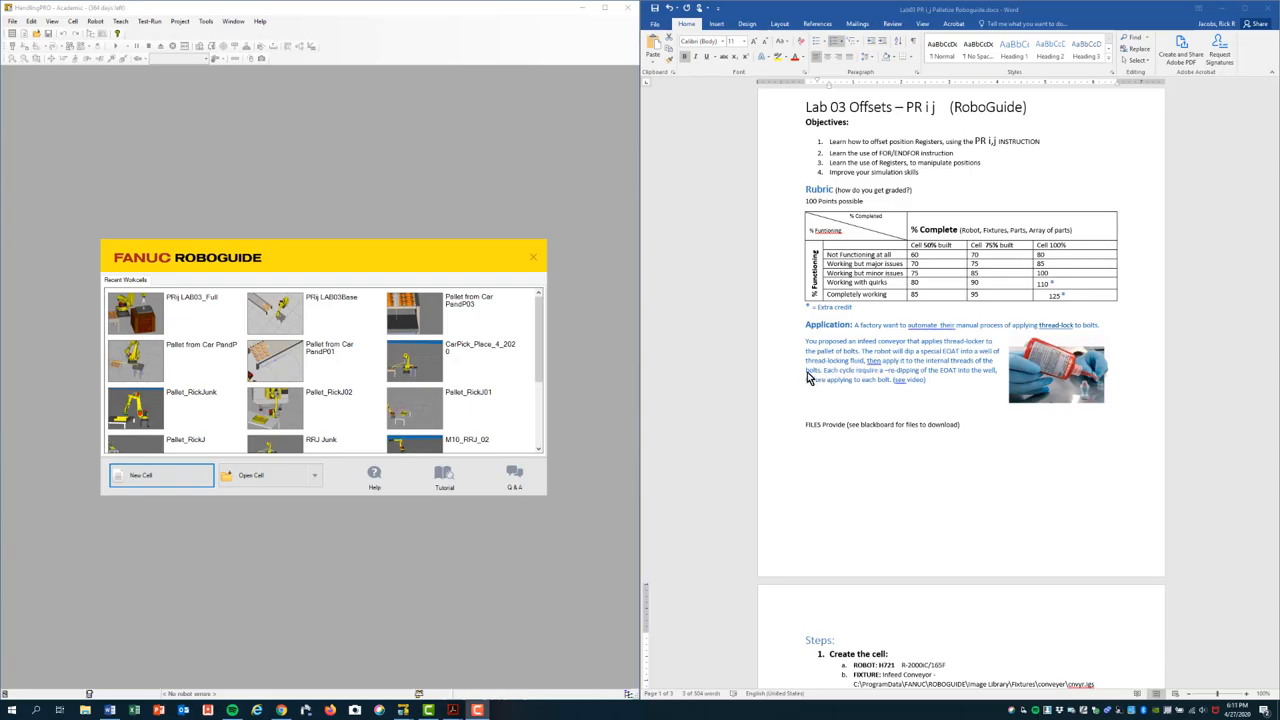
pyautogui.moveTo(944, 358)
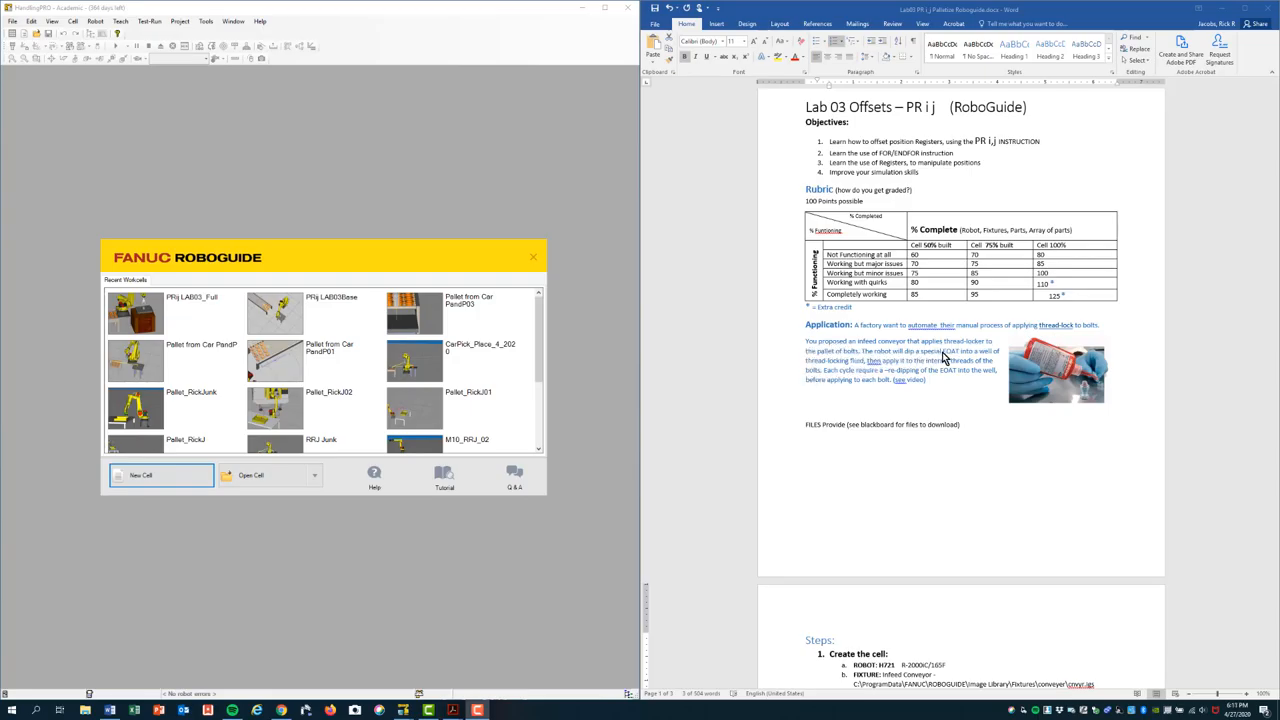
pyautogui.moveTo(882, 370)
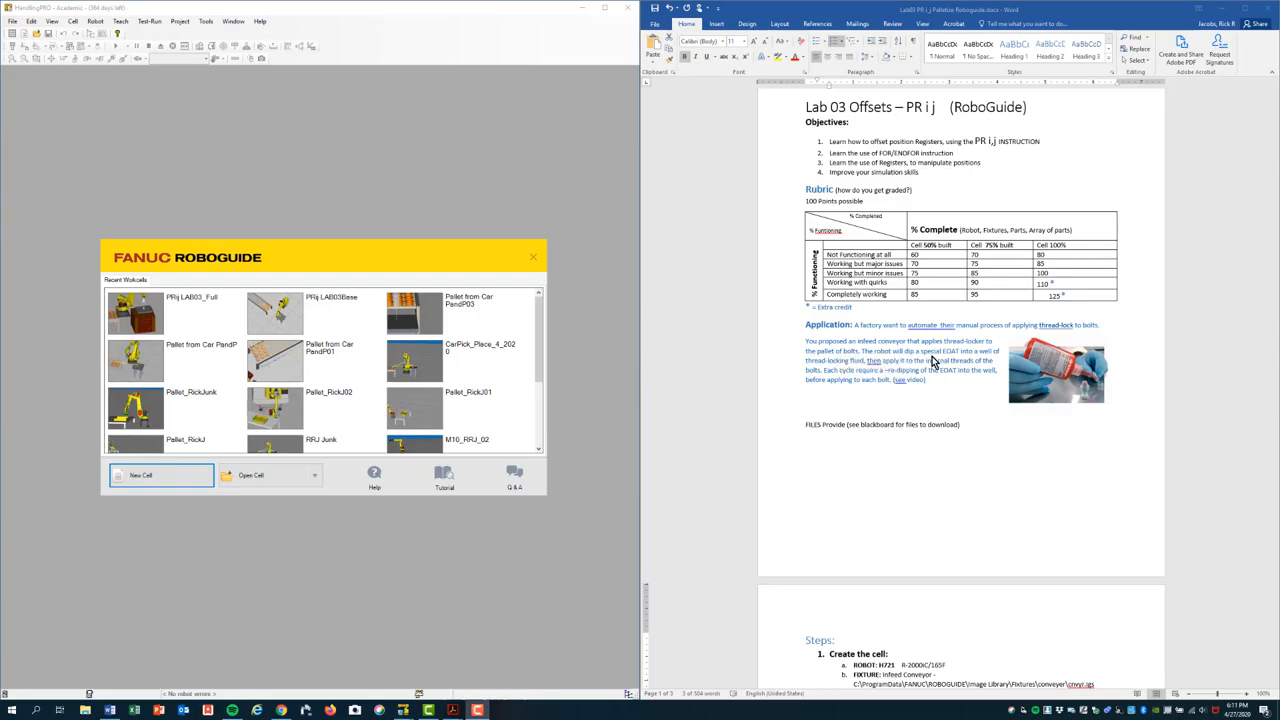
pyautogui.moveTo(956, 364)
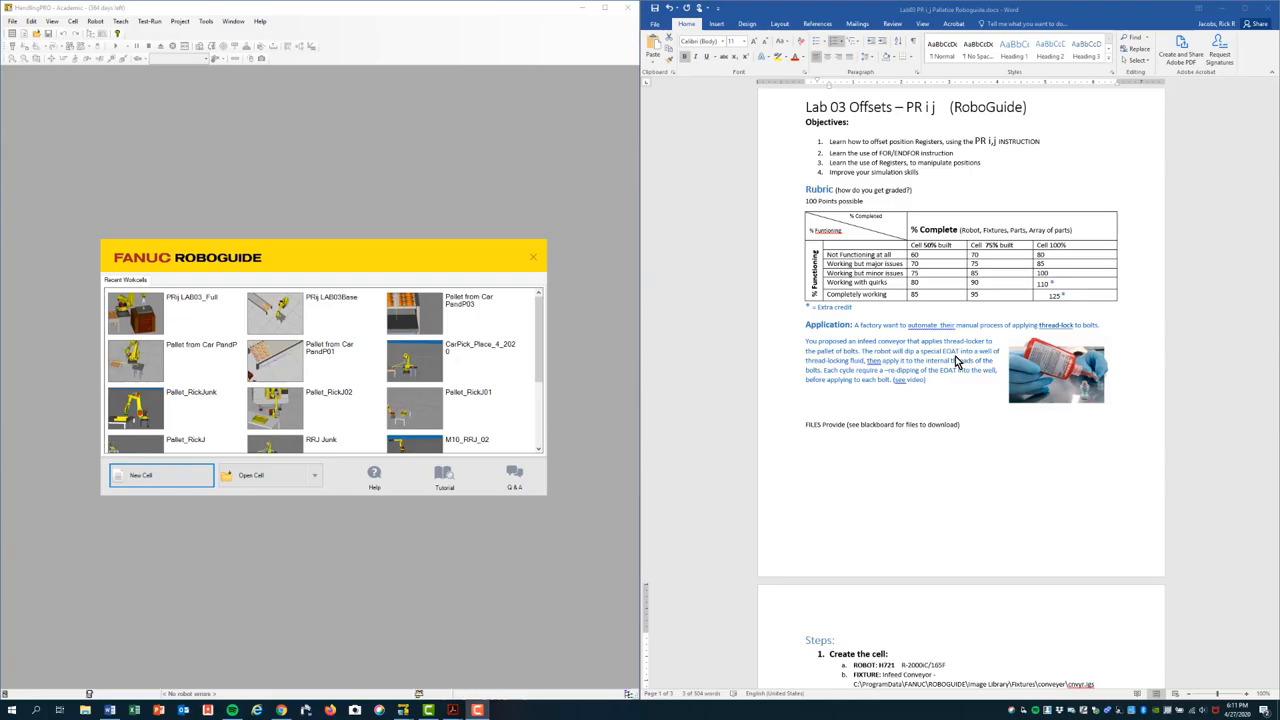
pyautogui.moveTo(864, 382)
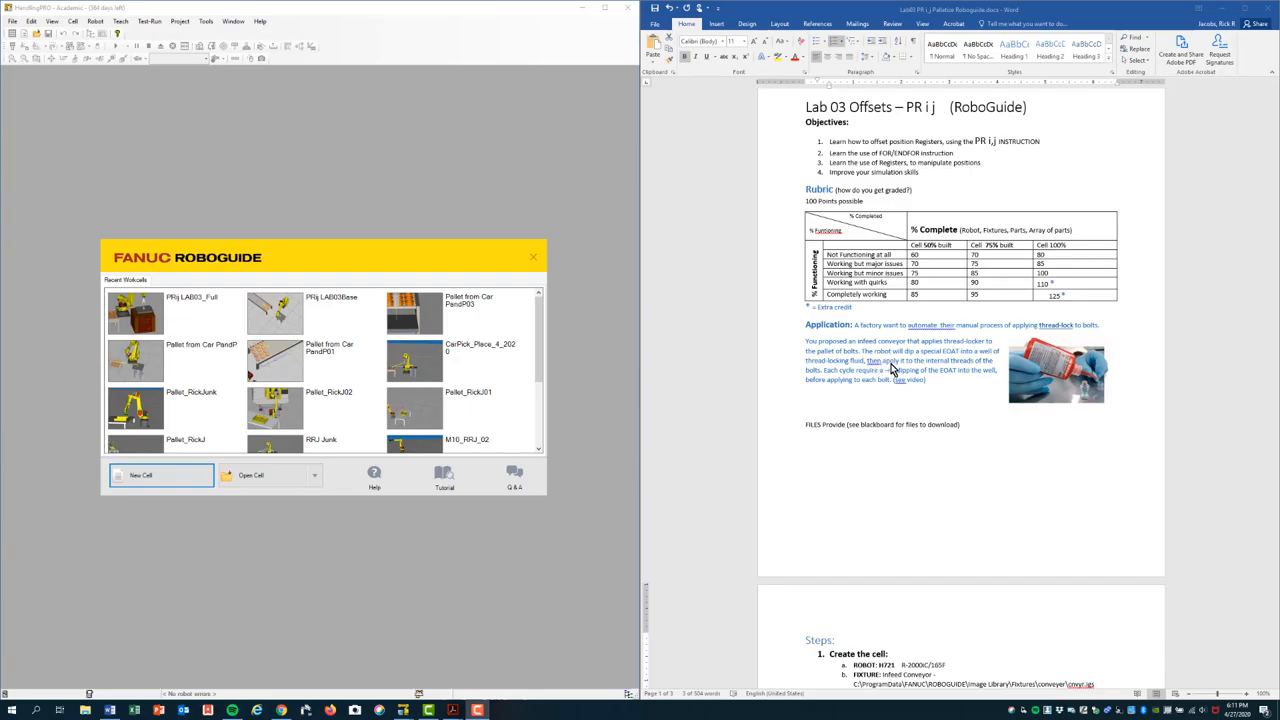
pyautogui.moveTo(950, 380)
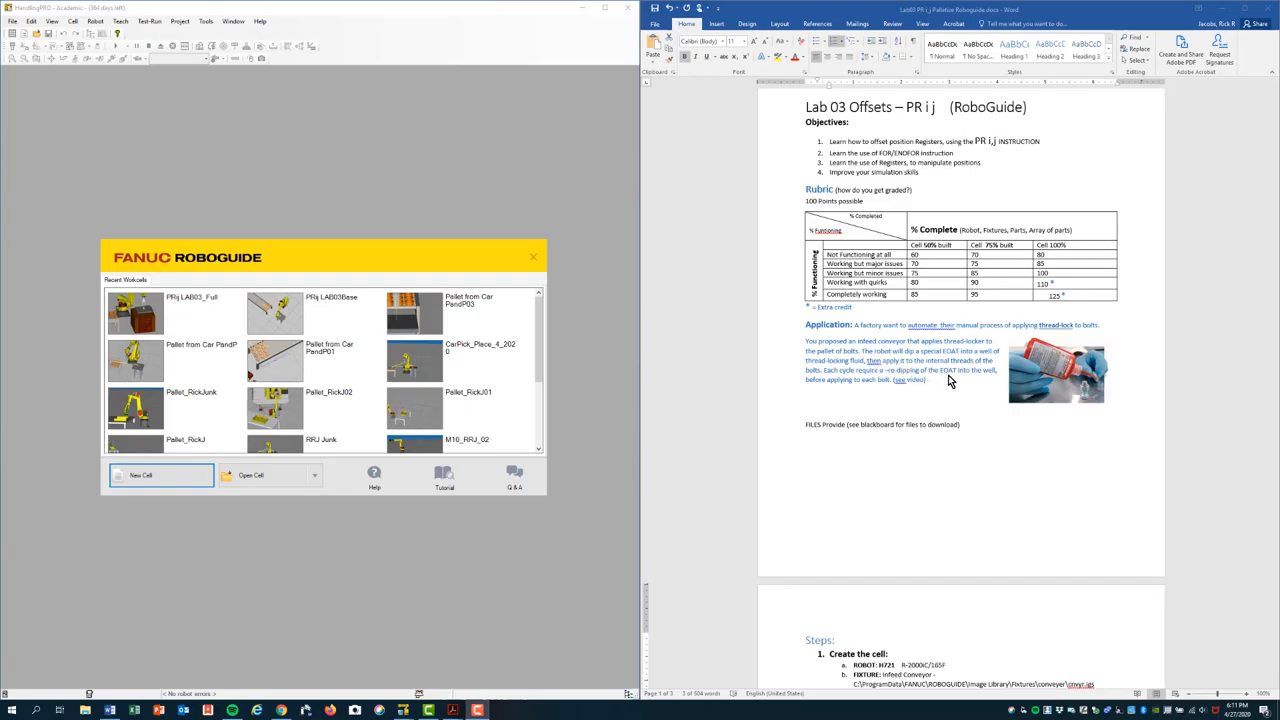
pyautogui.moveTo(944, 378)
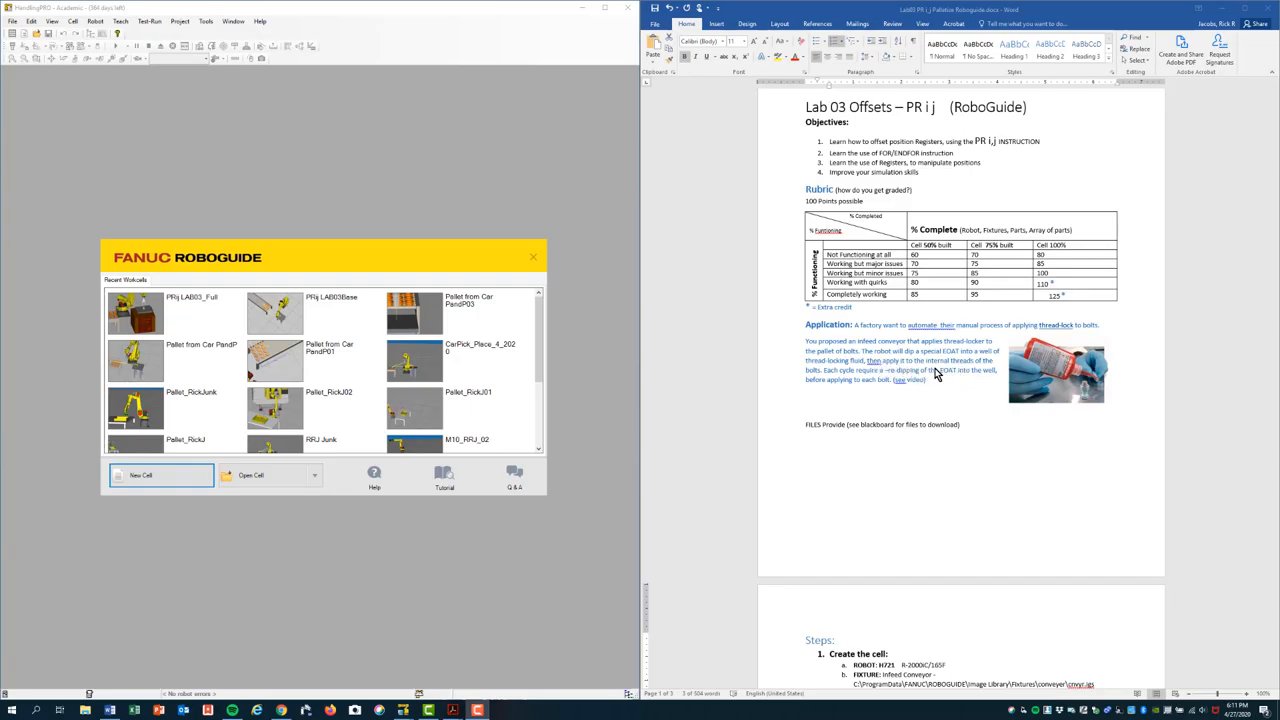
pyautogui.moveTo(818, 380)
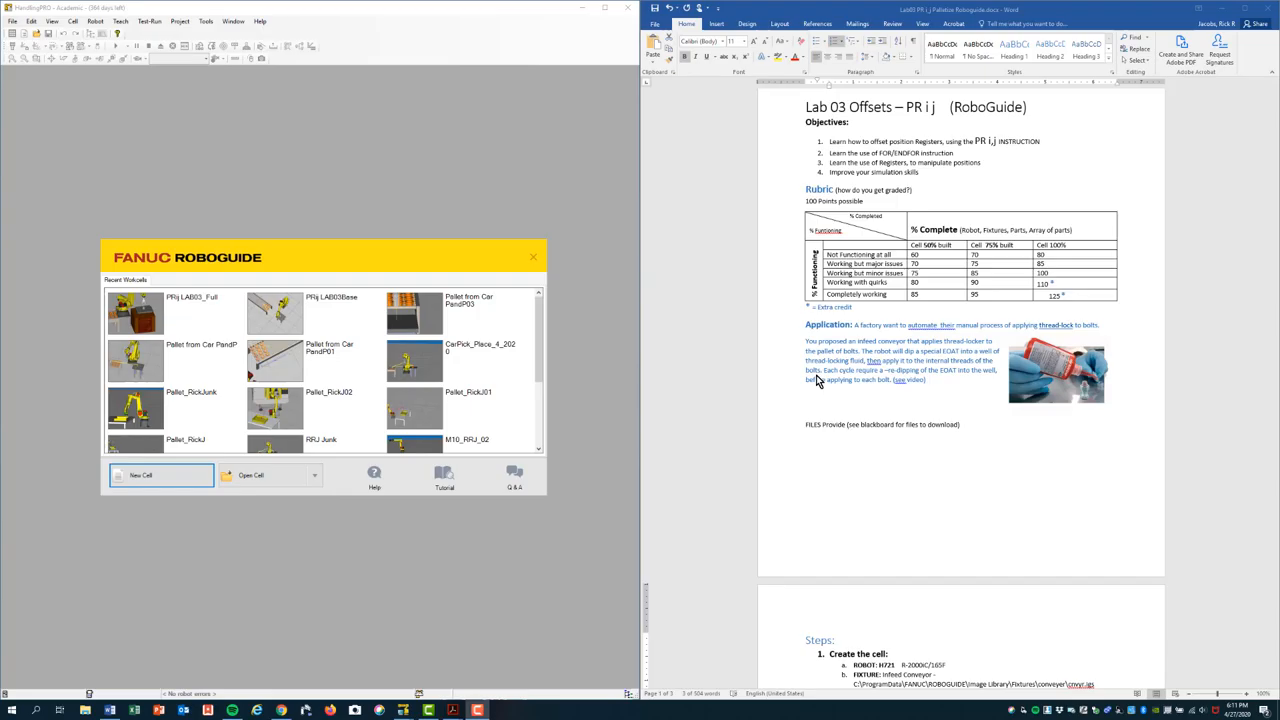
pyautogui.moveTo(838, 380)
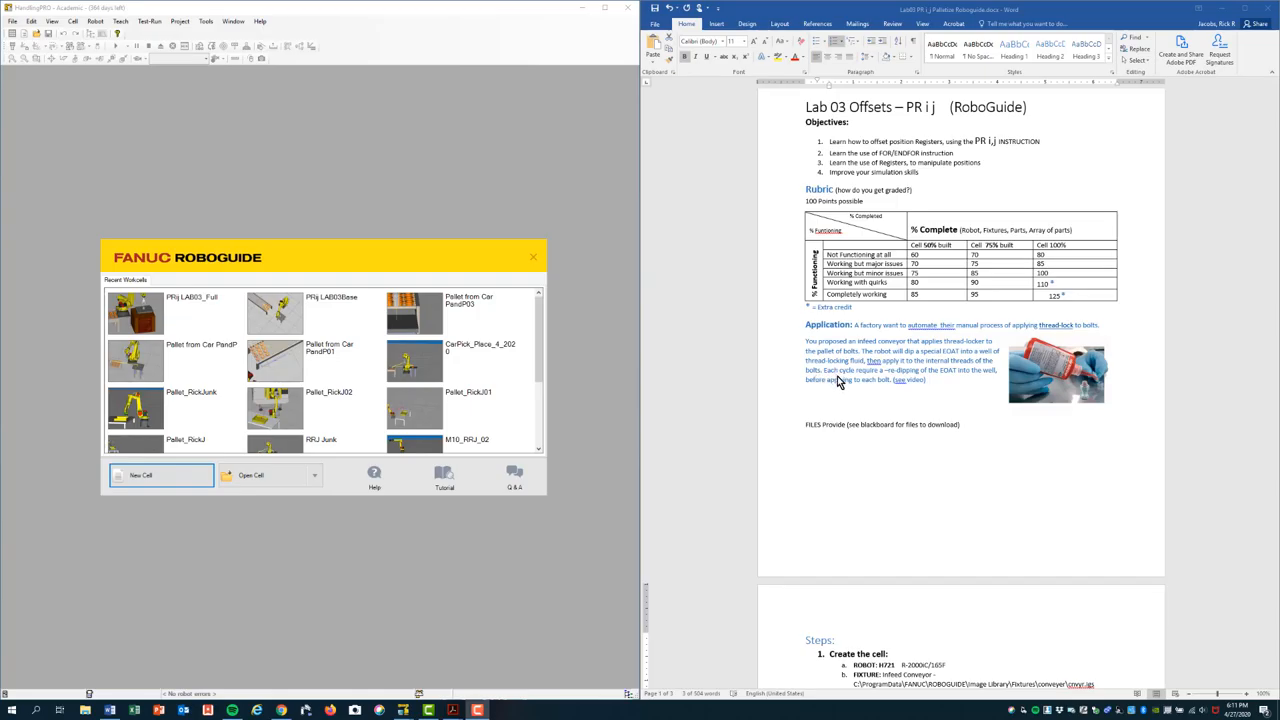
pyautogui.moveTo(848, 412)
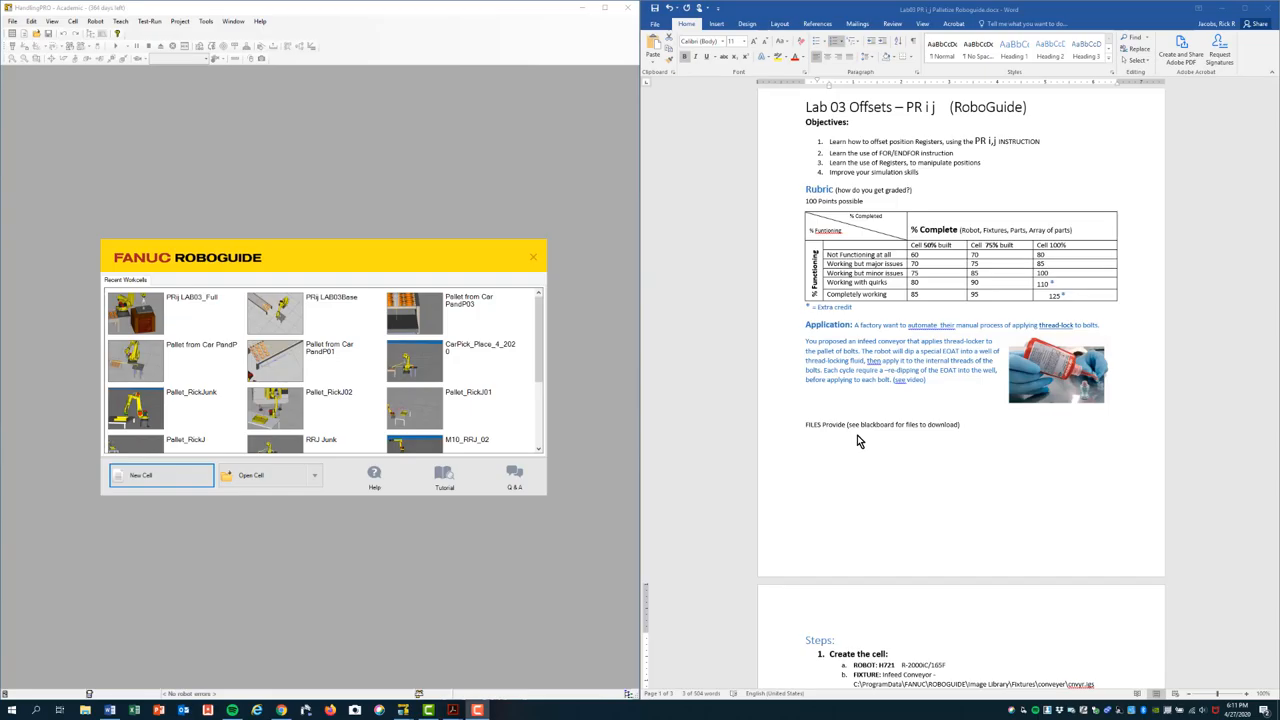
pyautogui.moveTo(852, 440)
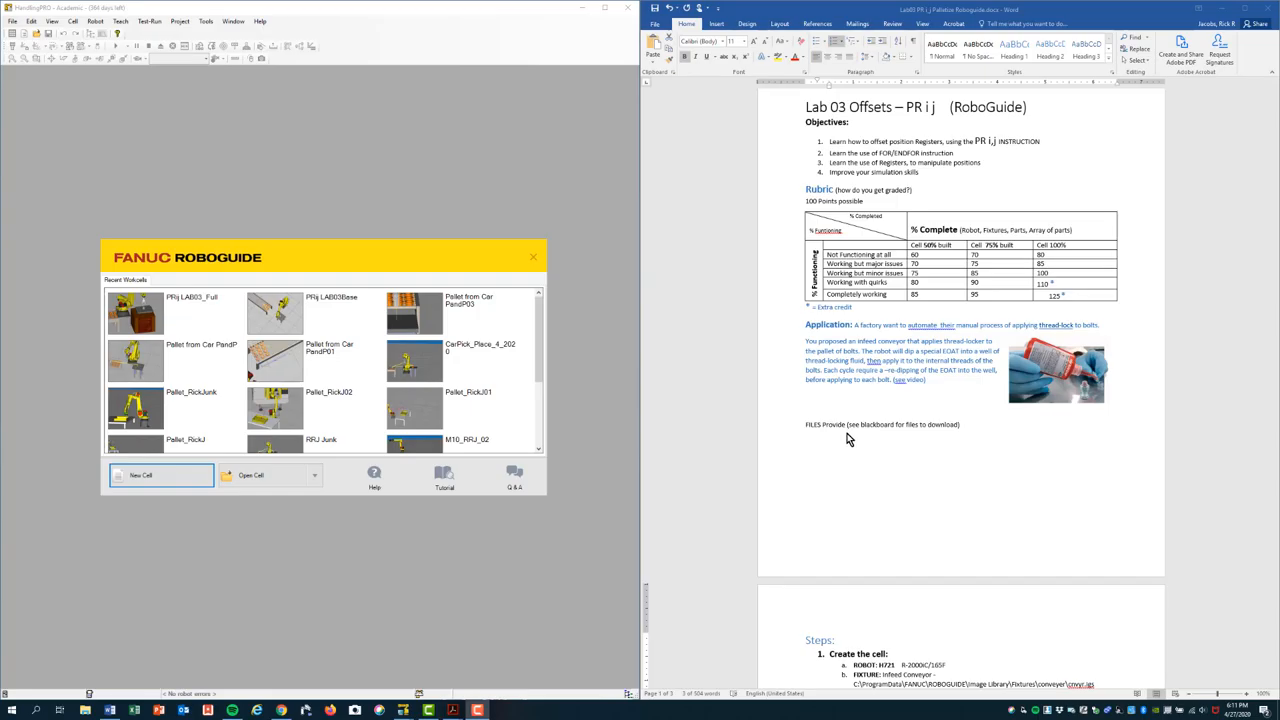
pyautogui.moveTo(904, 398)
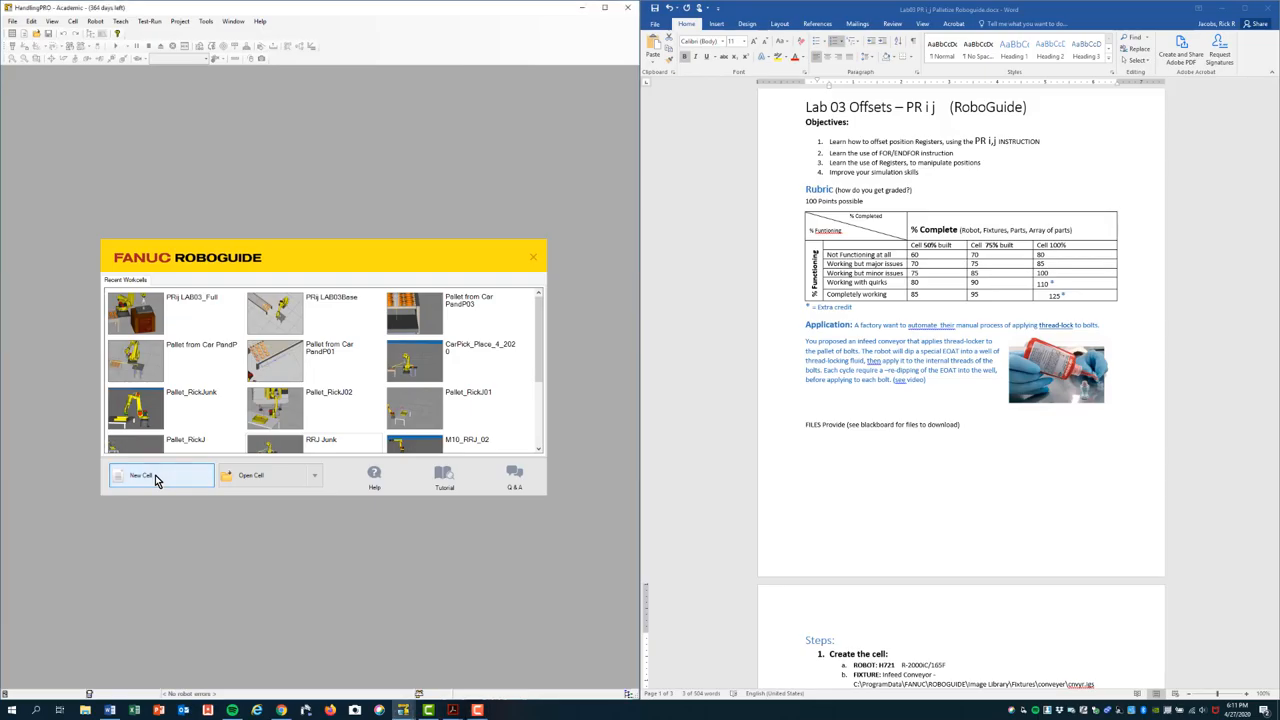
# Start a new HandlingPRO workcell with the default creation method, robot software version and handling tool.
pyautogui.click(142, 476)
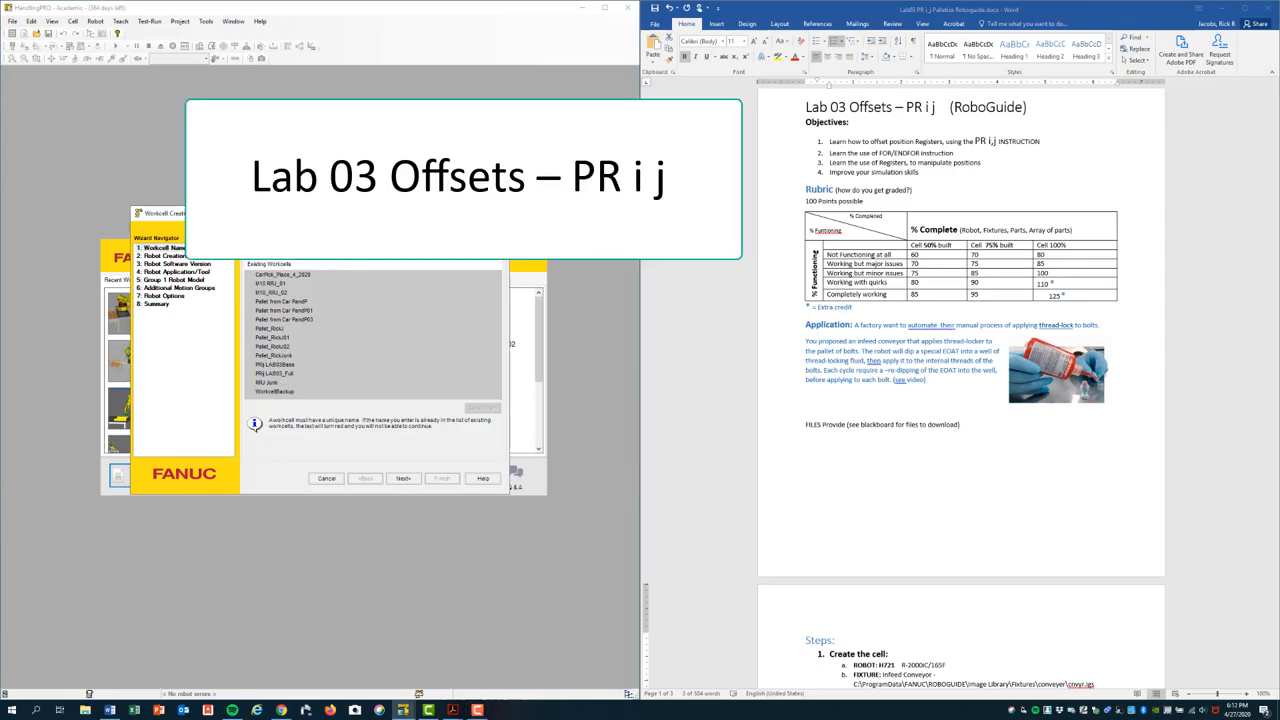
pyautogui.click(404, 478)
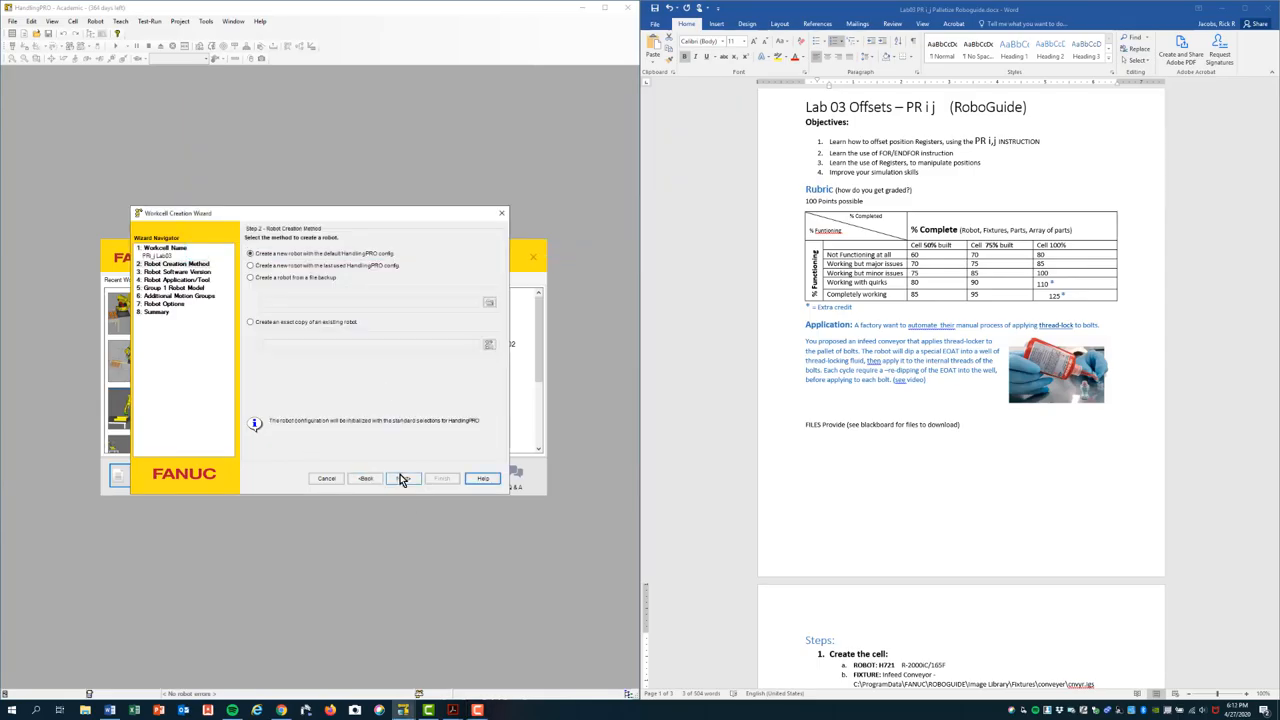
pyautogui.click(404, 478)
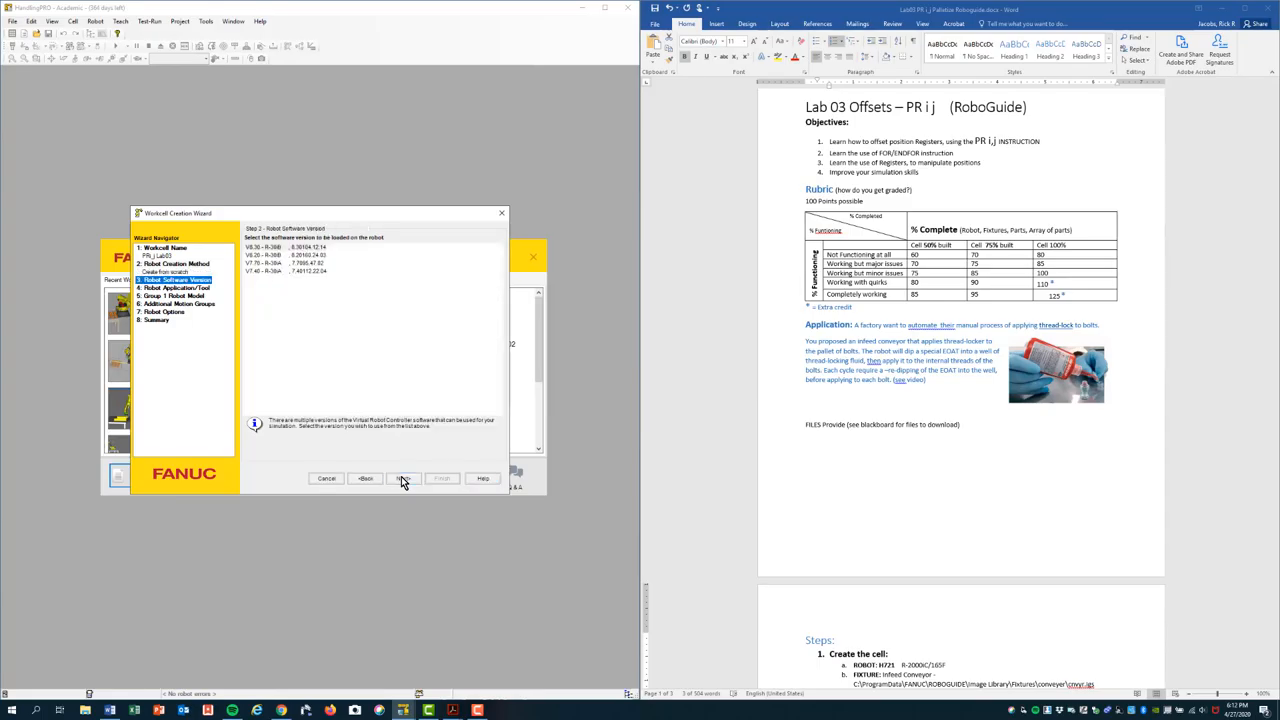
pyautogui.click(284, 248)
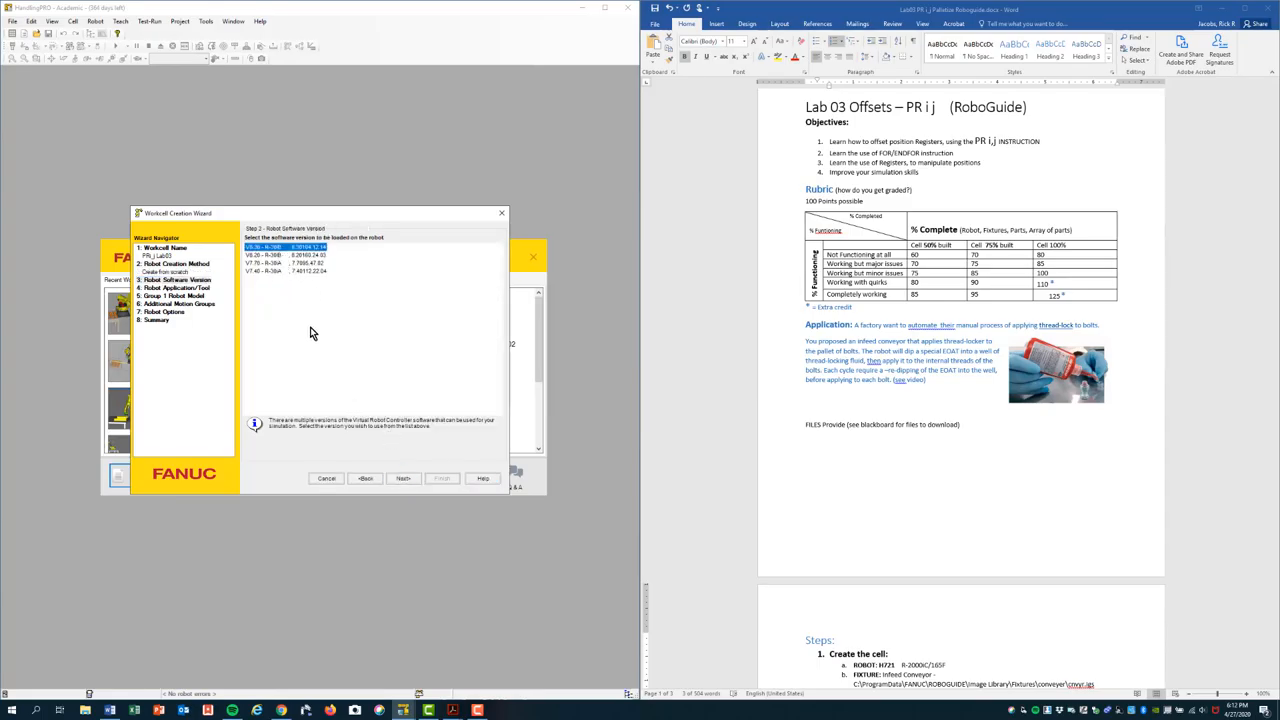
pyautogui.click(402, 478)
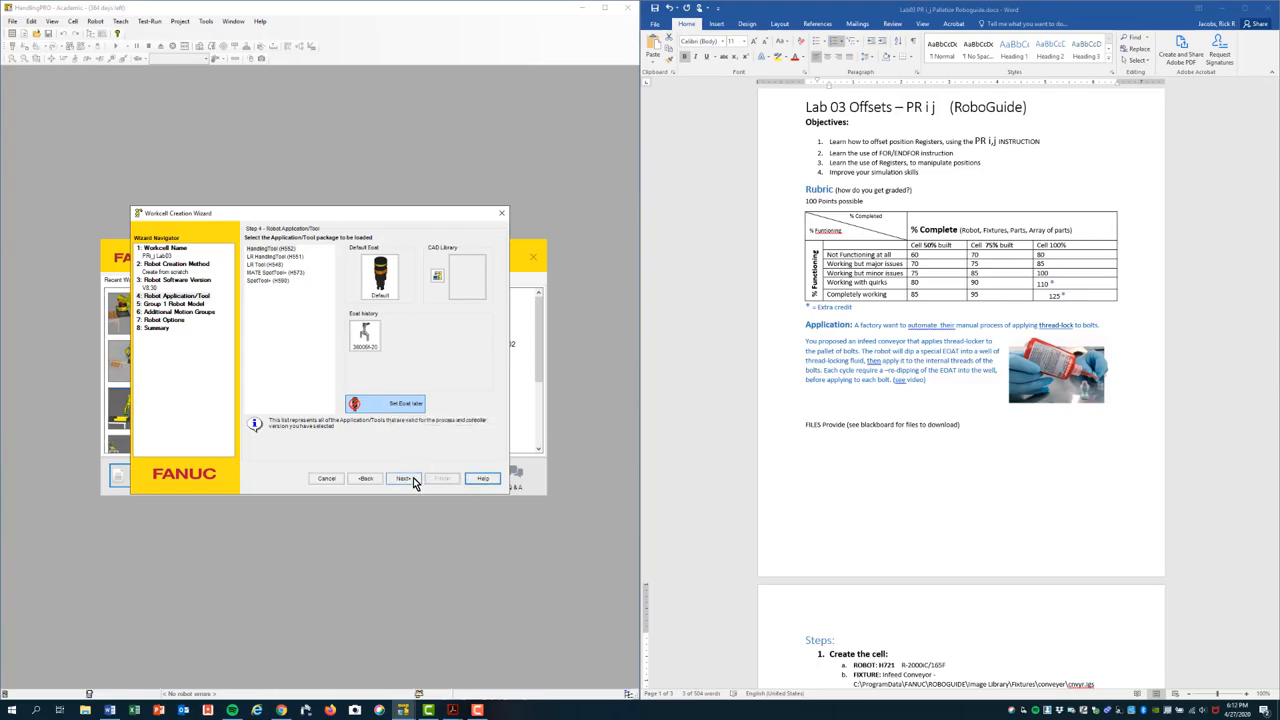
pyautogui.click(404, 478)
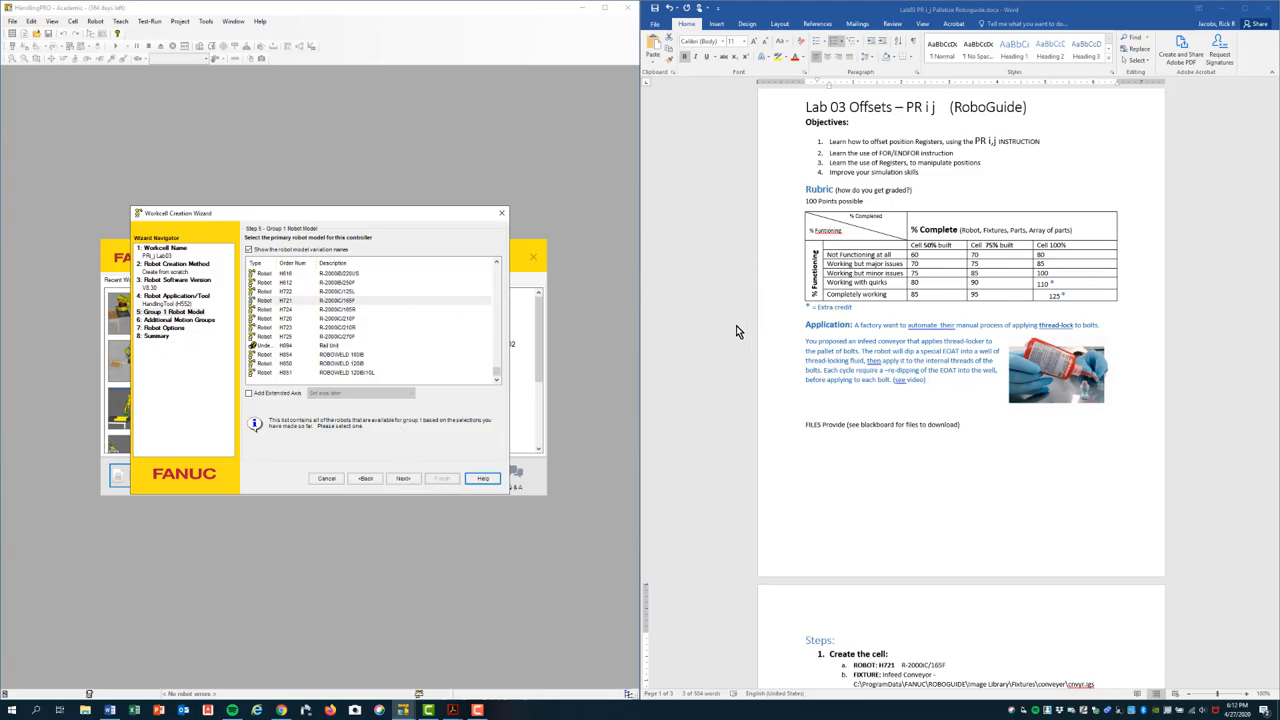
# Choose the R-2000iC robot model, keep the robot options and finish the wizard from the summary.
pyautogui.scroll(-3)
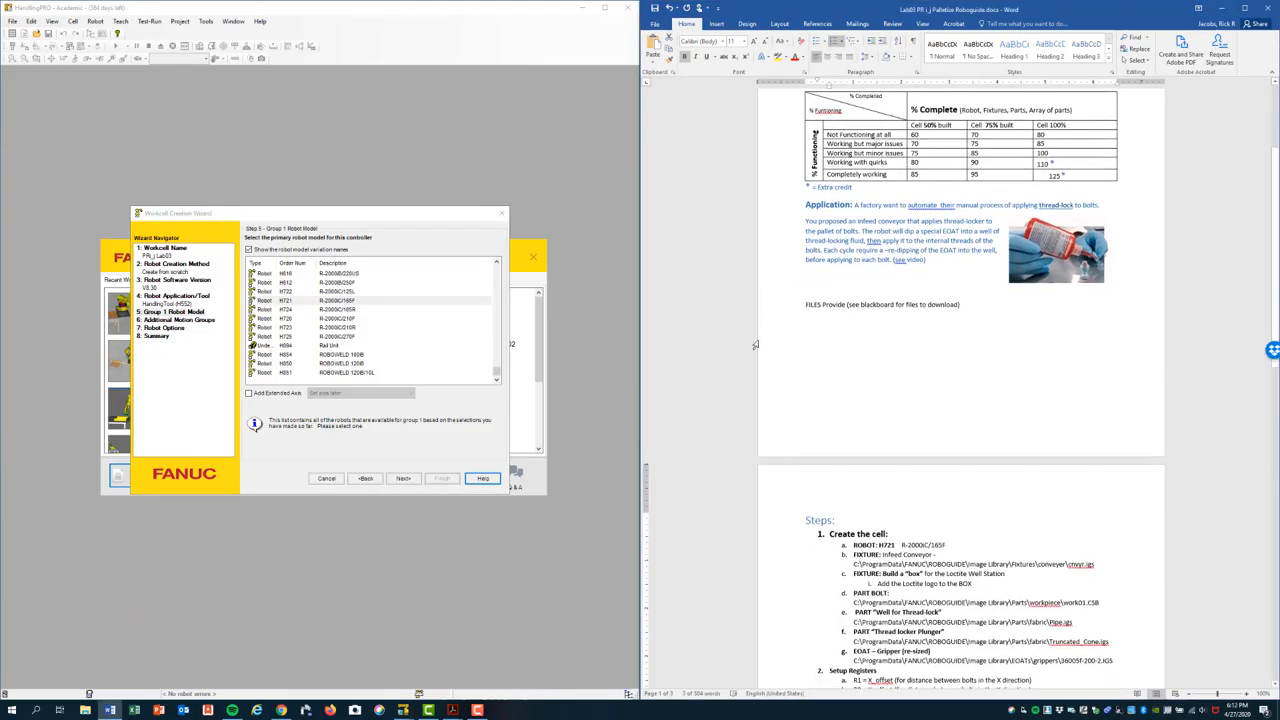
pyautogui.scroll(-3)
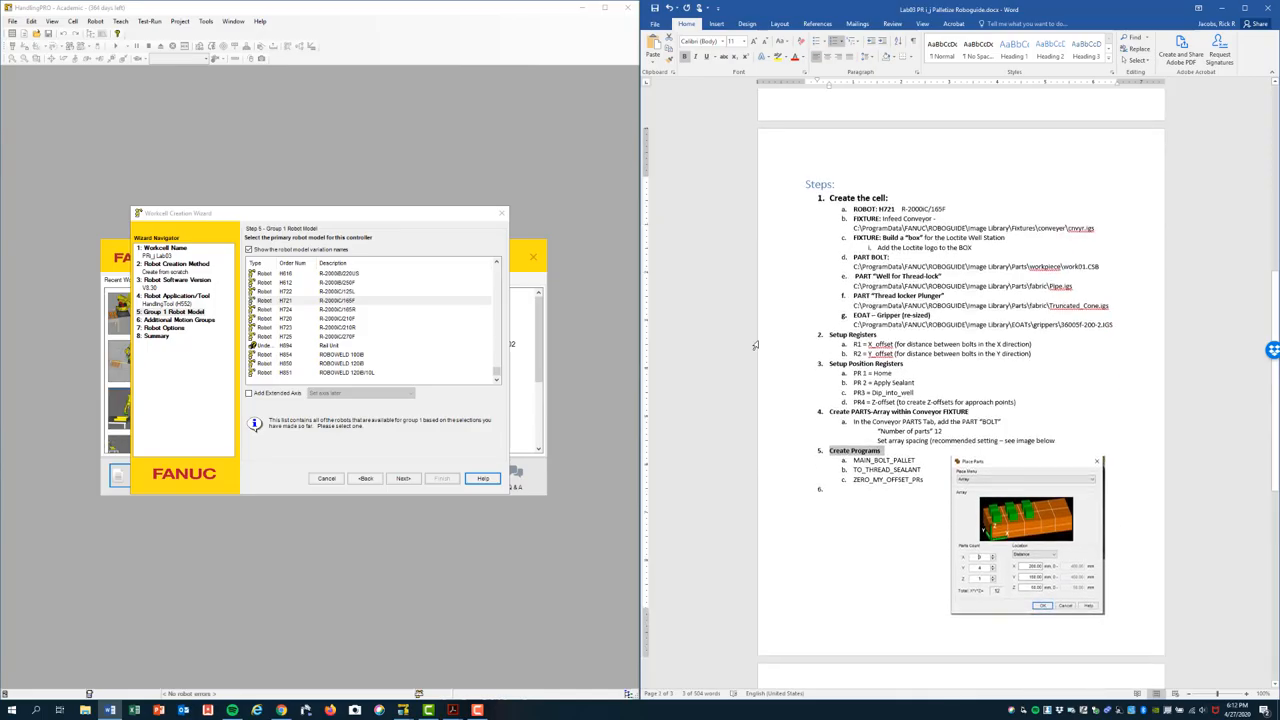
pyautogui.scroll(-3)
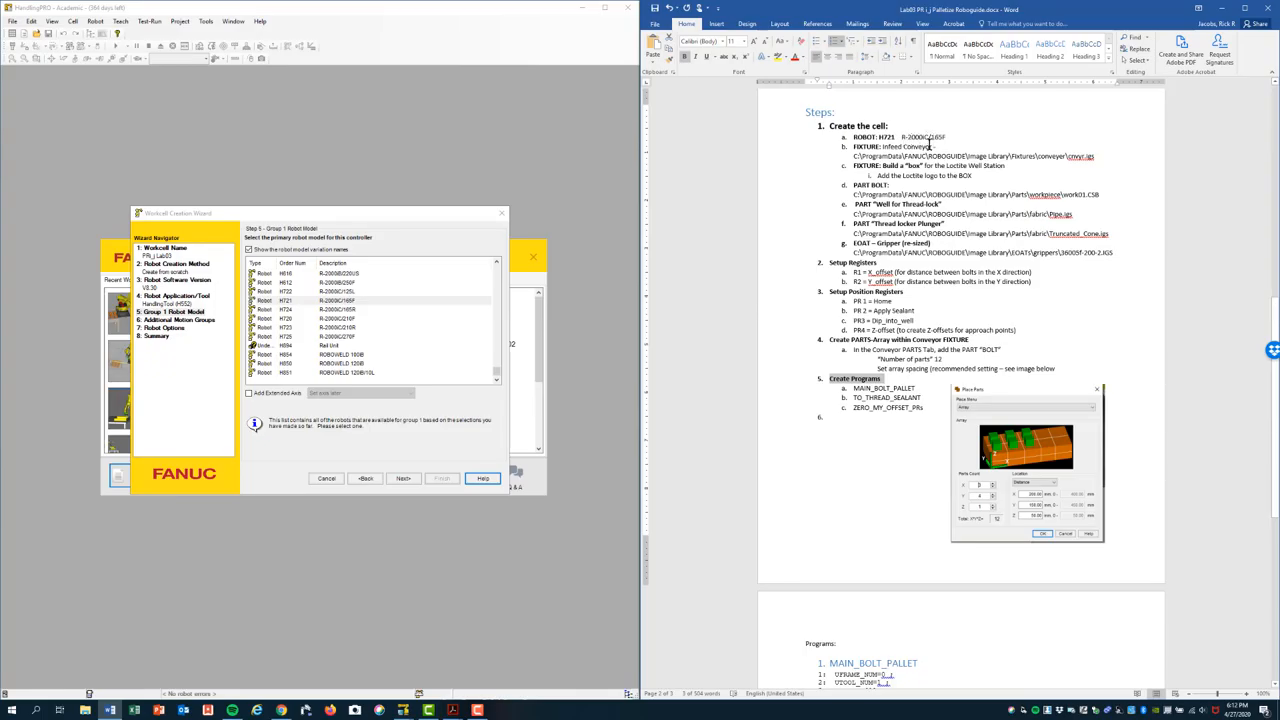
pyautogui.moveTo(572, 348)
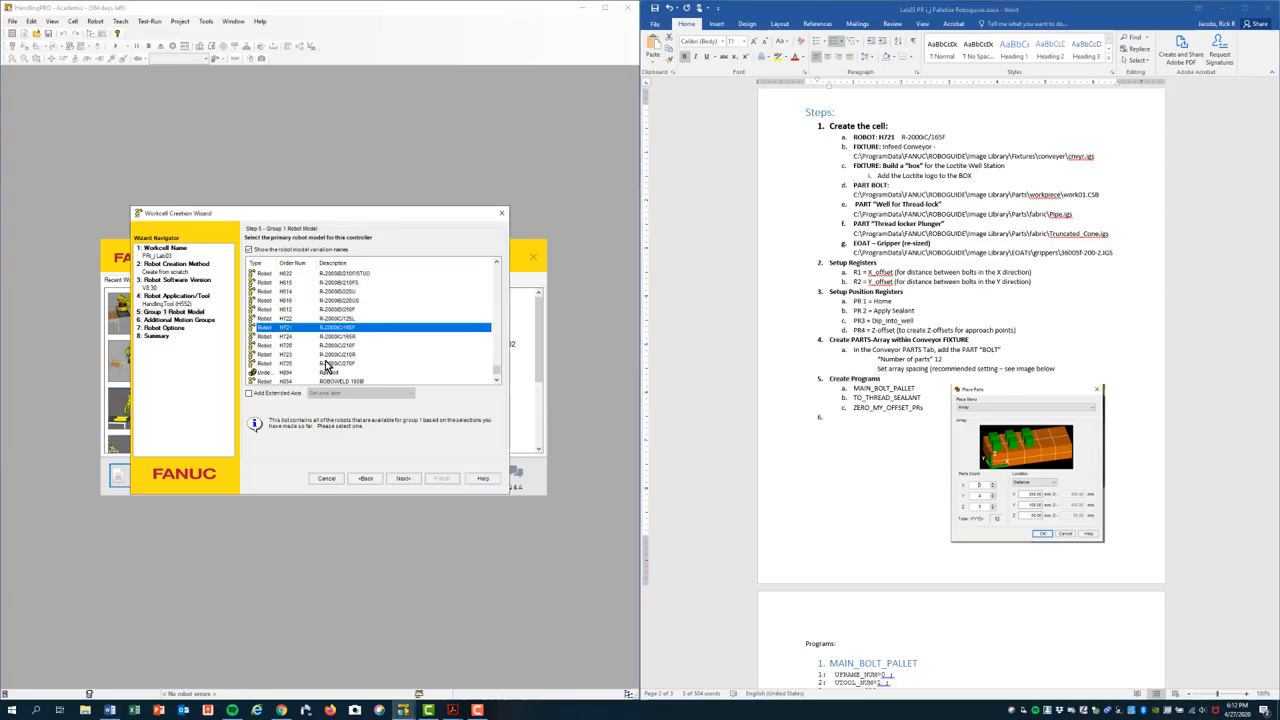
pyautogui.click(404, 478)
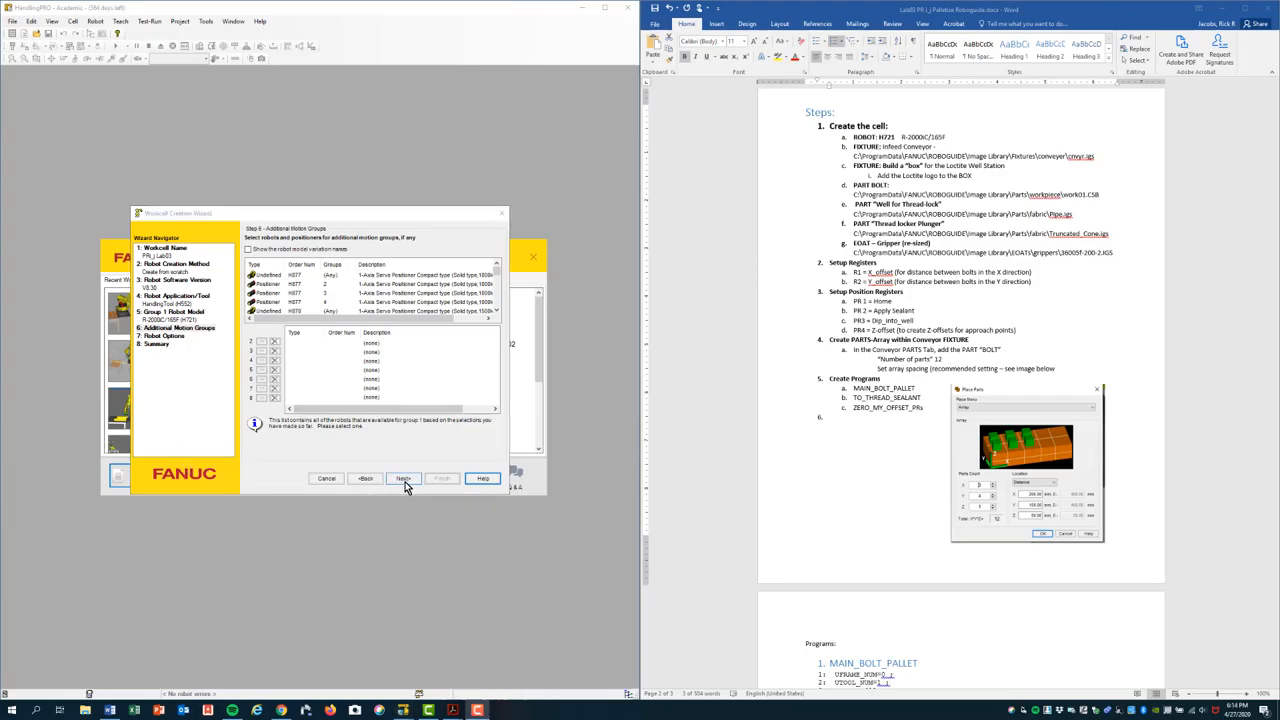
pyautogui.click(404, 478)
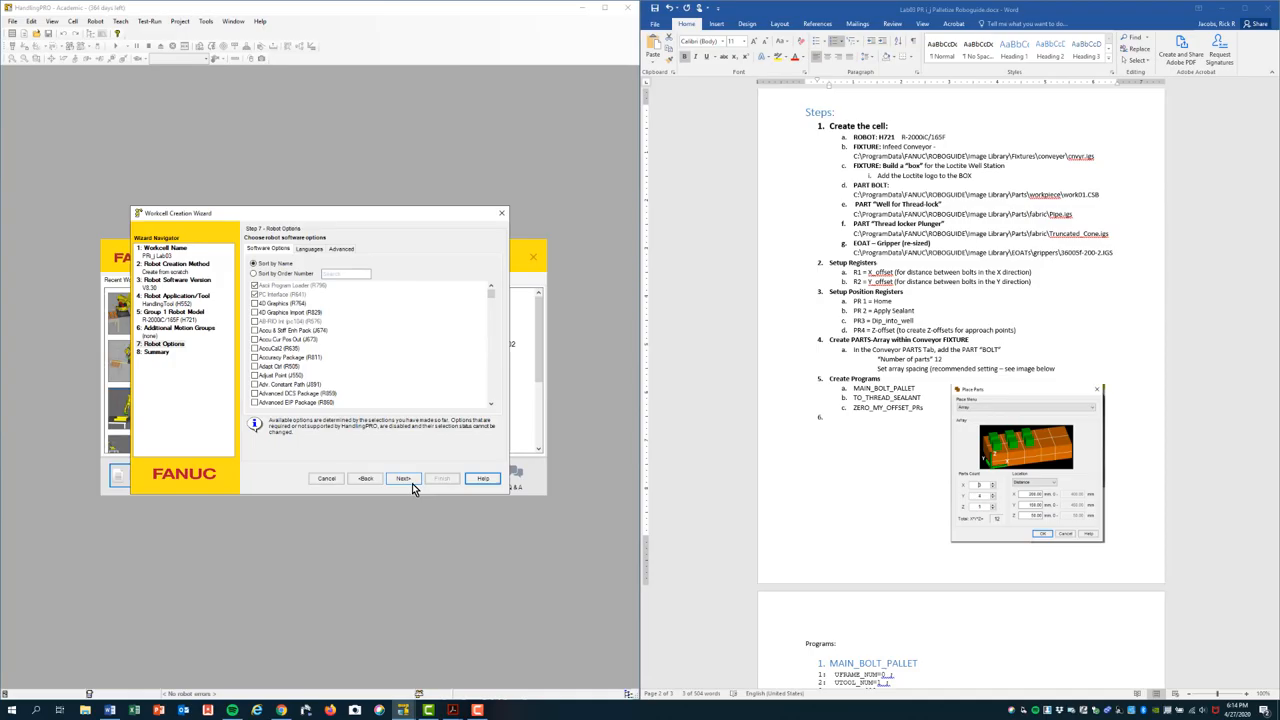
pyautogui.click(404, 478)
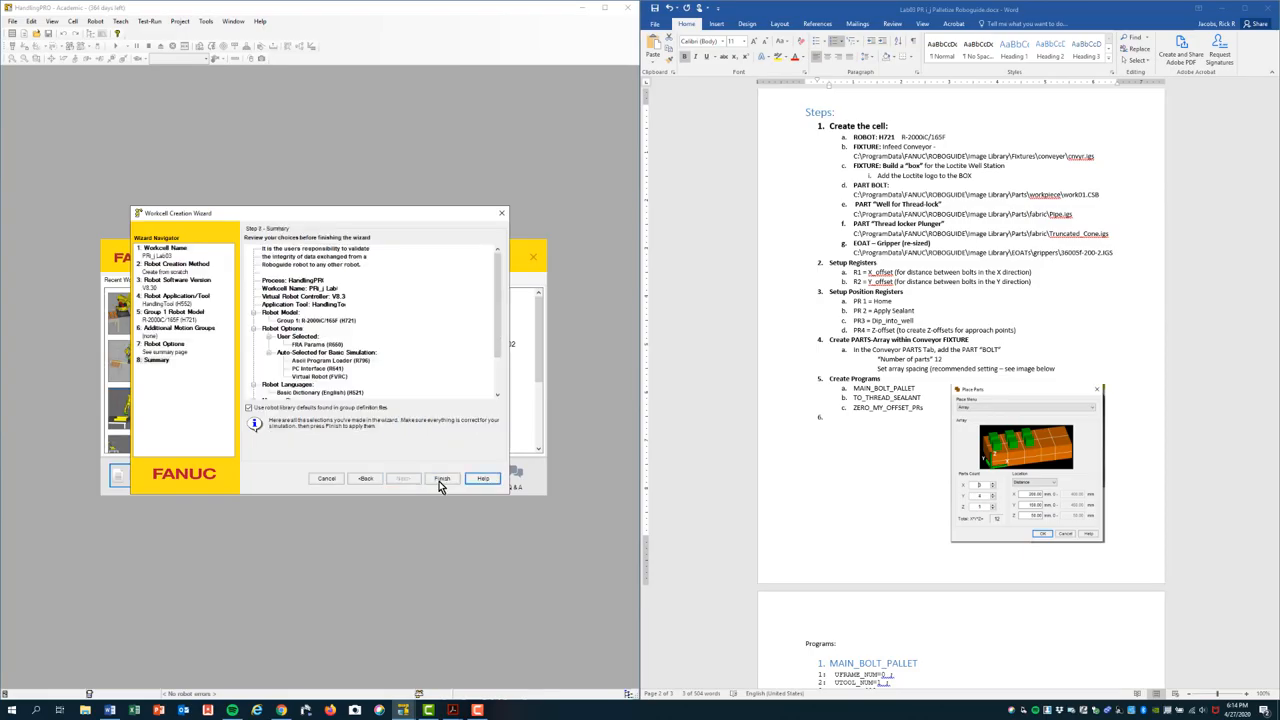
pyautogui.click(442, 478)
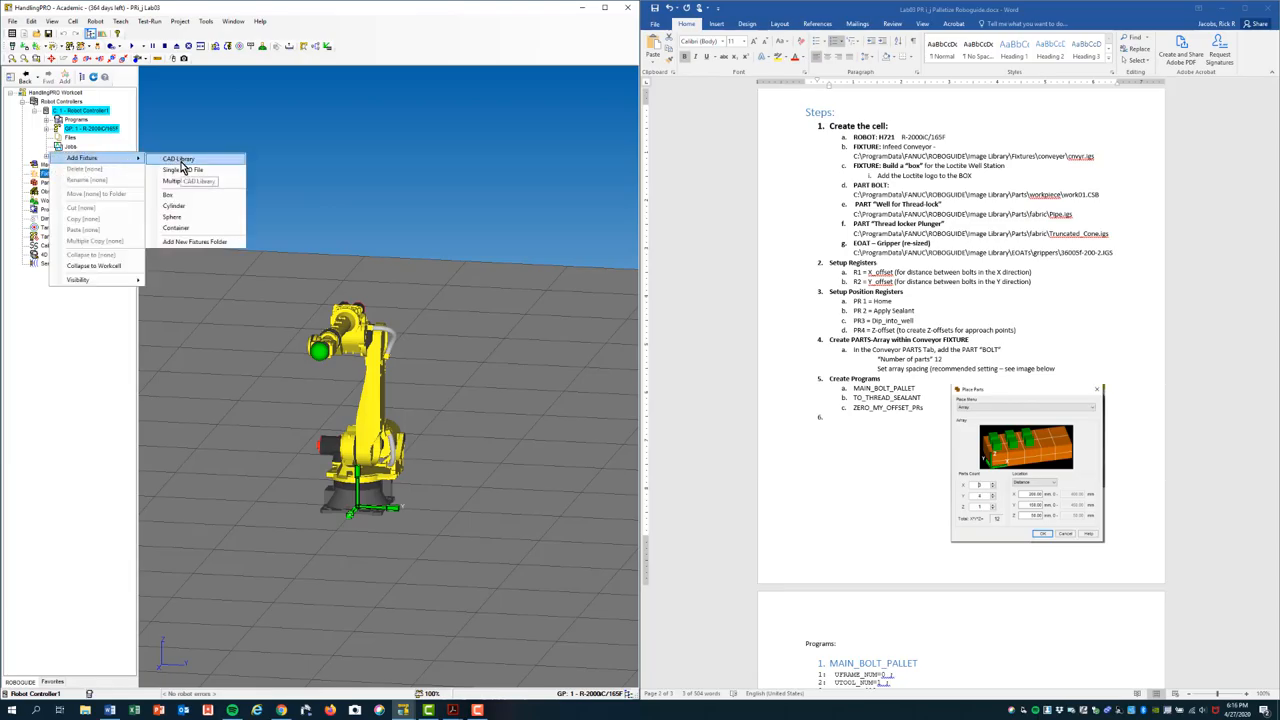
# Pick the conveyor fixture from the CAD library to place beside the robot.
pyautogui.click(178, 158)
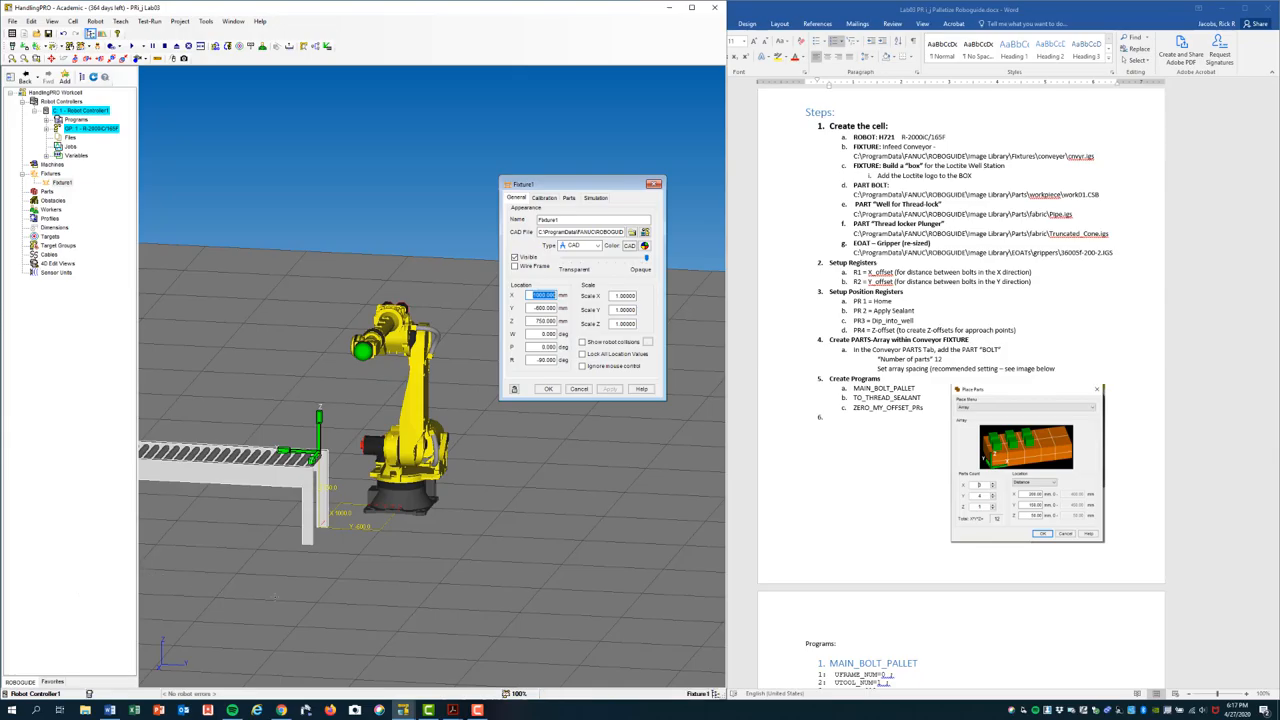
pyautogui.moveTo(754, 350)
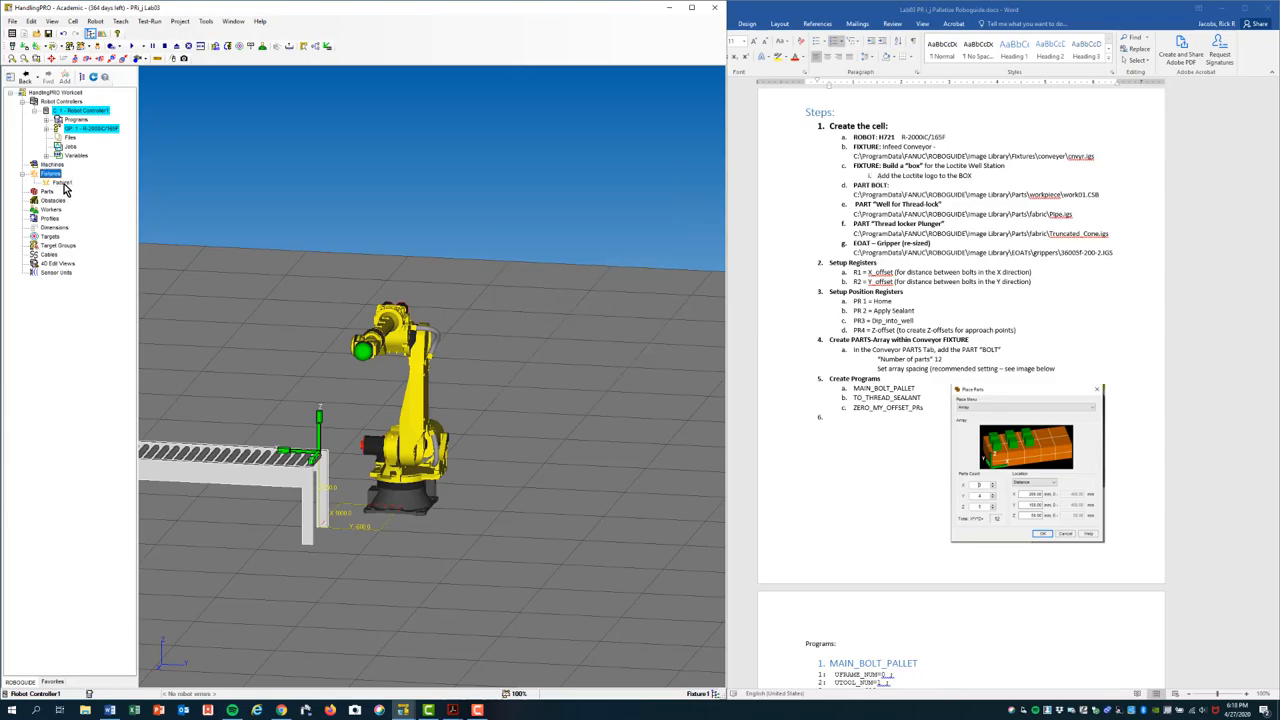
# Add a box fixture under Fixtures and apply a new location so it rests on the floor by the robot.
pyautogui.click(50, 182)
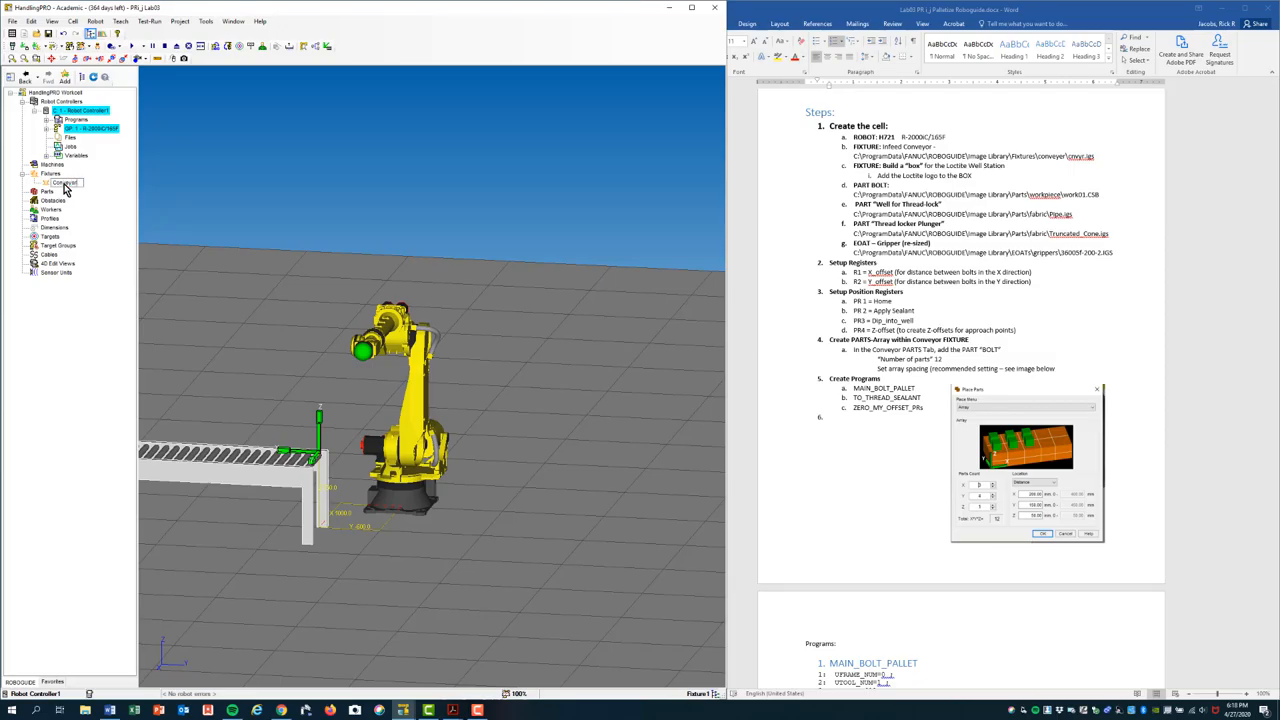
pyautogui.rightClick(64, 184)
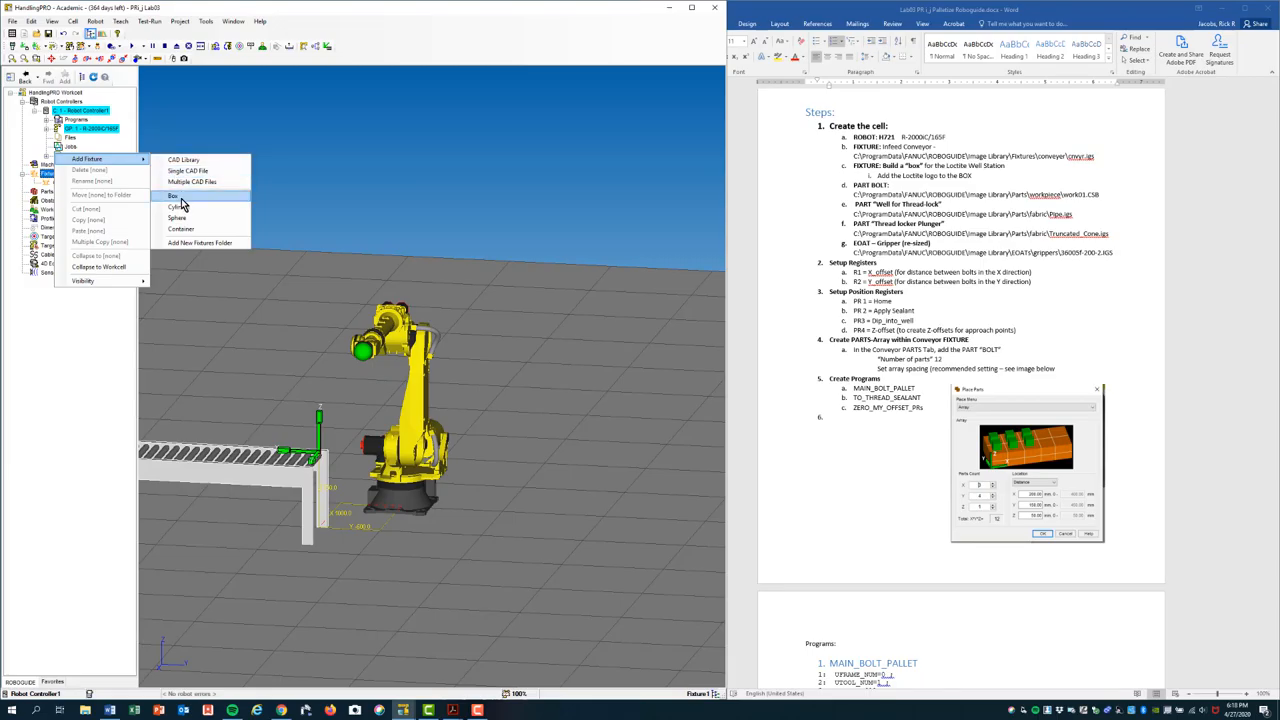
pyautogui.click(172, 194)
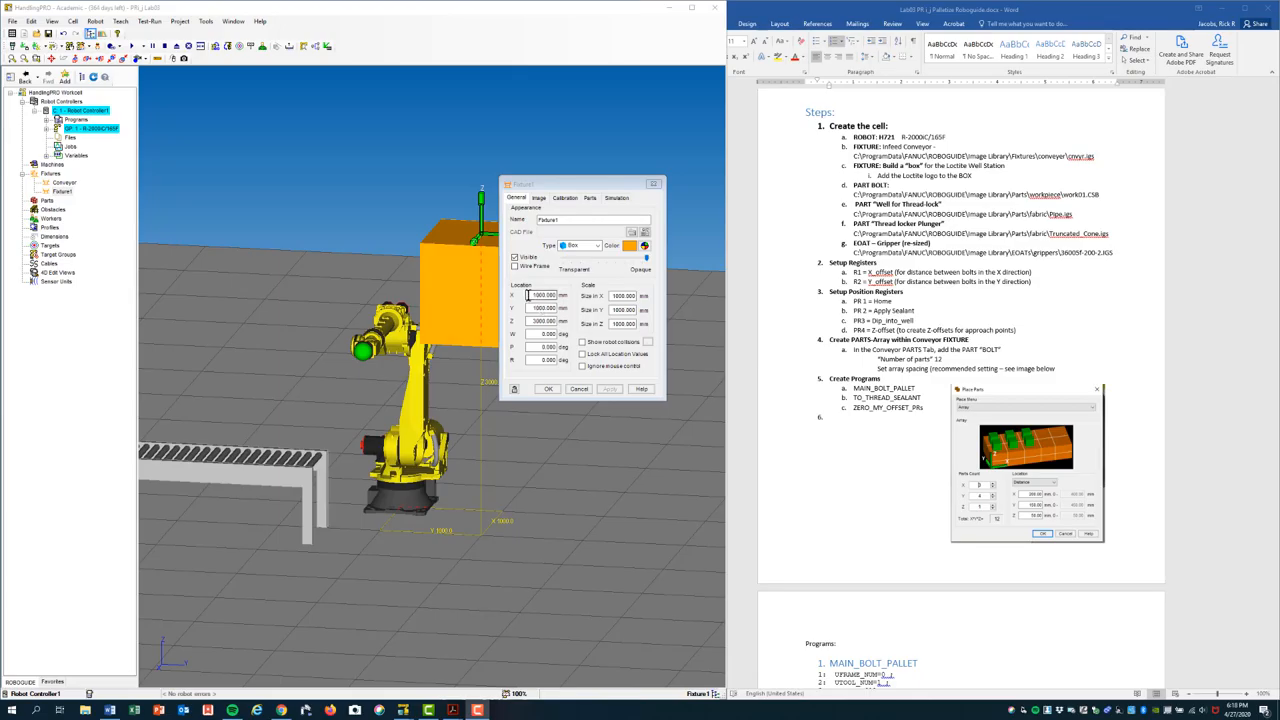
pyautogui.tripleClick(544, 296)
pyautogui.write('1519.000')
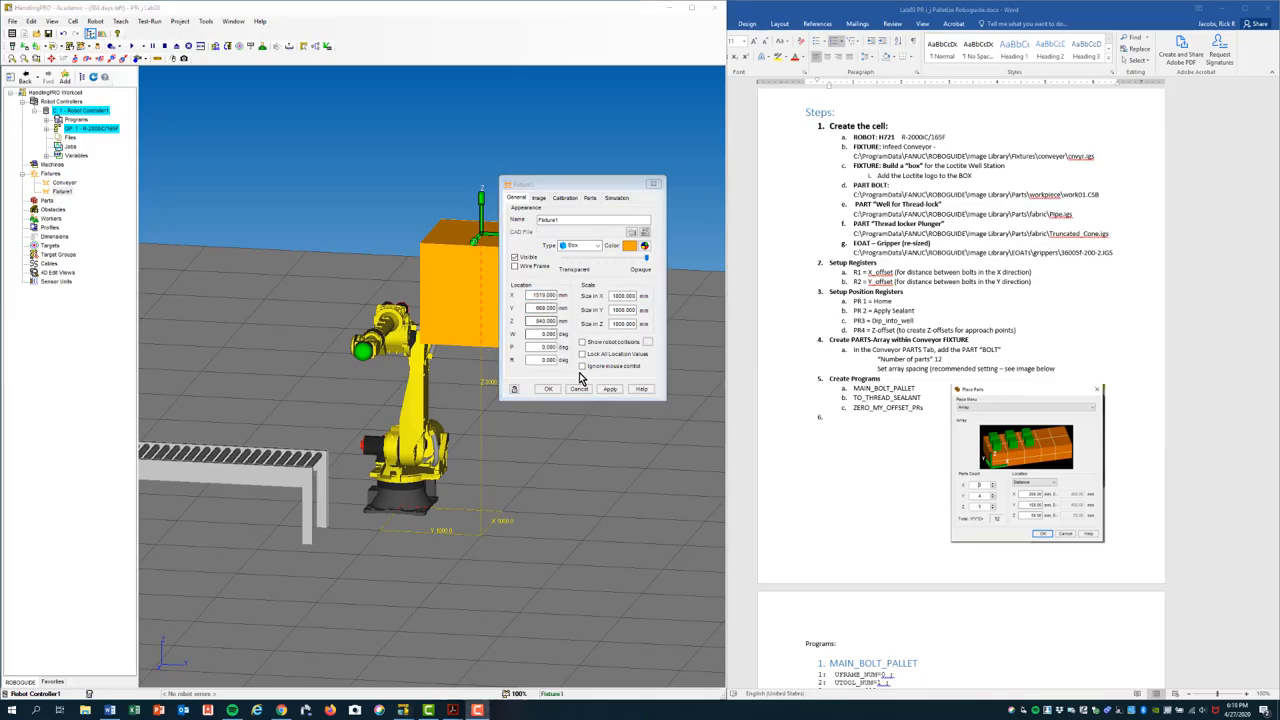
pyautogui.click(608, 388)
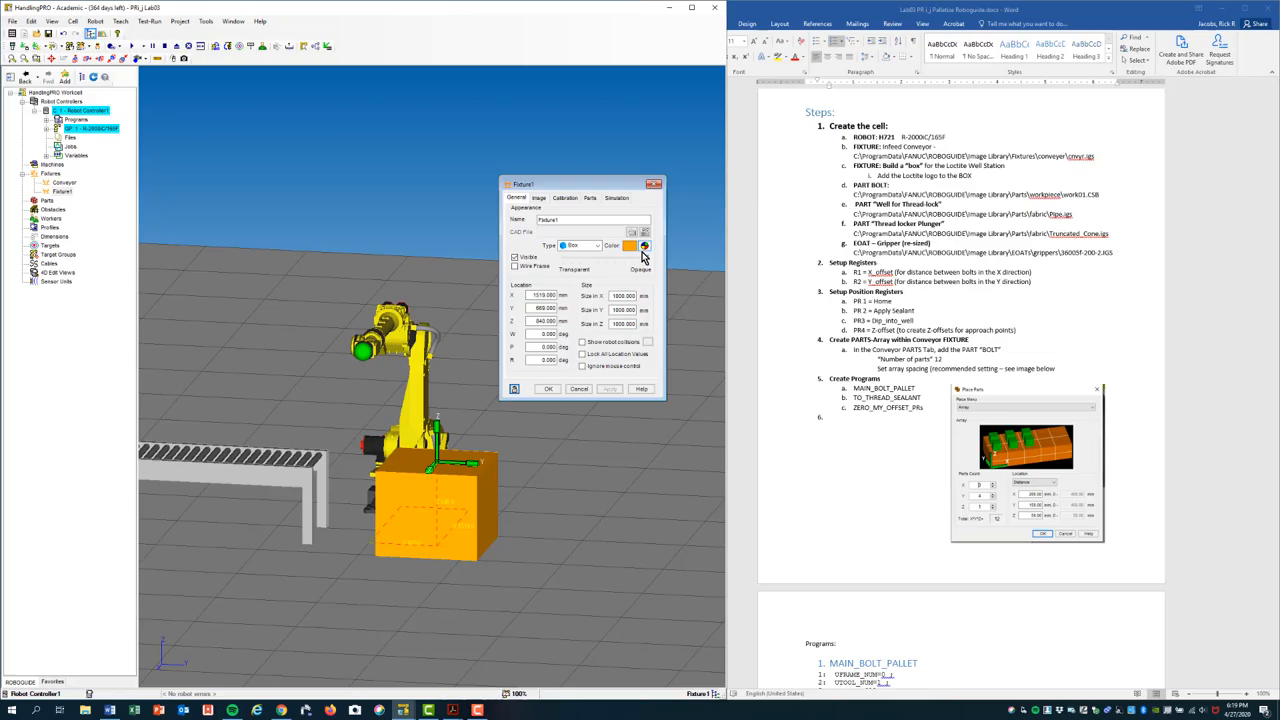
# Colour the box fixture green and move to its image settings.
pyautogui.click(644, 246)
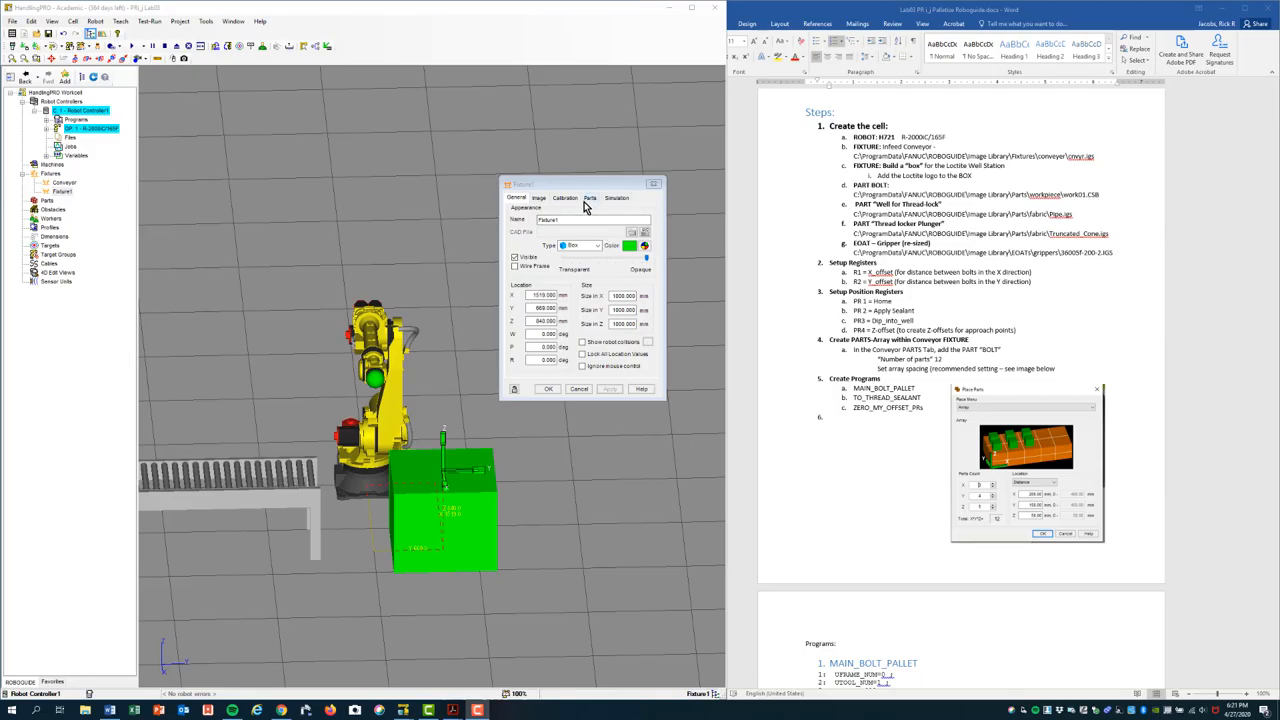
pyautogui.click(540, 198)
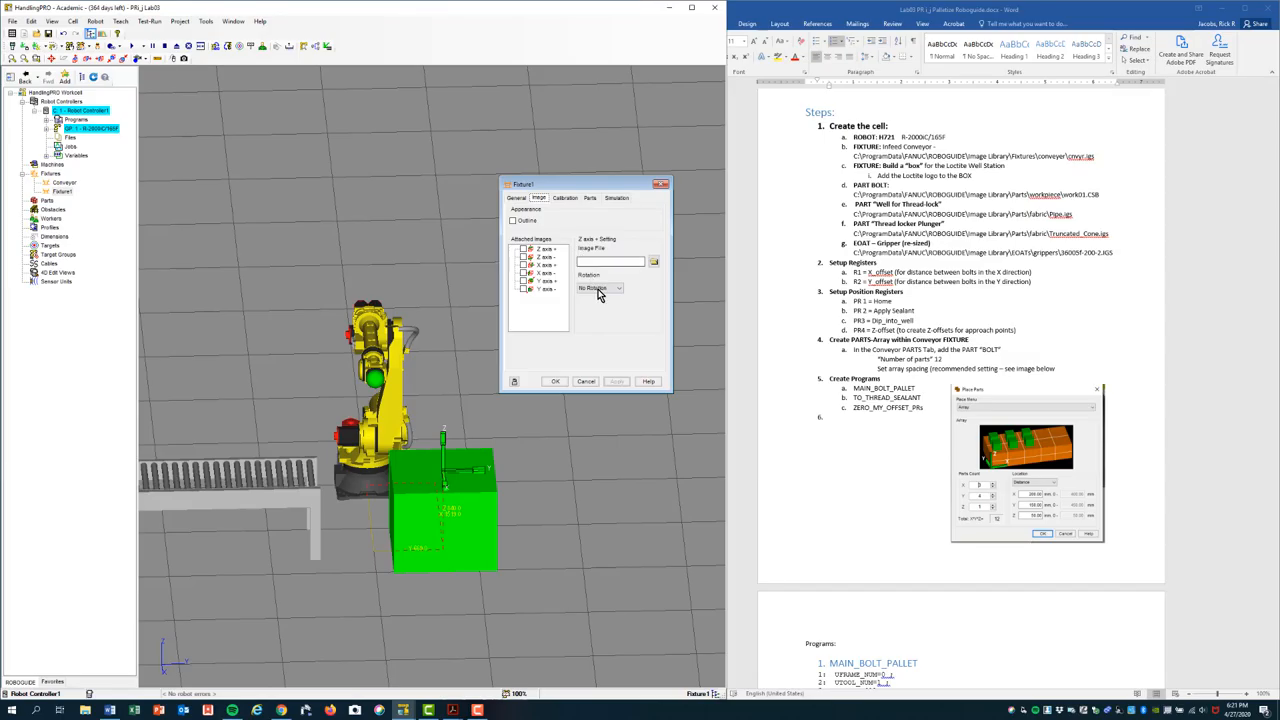
# Make the box dark red and browse for the Loctite Screw Lock image for its faces.
pyautogui.click(516, 198)
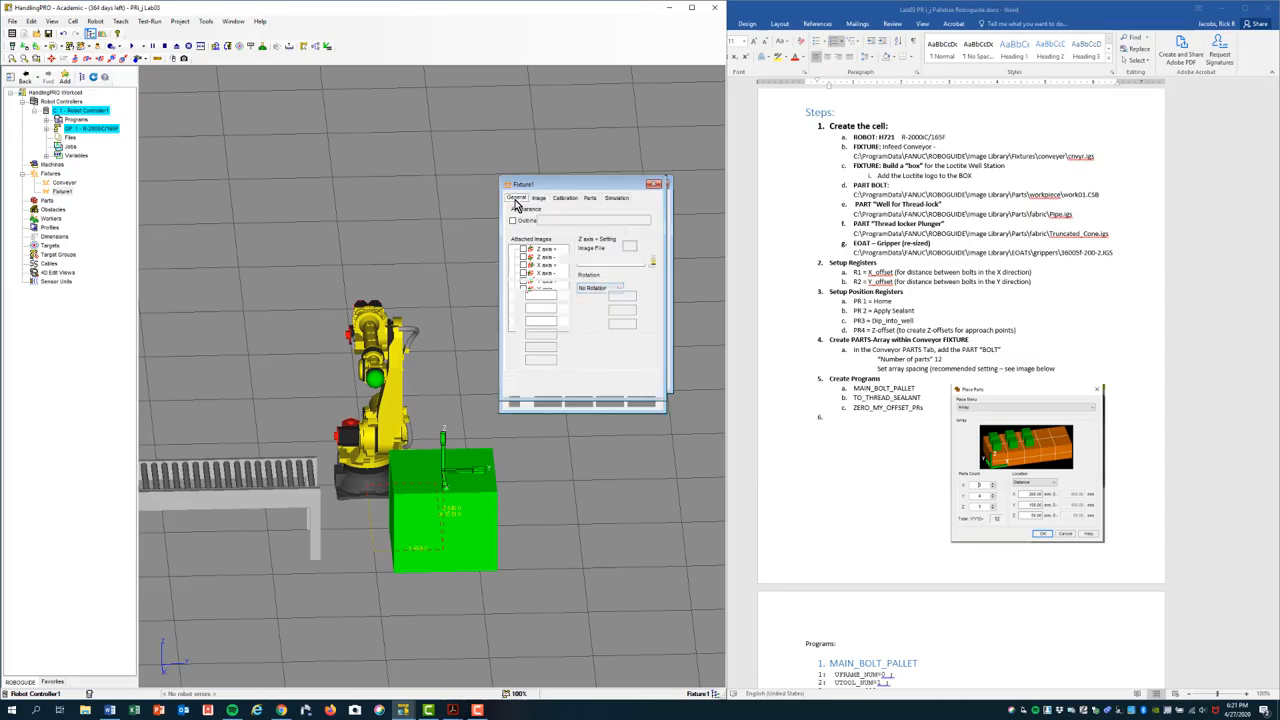
pyautogui.click(516, 198)
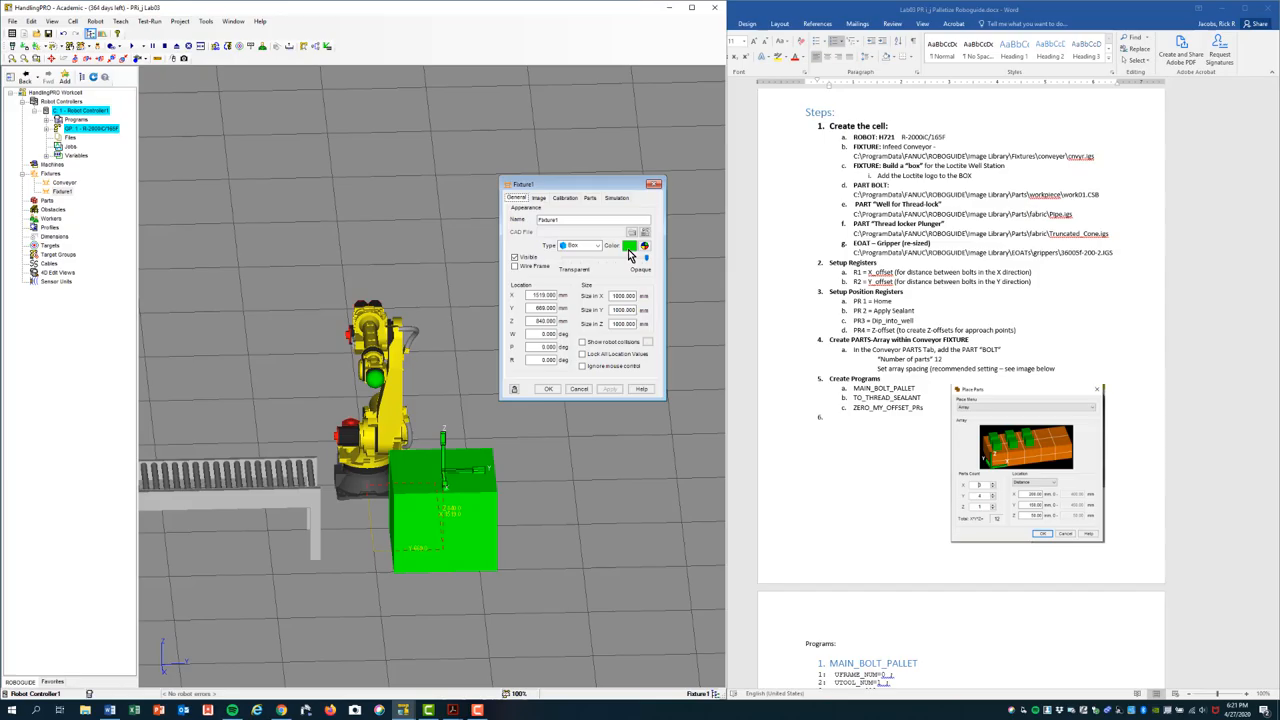
pyautogui.click(632, 246)
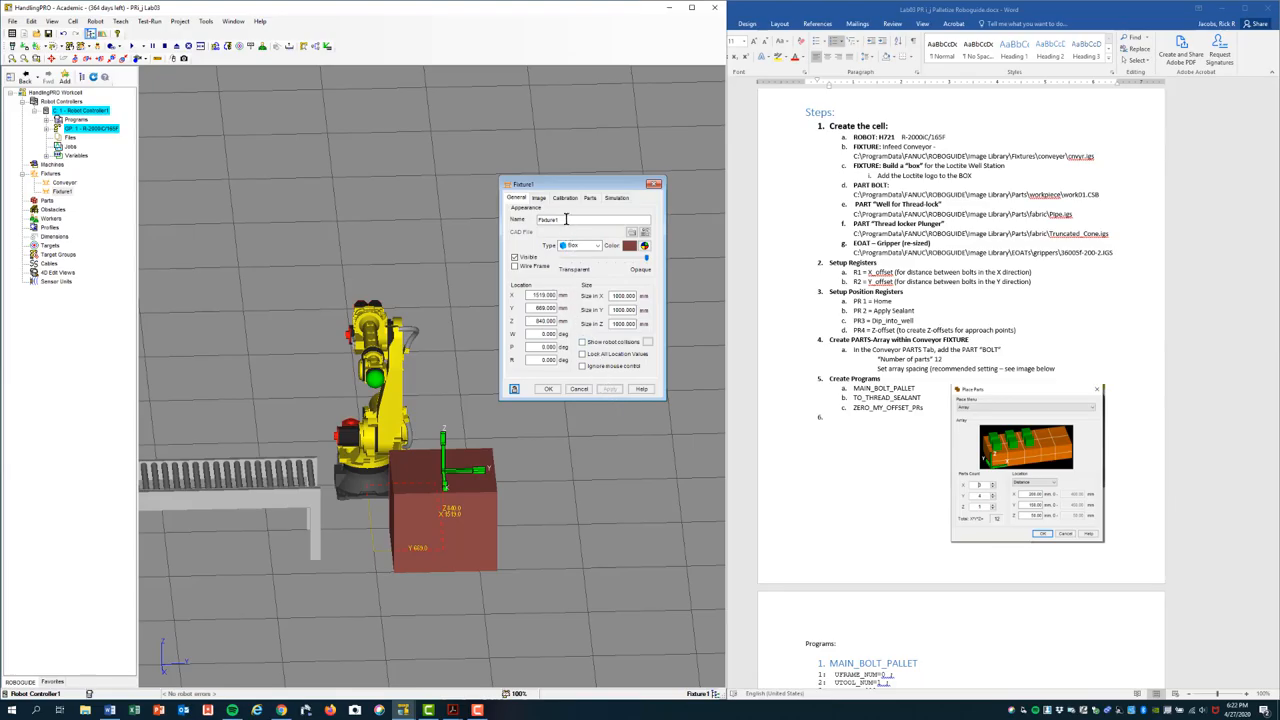
pyautogui.click(540, 198)
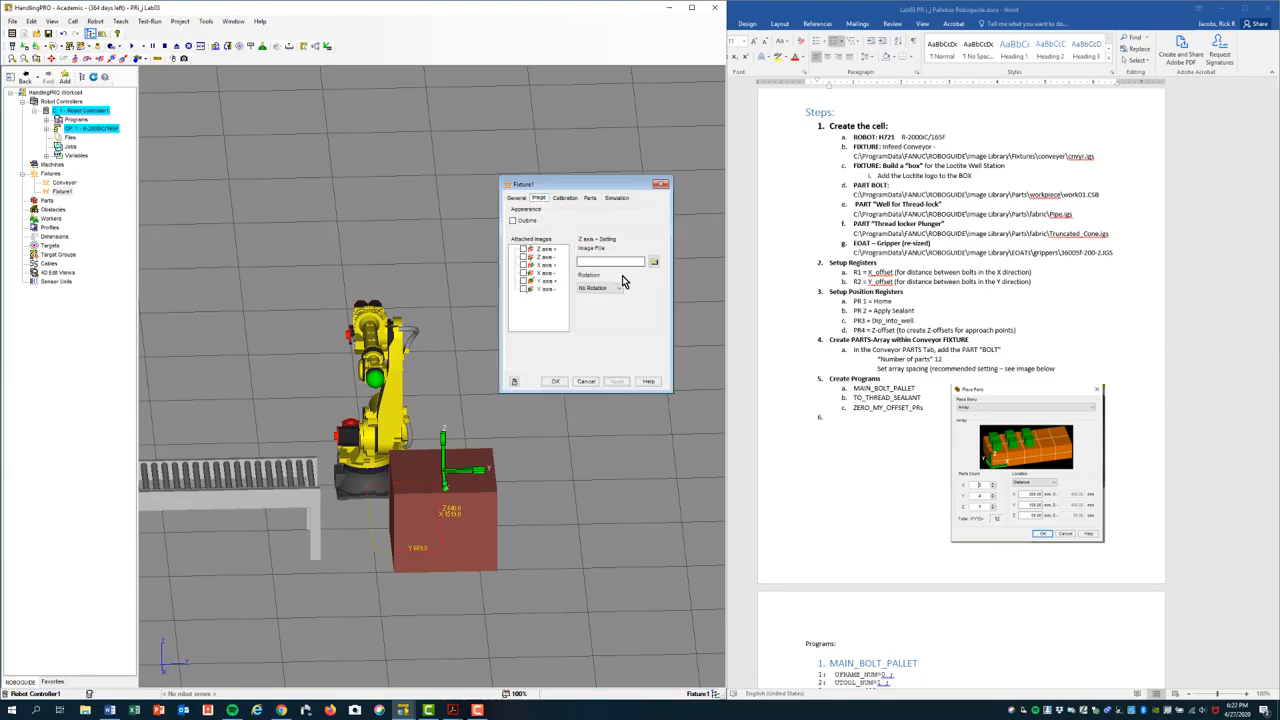
pyautogui.click(652, 260)
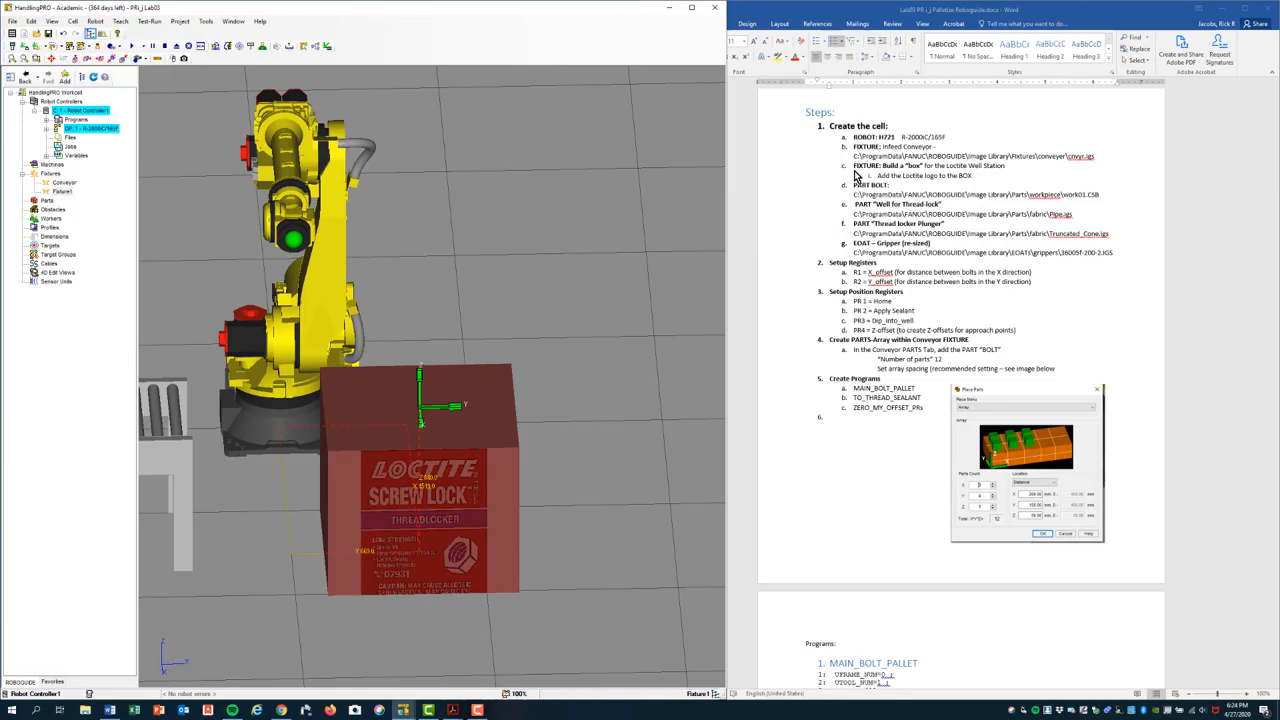
# Import the bolt model from the CAD library as a new part, accepting the import quality option.
pyautogui.doubleClick(896, 204)
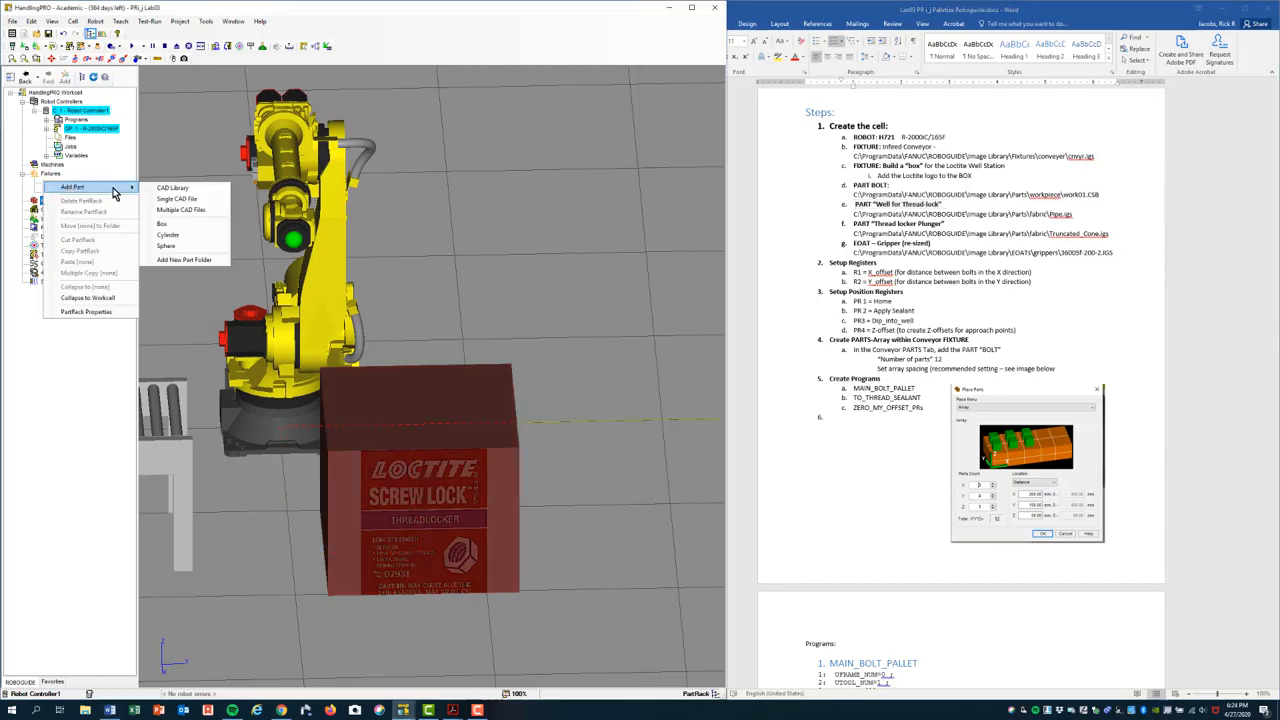
pyautogui.click(172, 188)
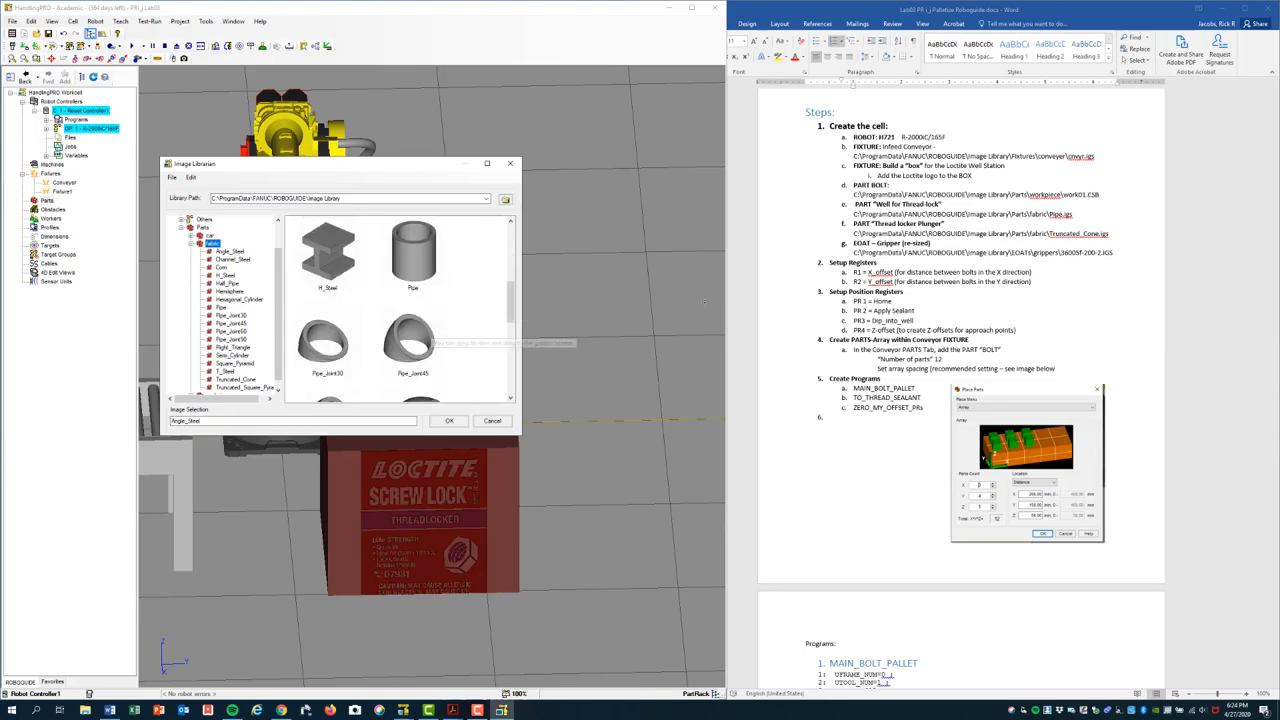
pyautogui.click(448, 420)
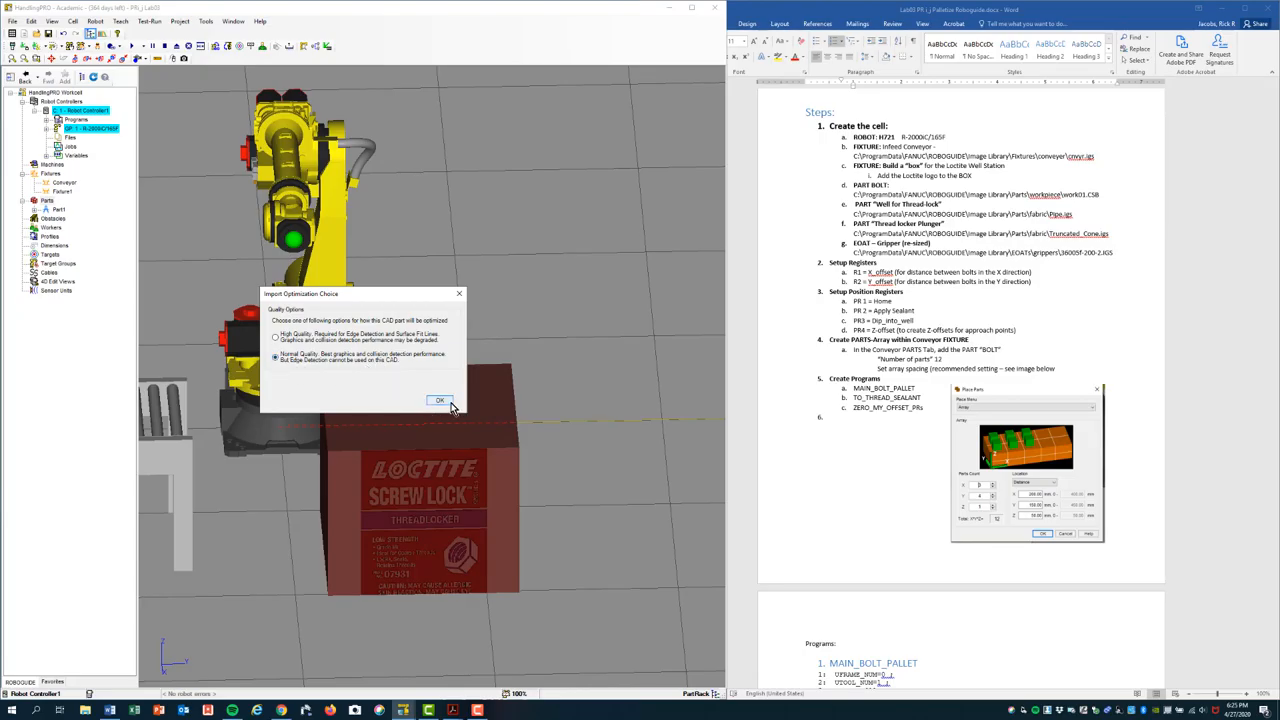
pyautogui.click(440, 400)
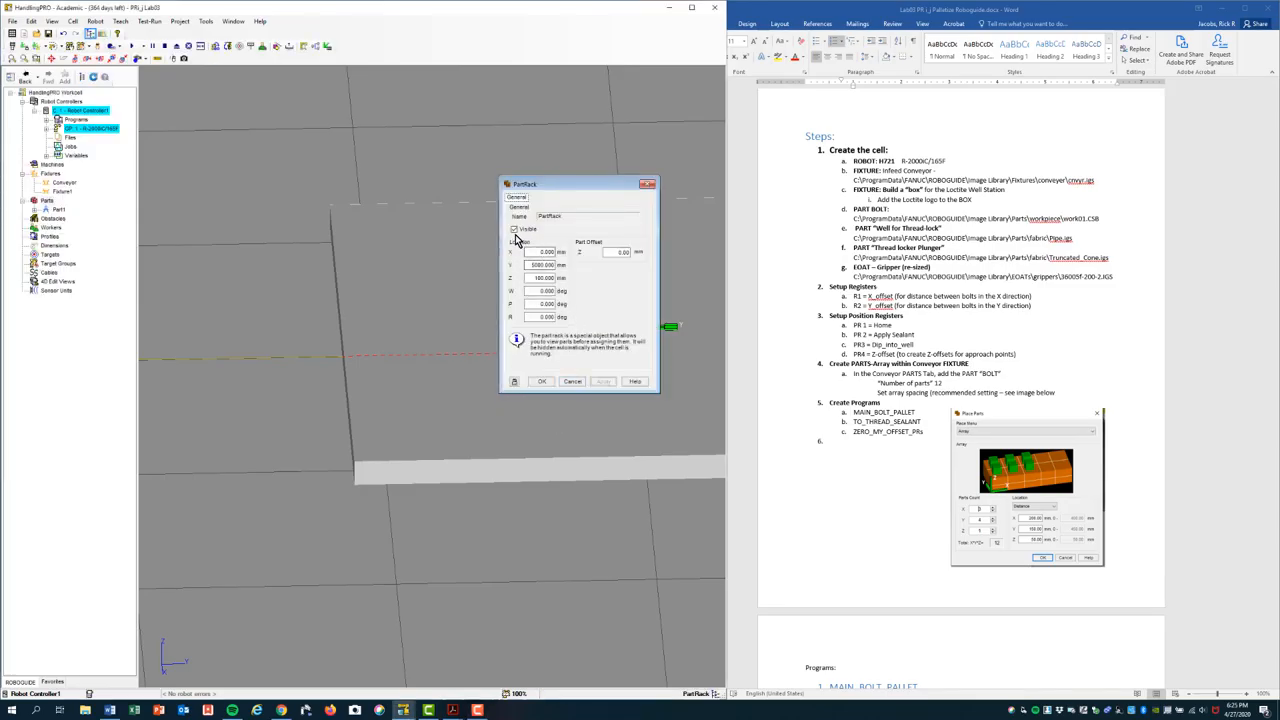
# Apply and close the new bolt part's settings.
pyautogui.click(516, 228)
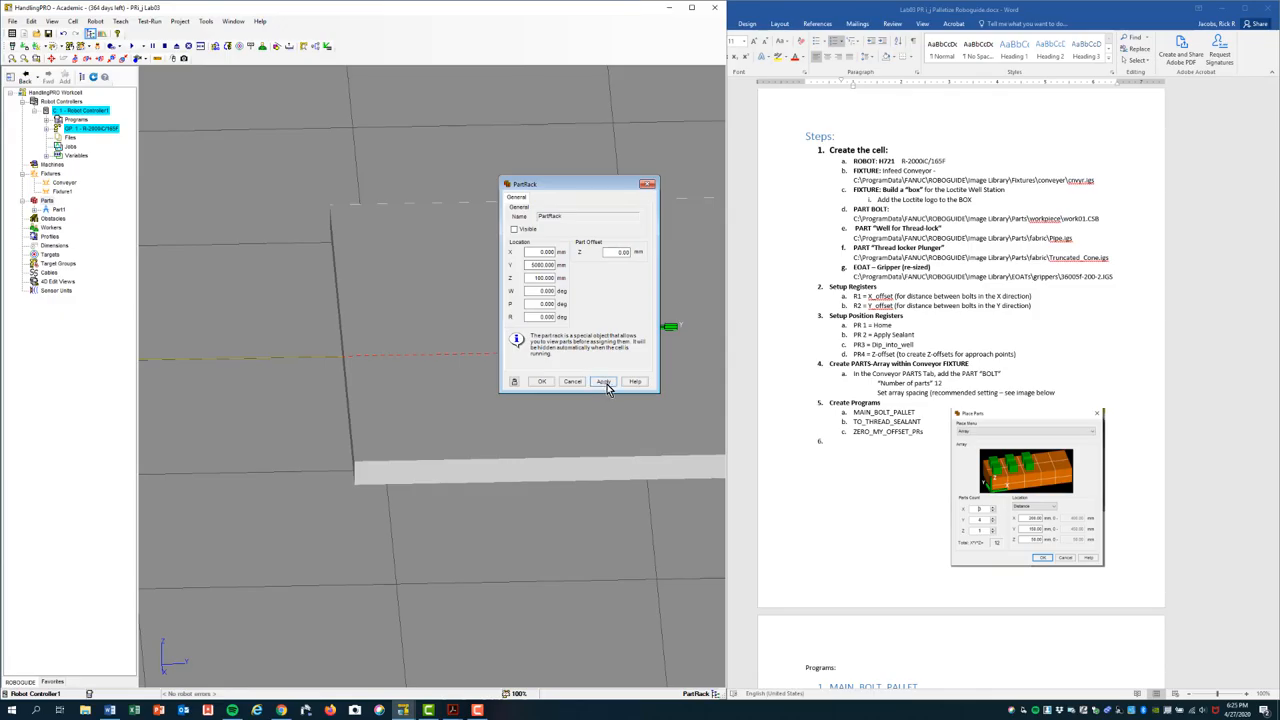
pyautogui.moveTo(608, 388)
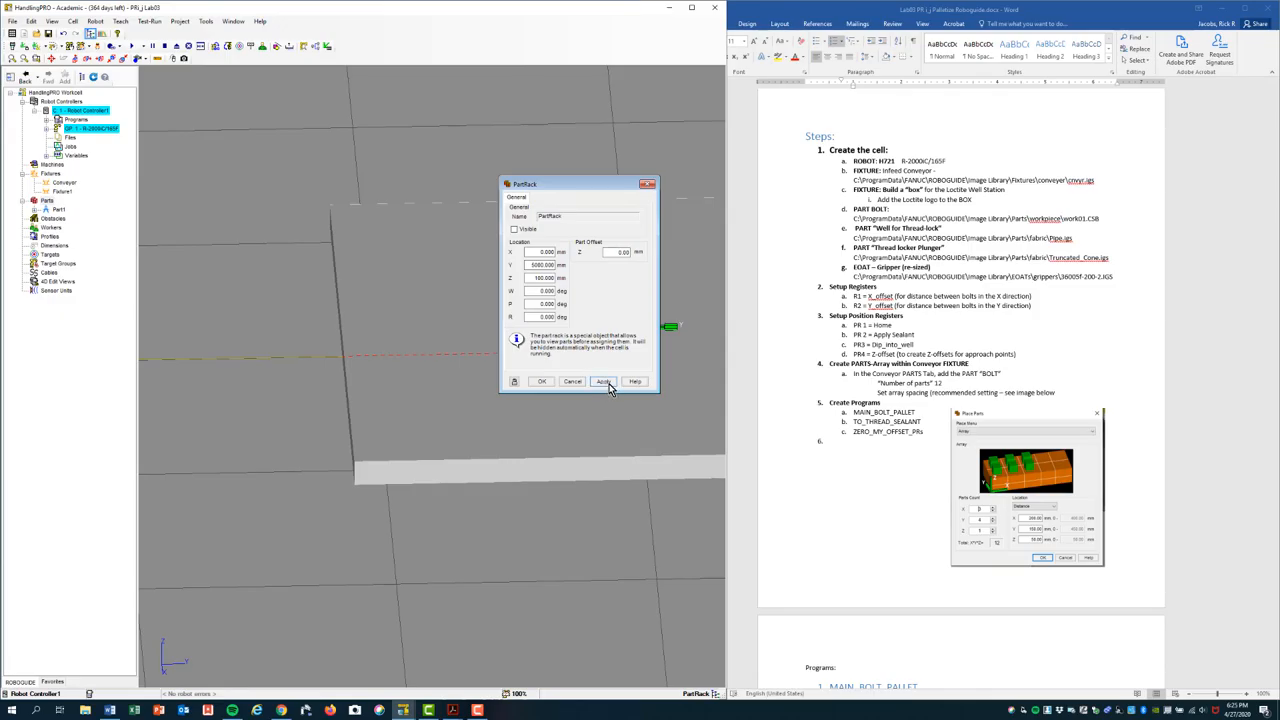
pyautogui.click(604, 380)
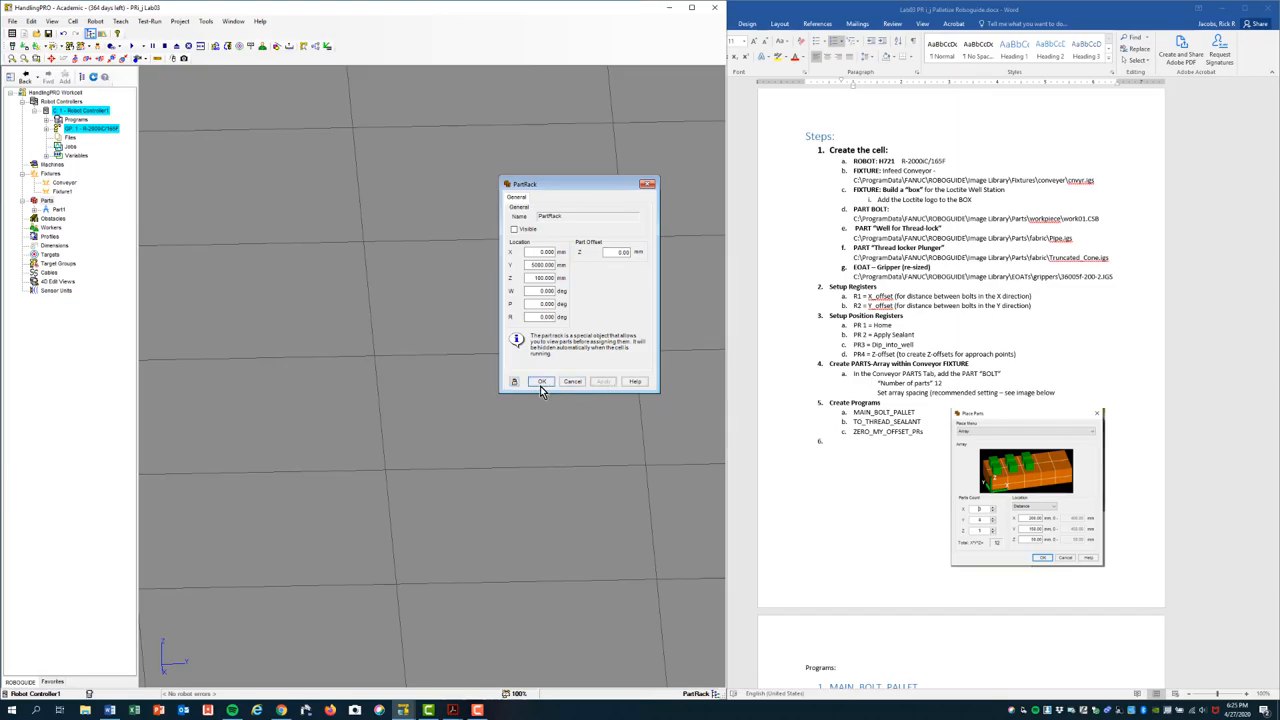
pyautogui.click(540, 380)
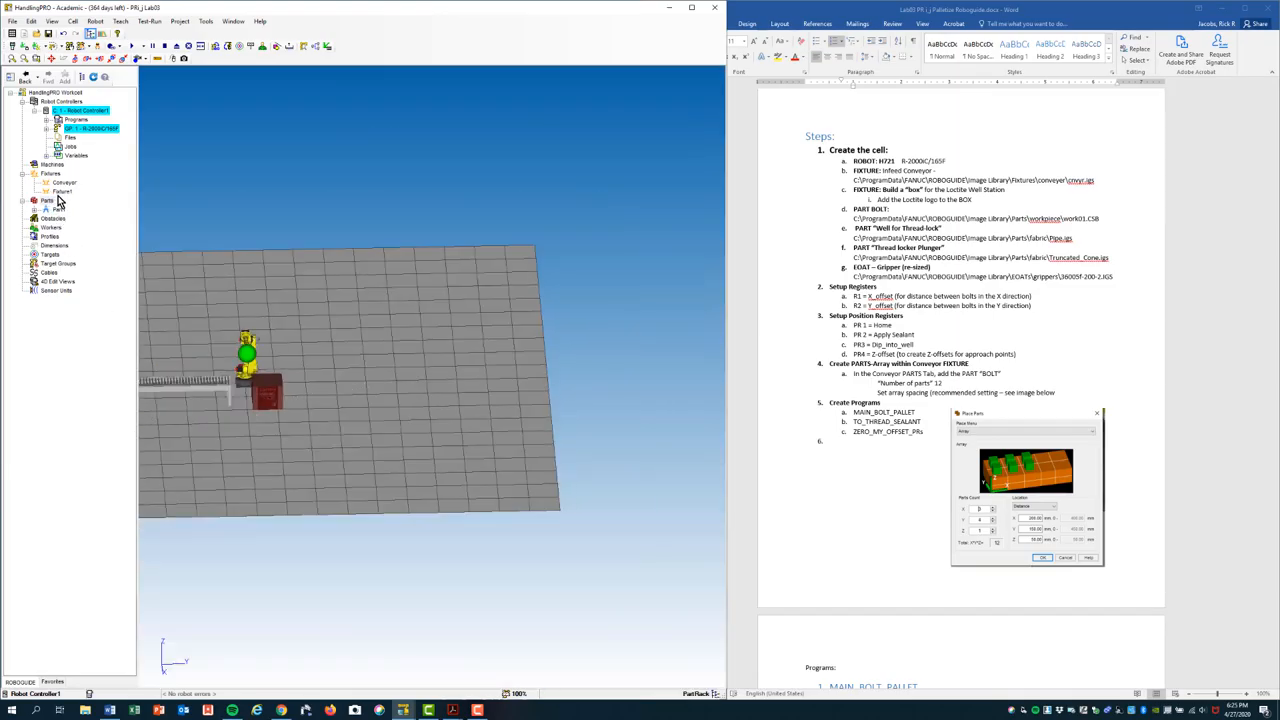
# Expand the cell's parts list and start renaming the imported bolt part.
pyautogui.click(52, 218)
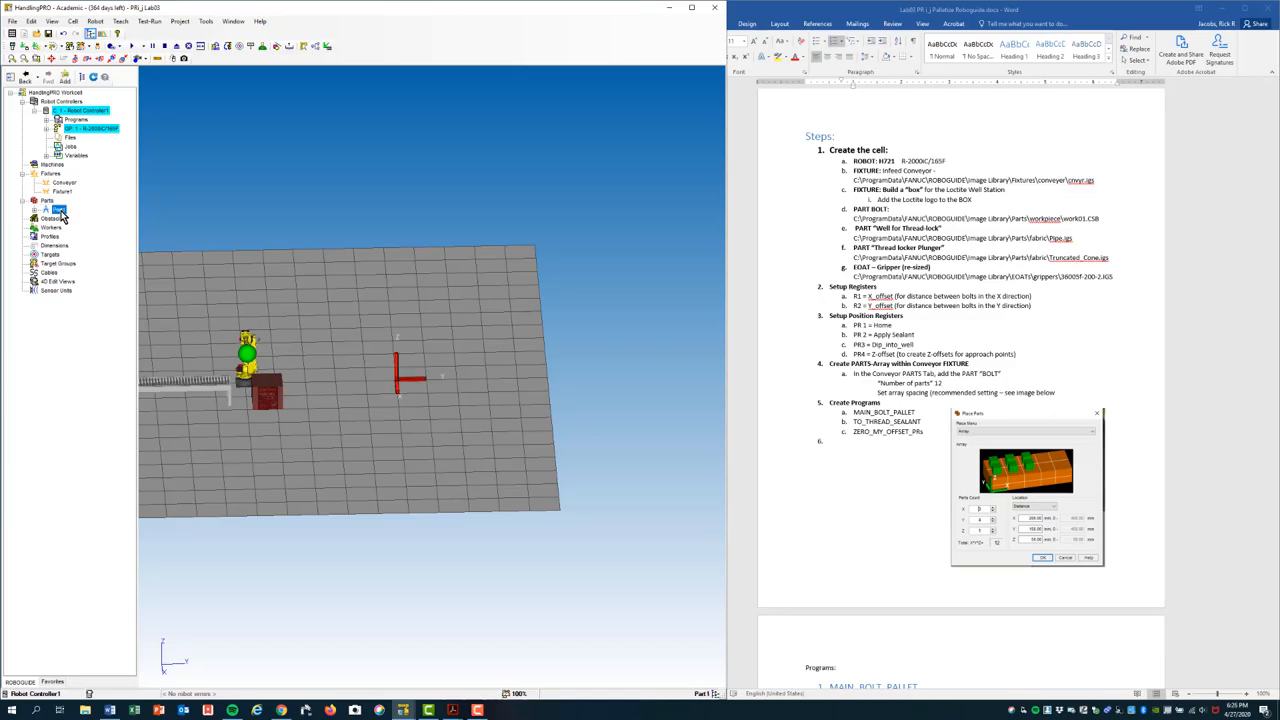
pyautogui.doubleClick(56, 210)
pyautogui.write('Well for Thread-lock')
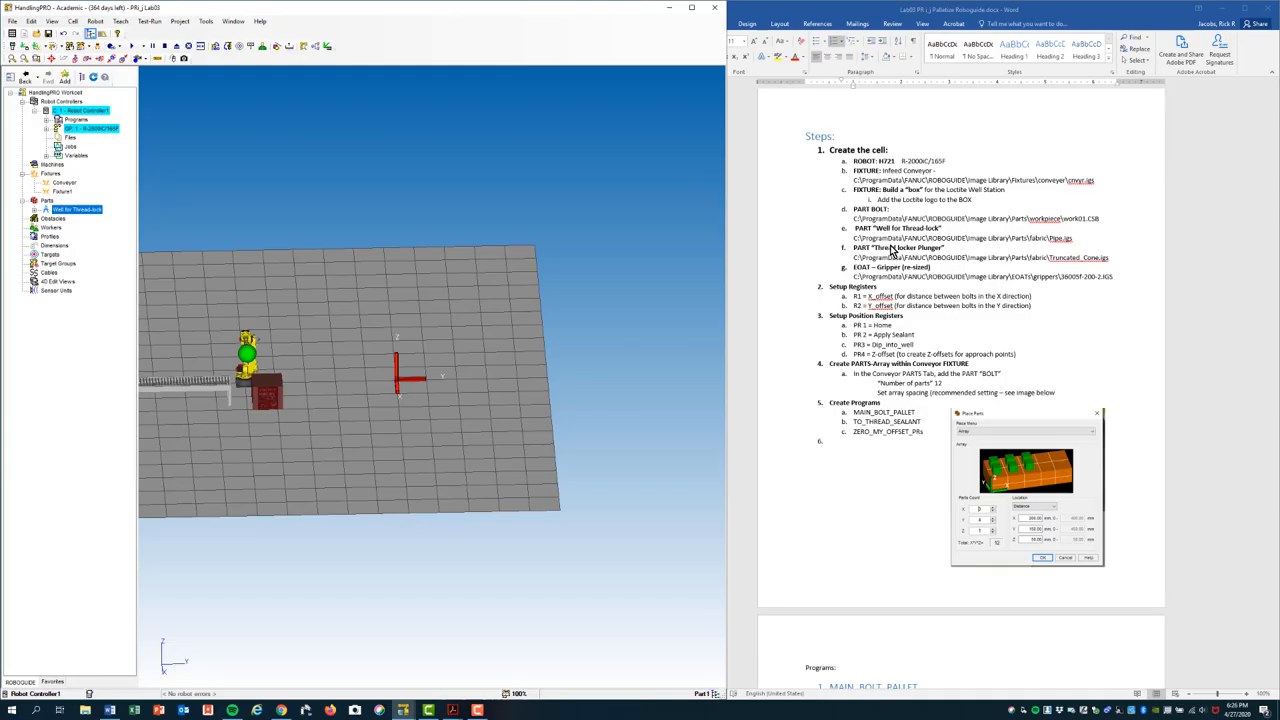
pyautogui.moveTo(896, 252)
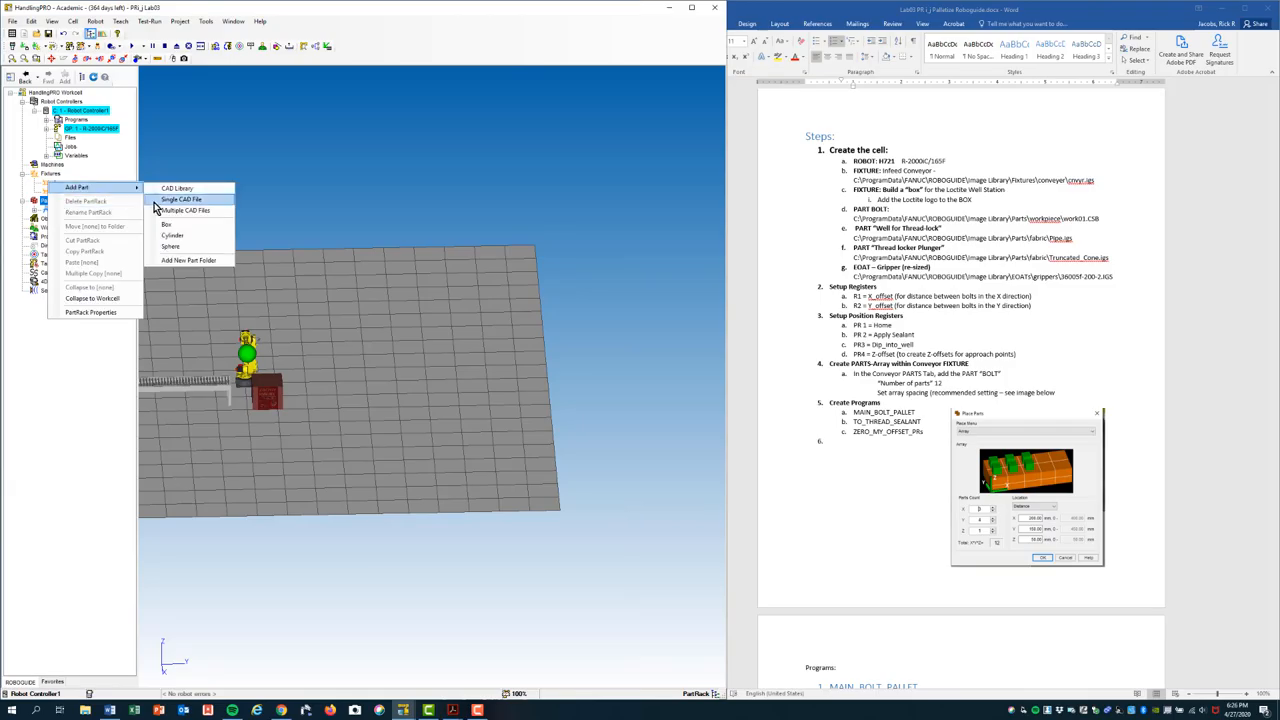
# Import the Truncated_Cone model as a part named Thread locker Plunger, accepting the quality option.
pyautogui.click(178, 188)
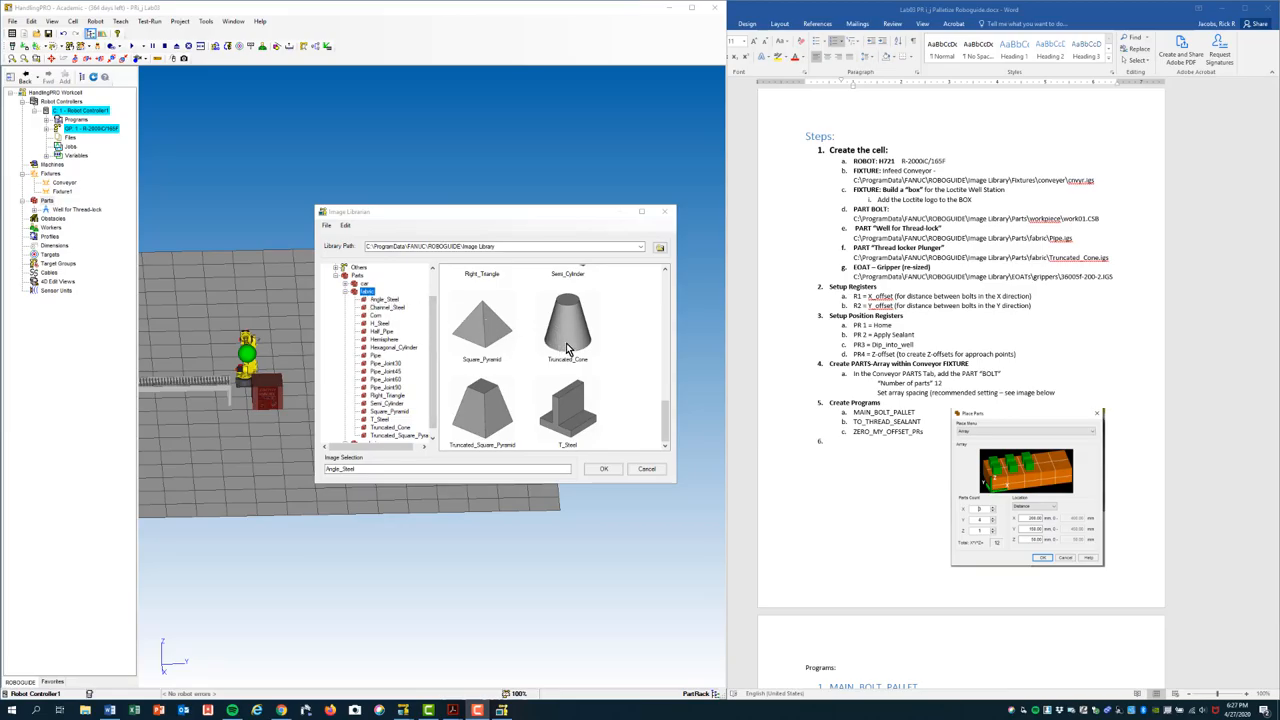
pyautogui.click(568, 320)
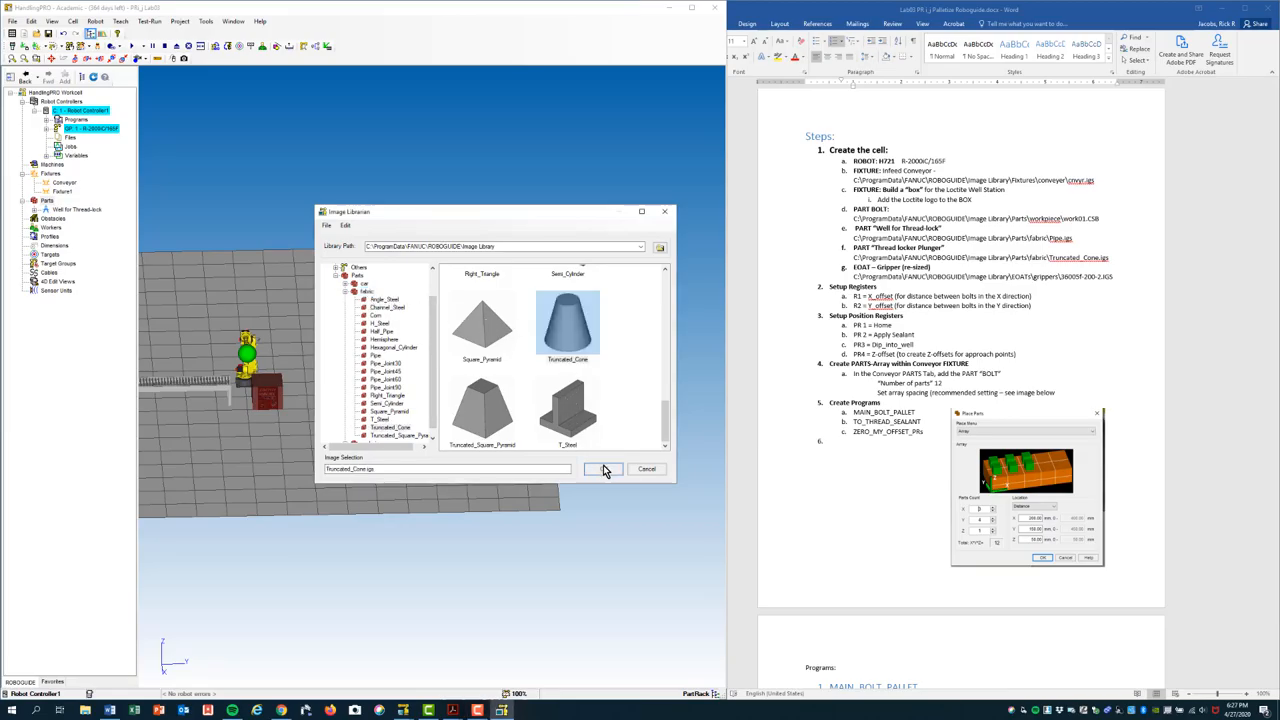
pyautogui.click(604, 468)
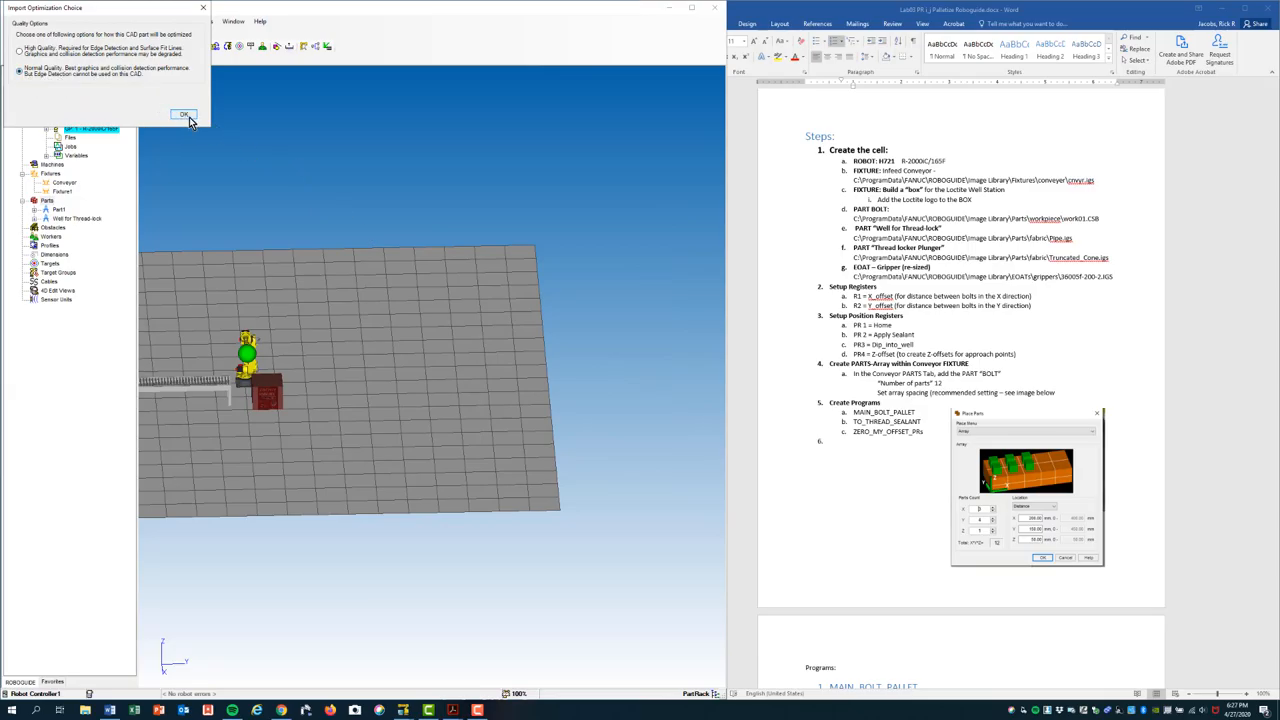
pyautogui.click(184, 114)
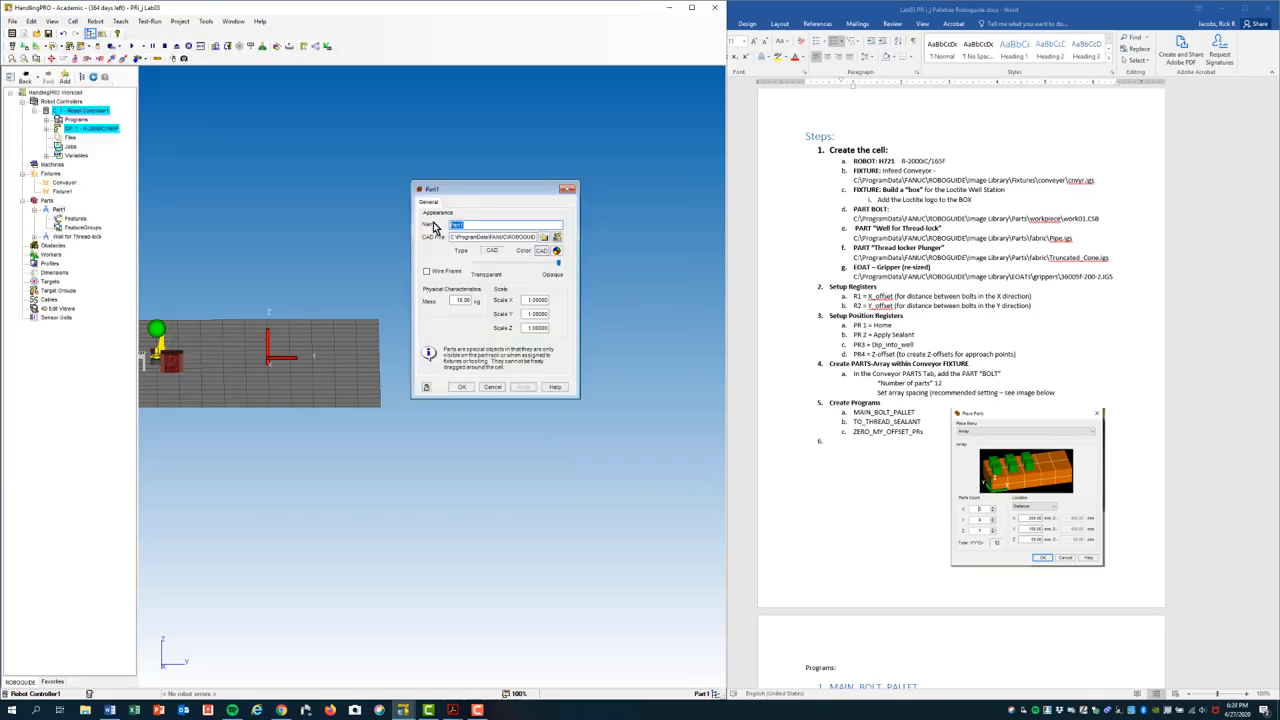
pyautogui.click(524, 388)
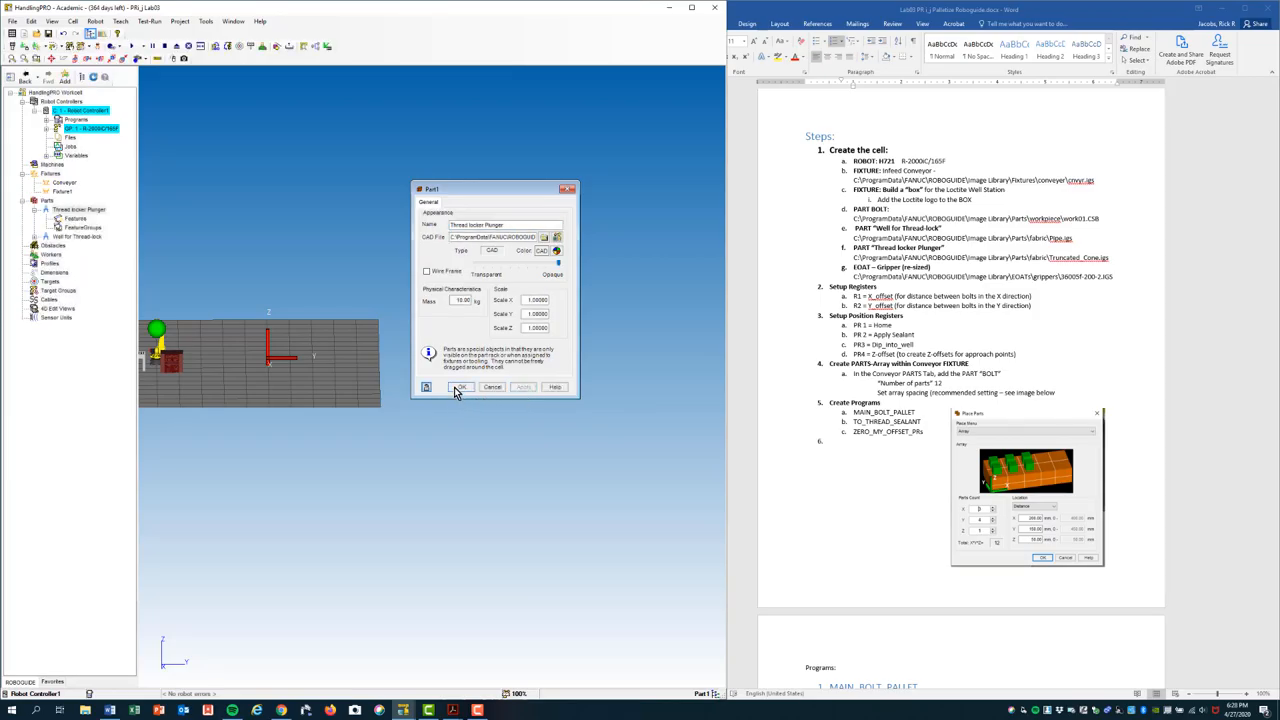
pyautogui.click(460, 388)
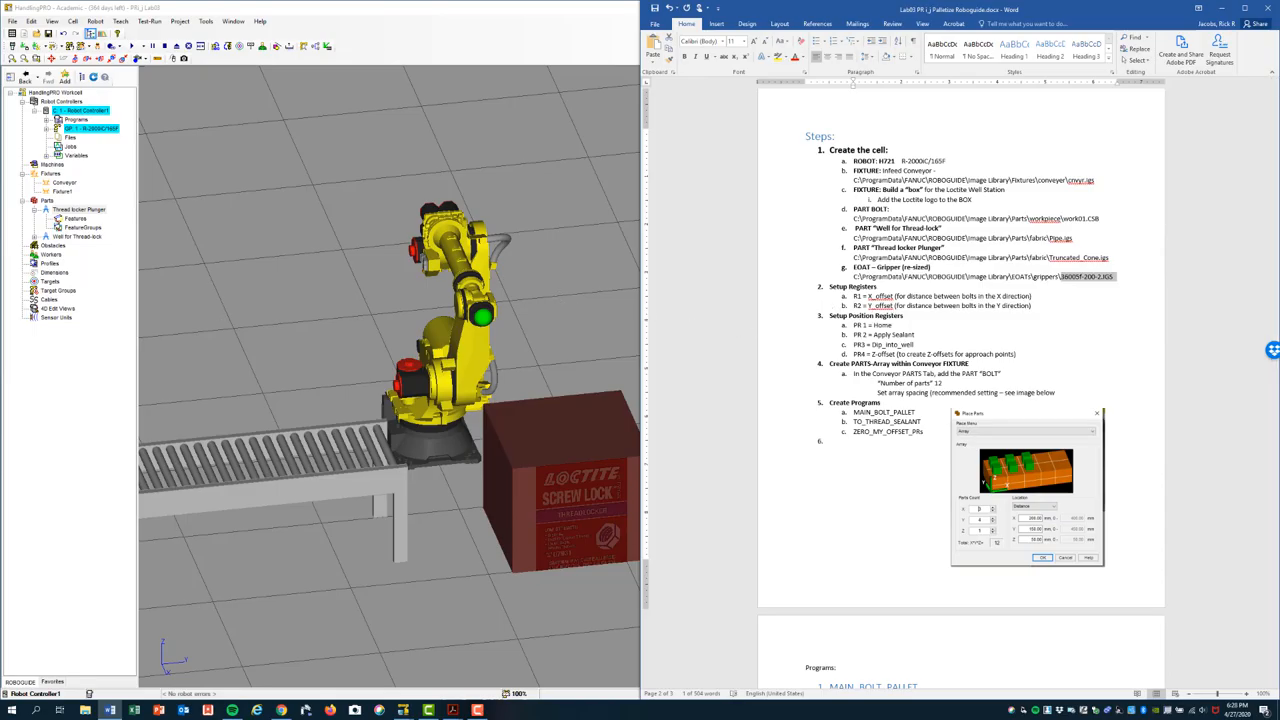
# Open the robot's UT:1 tool properties and browse for a CAD model file for it.
pyautogui.click(90, 128)
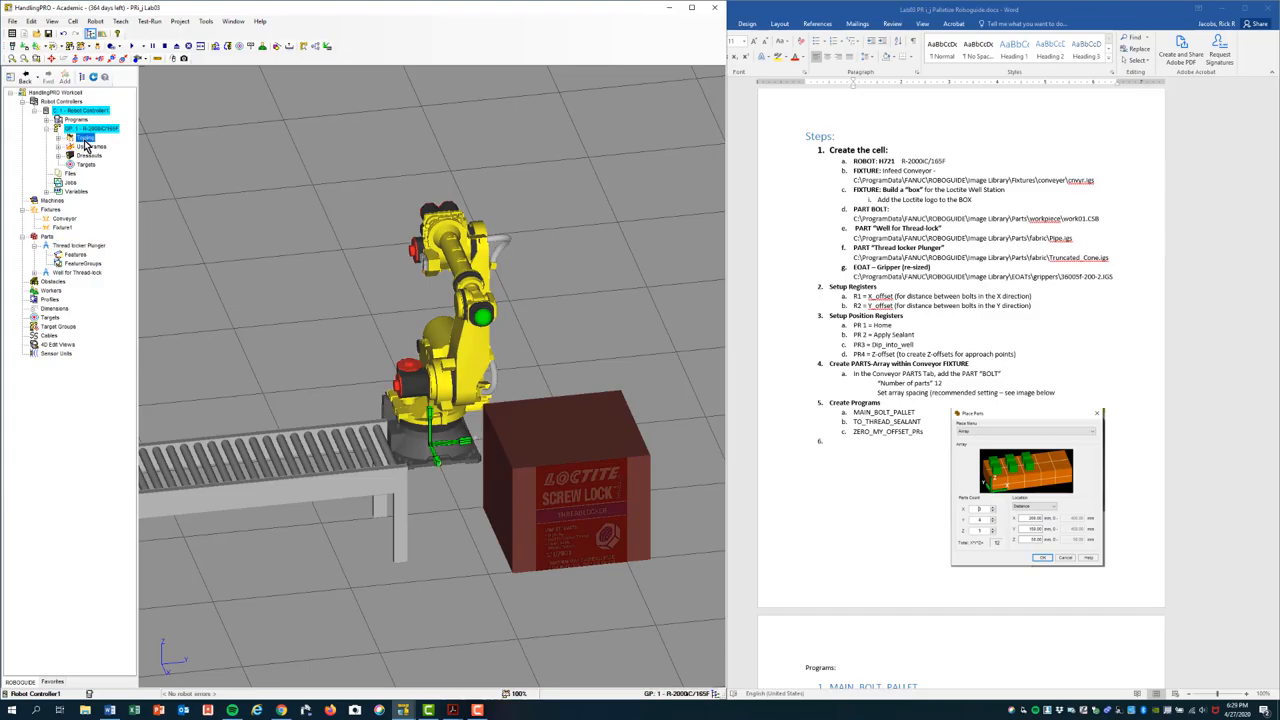
pyautogui.click(58, 136)
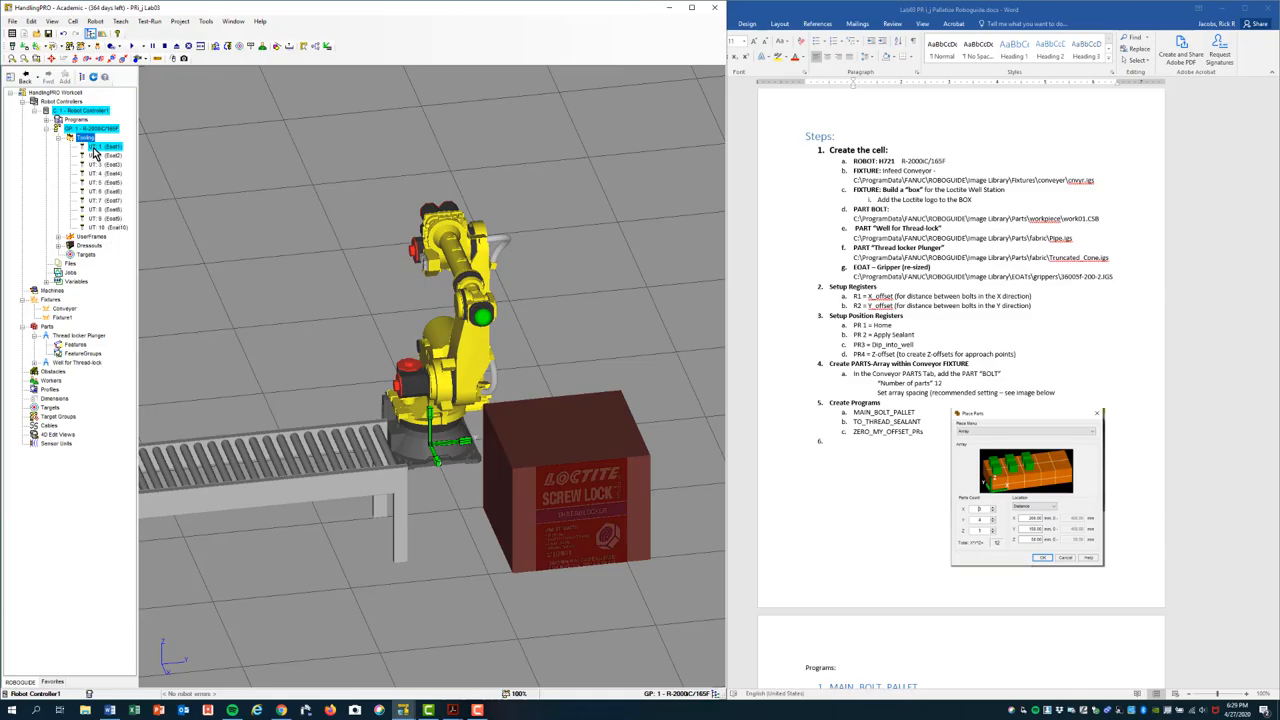
pyautogui.doubleClick(104, 146)
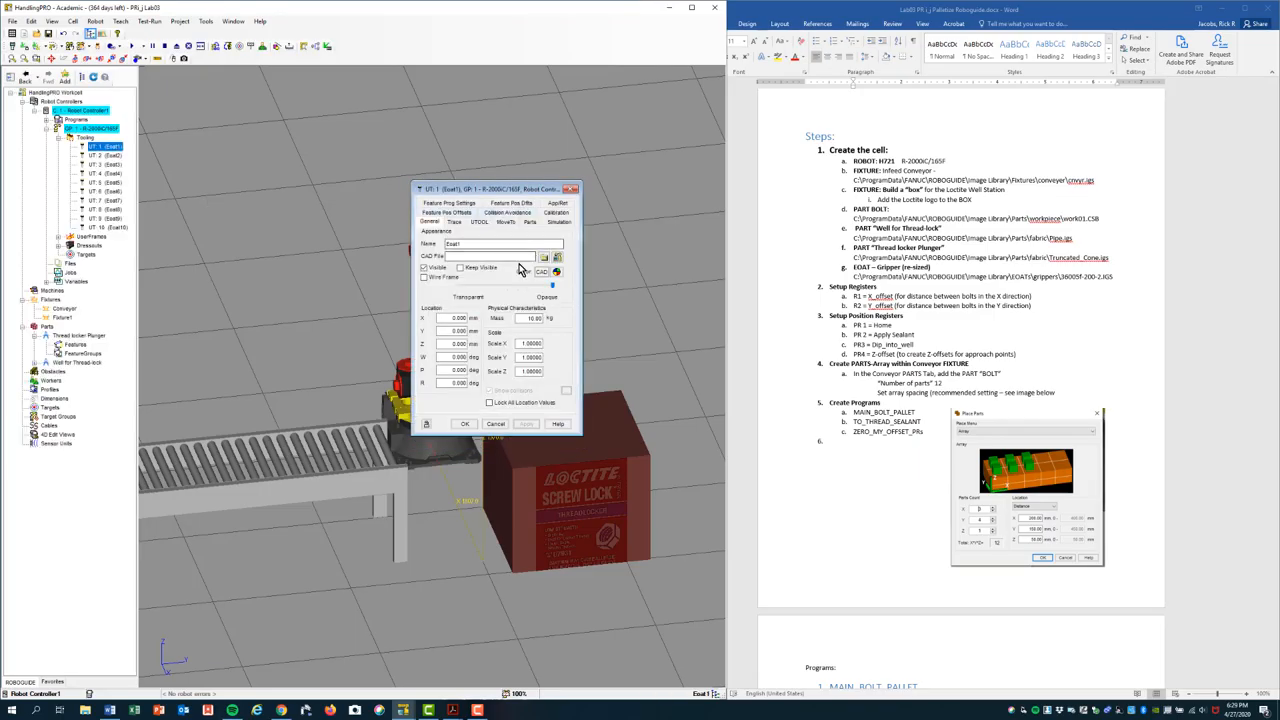
pyautogui.click(556, 270)
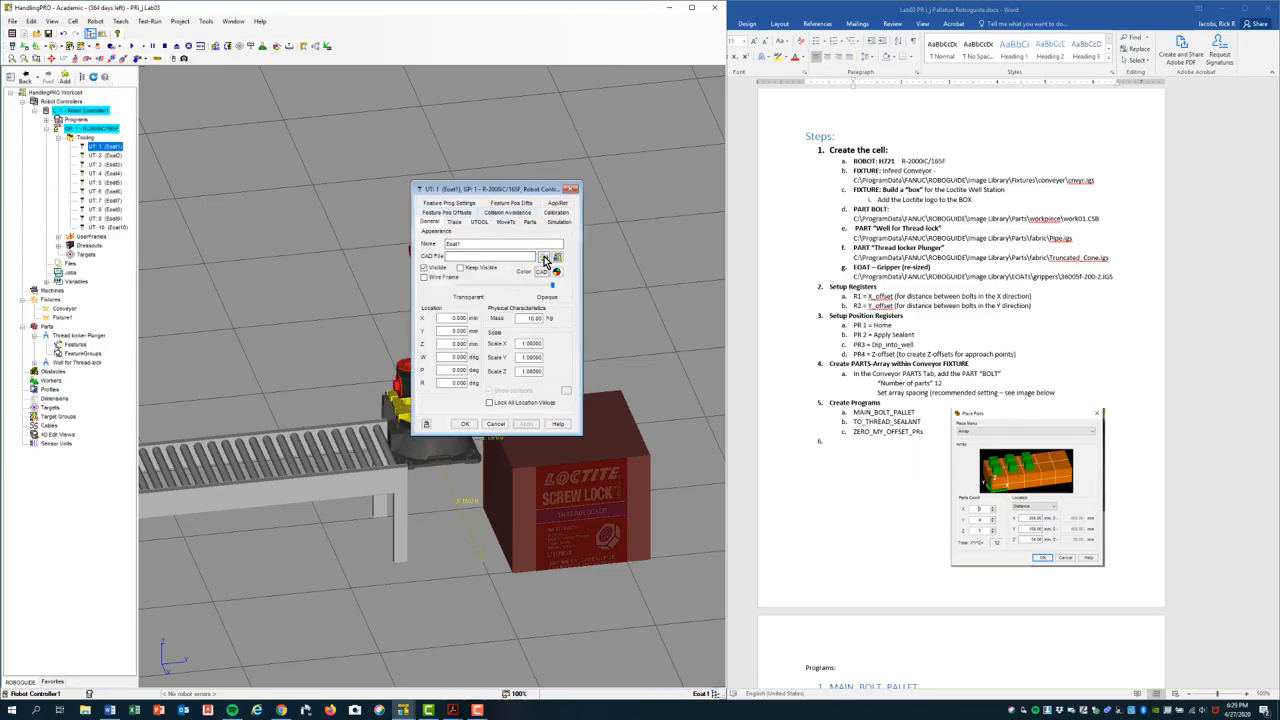
pyautogui.click(548, 256)
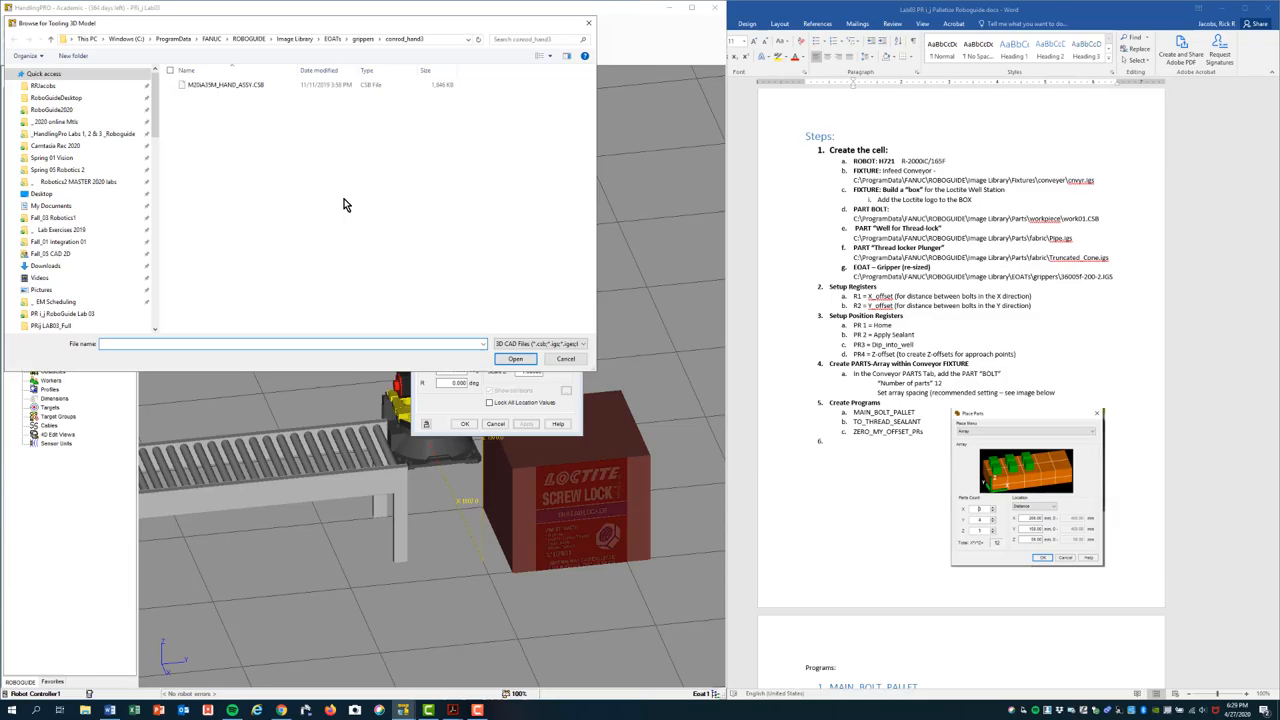
pyautogui.moveTo(224, 112)
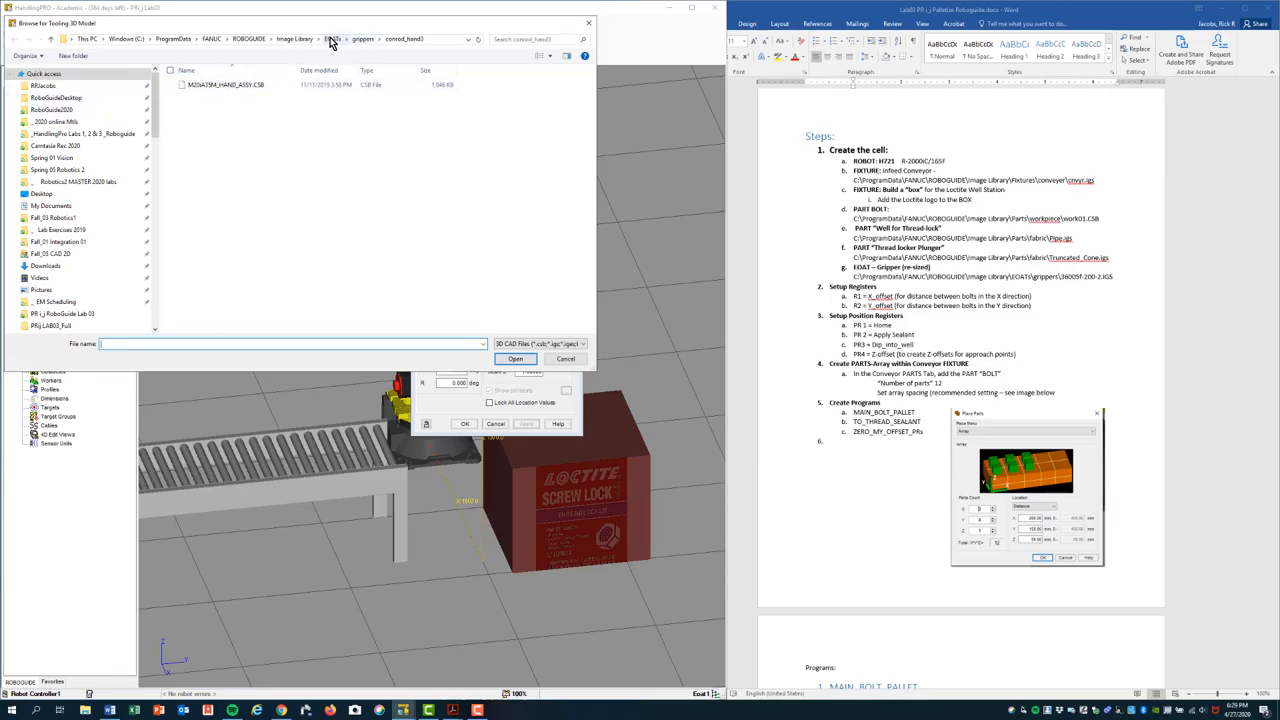
# Load the gripper model from Image Library\EOATs\grippers onto the robot's first tool.
pyautogui.click(332, 40)
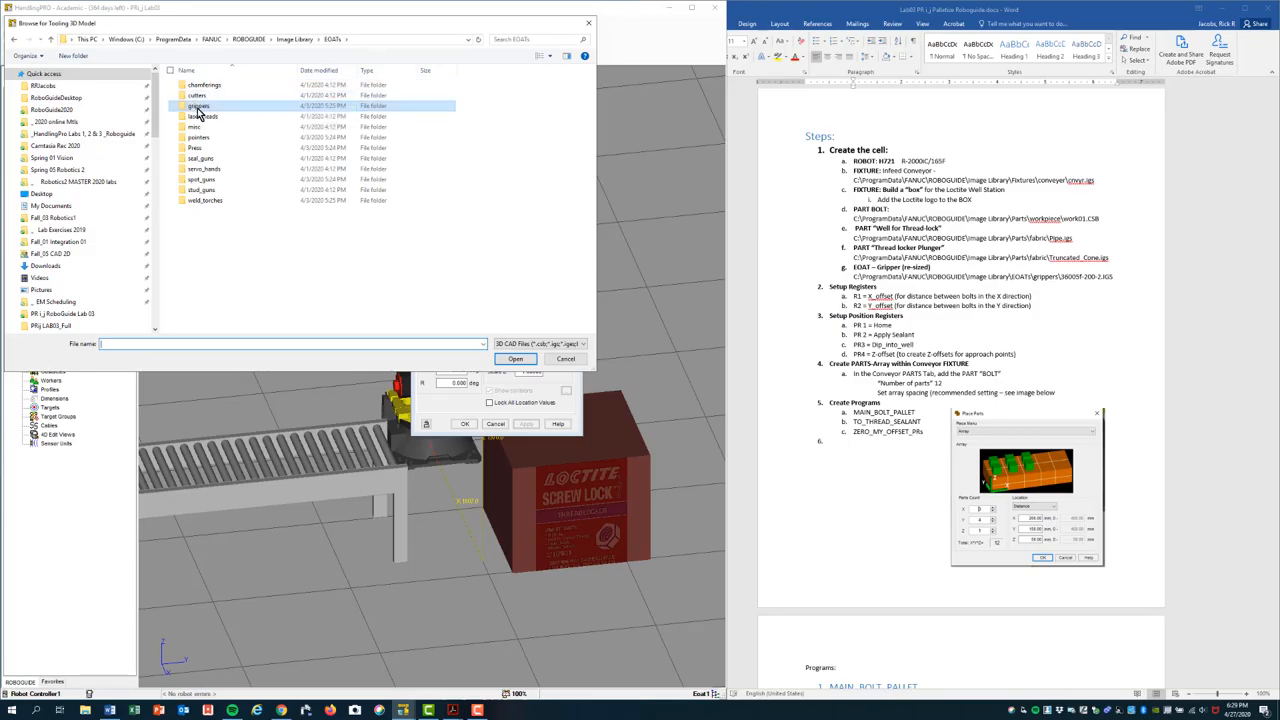
pyautogui.doubleClick(196, 104)
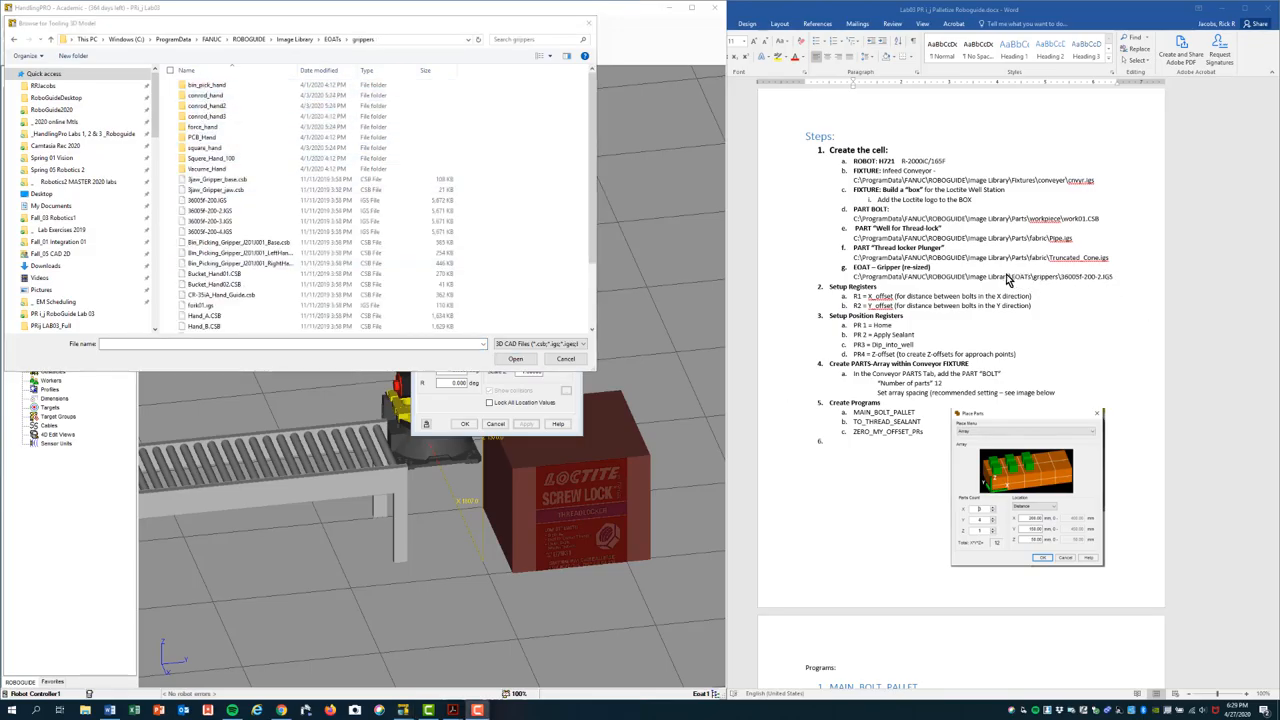
pyautogui.moveTo(584, 204)
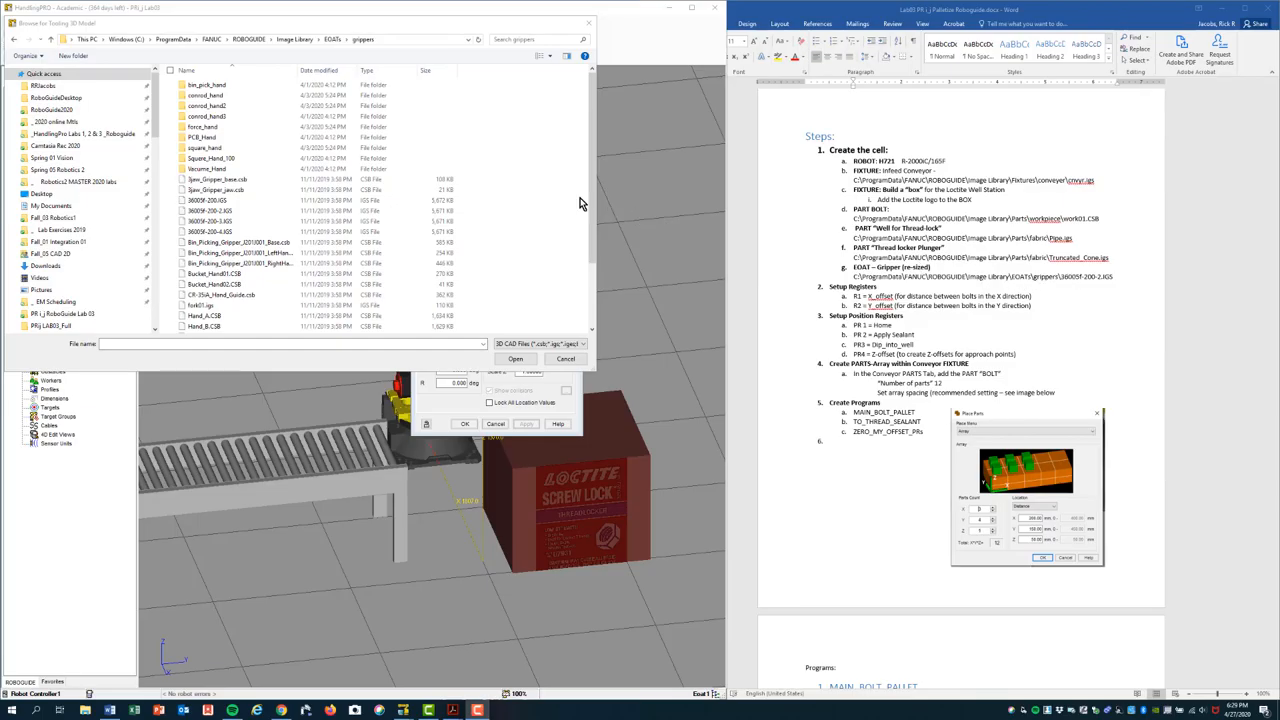
pyautogui.click(210, 212)
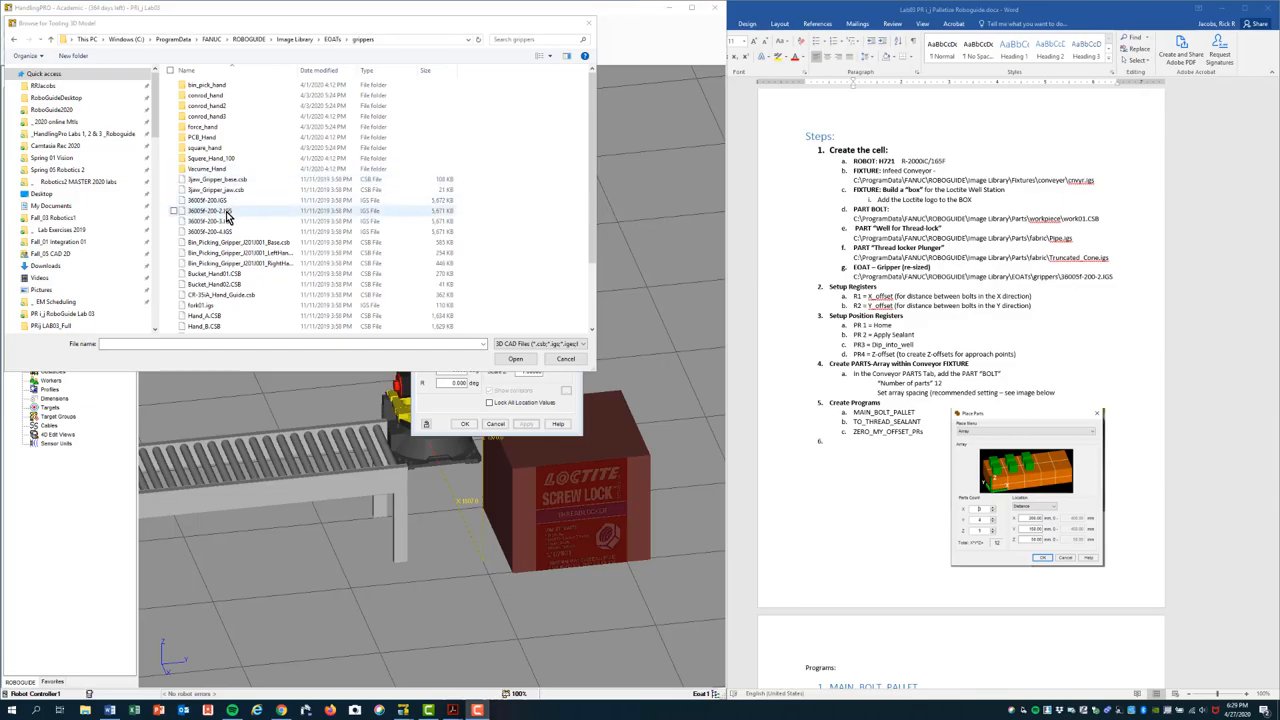
pyautogui.click(210, 212)
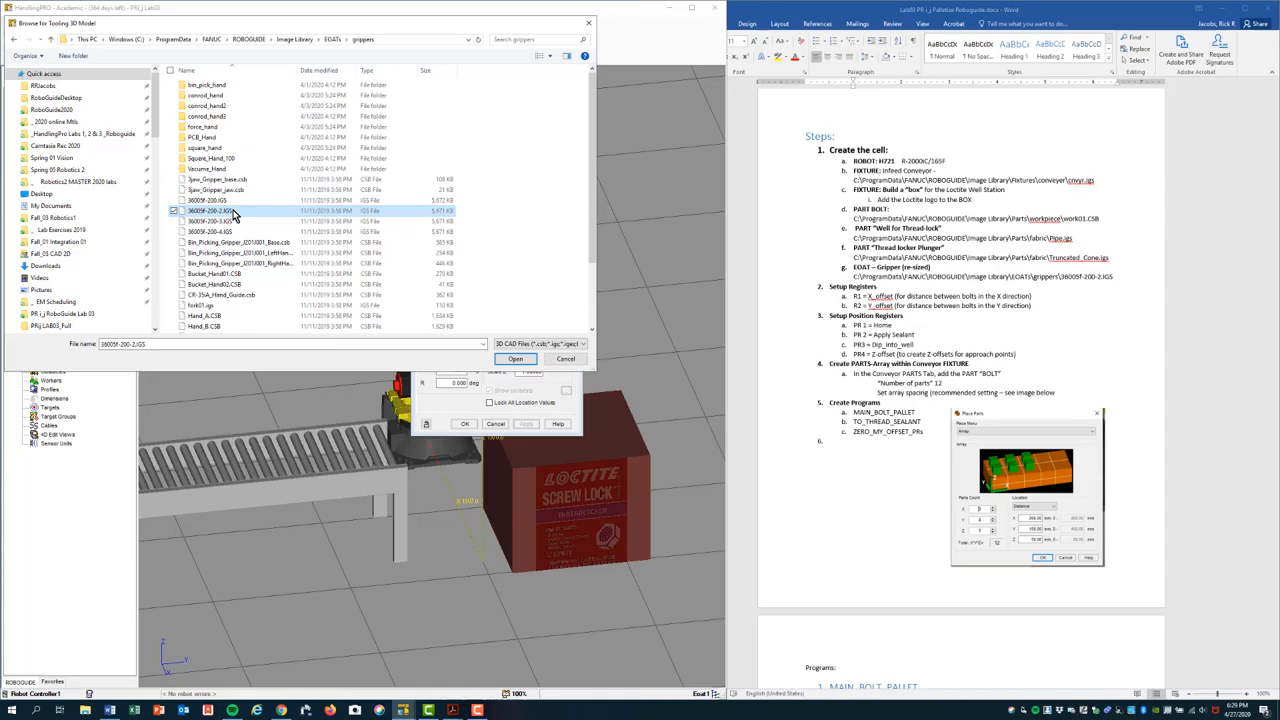
pyautogui.click(516, 358)
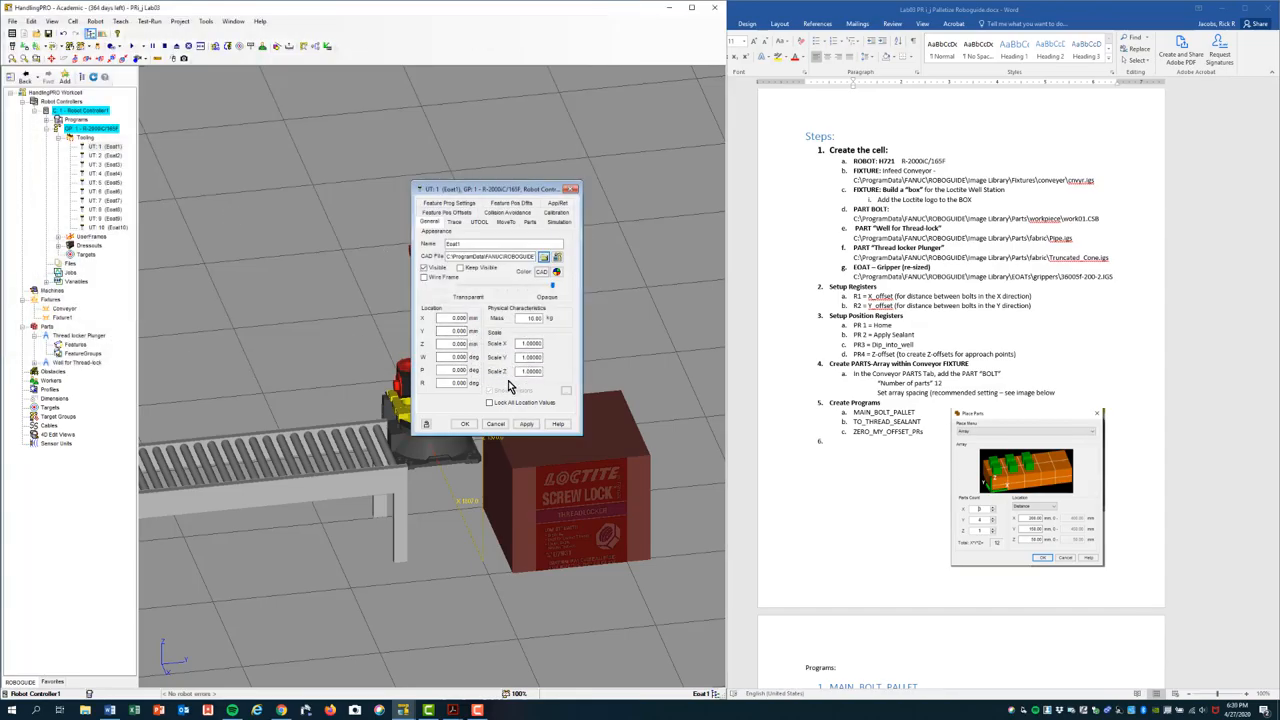
pyautogui.moveTo(522, 424)
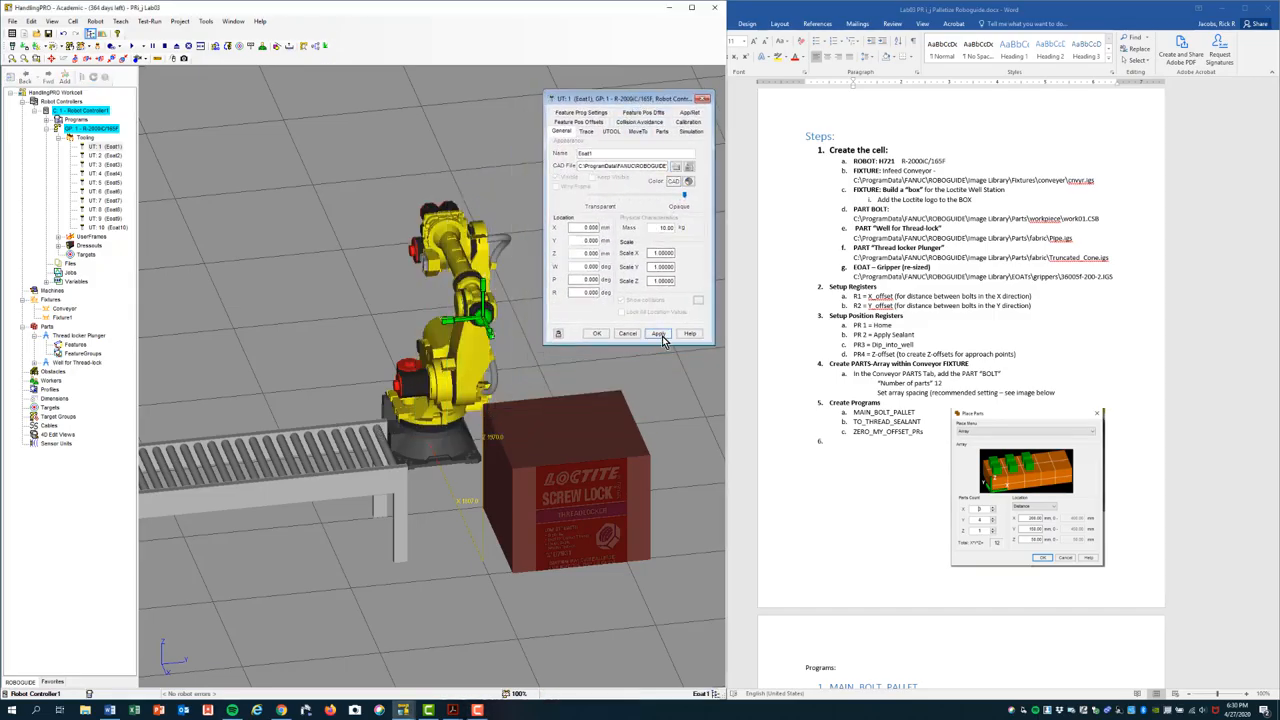
pyautogui.click(658, 332)
pyautogui.write('-90.000')
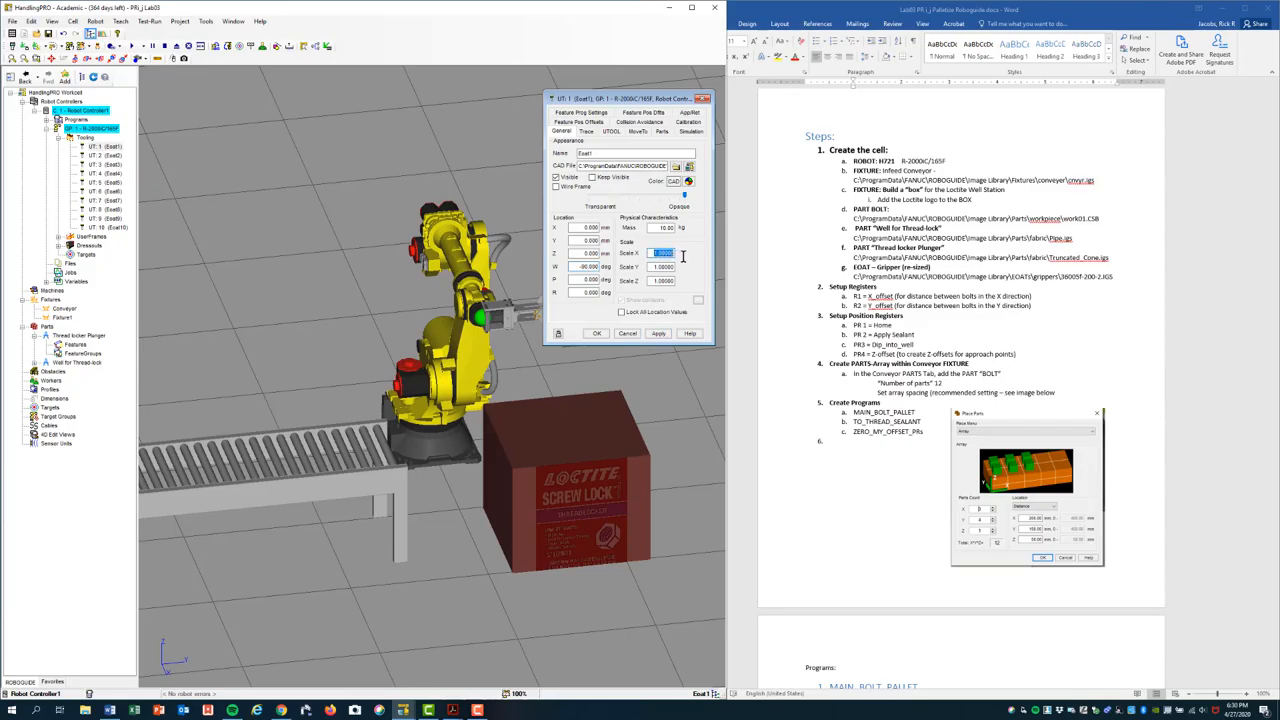
# Set the gripper tool's scale to 2 and apply the change.
pyautogui.write('2')
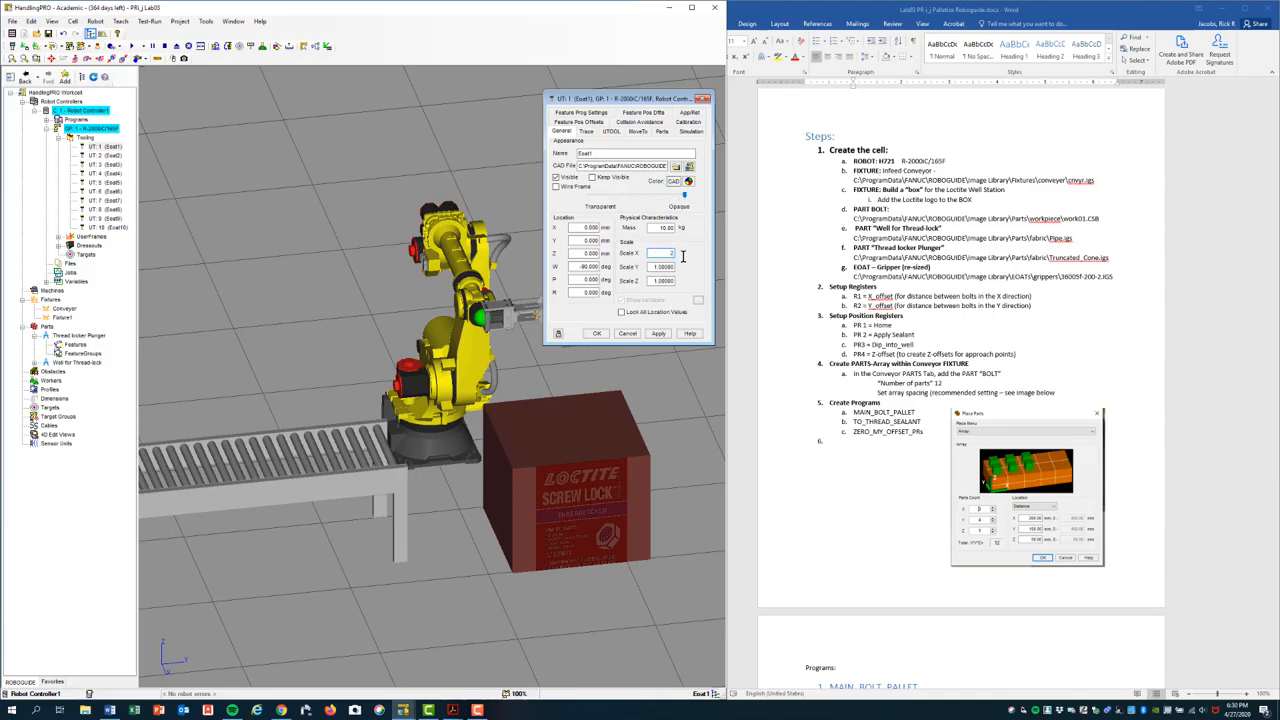
pyautogui.click(658, 332)
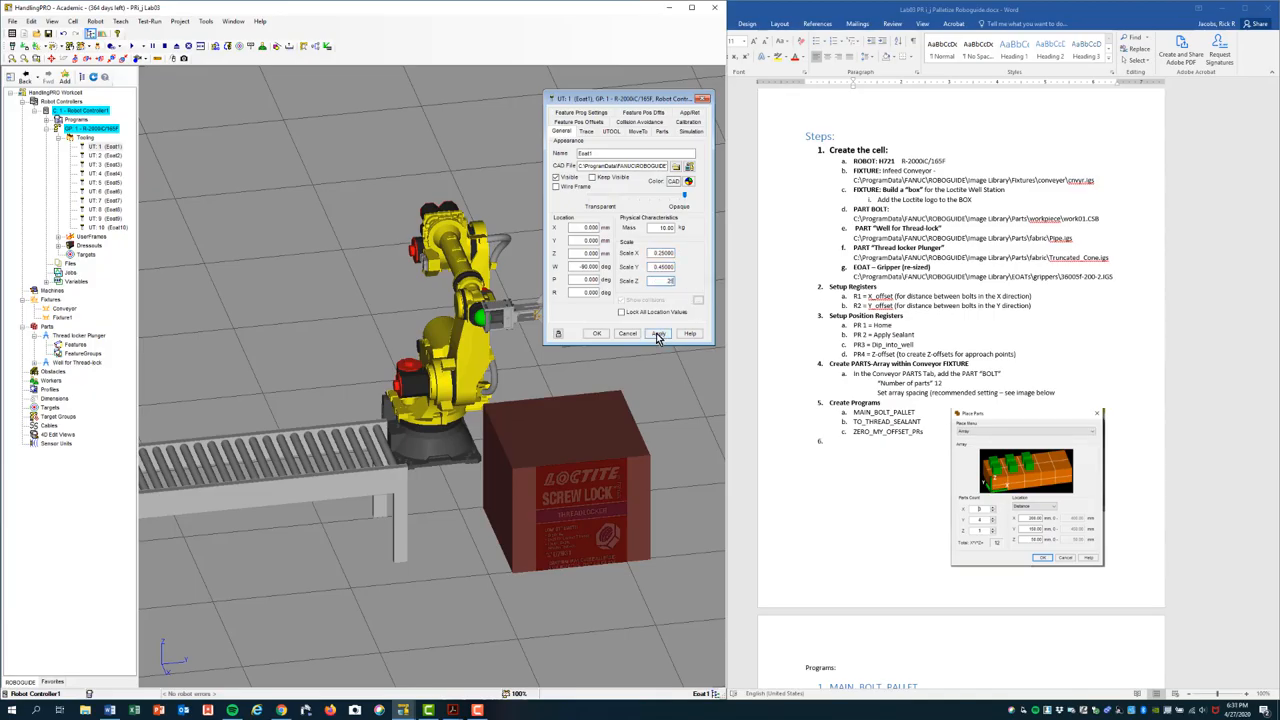
pyautogui.click(656, 332)
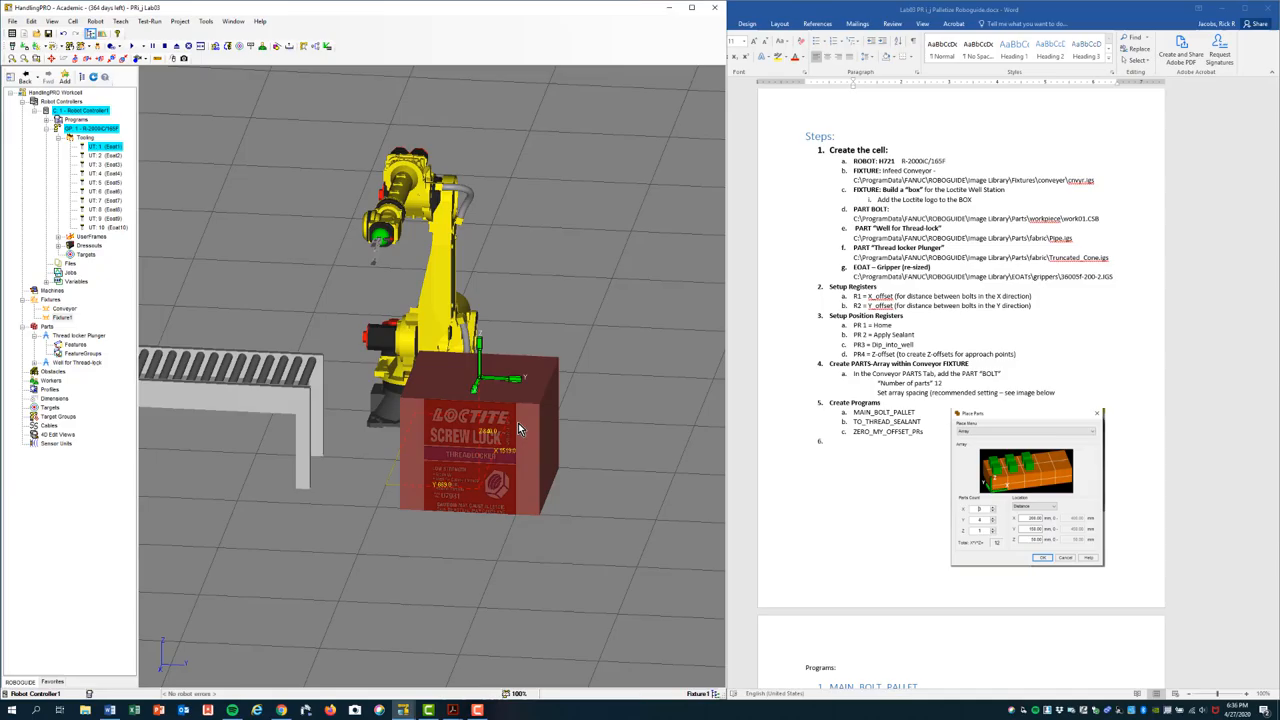
pyautogui.moveTo(528, 432)
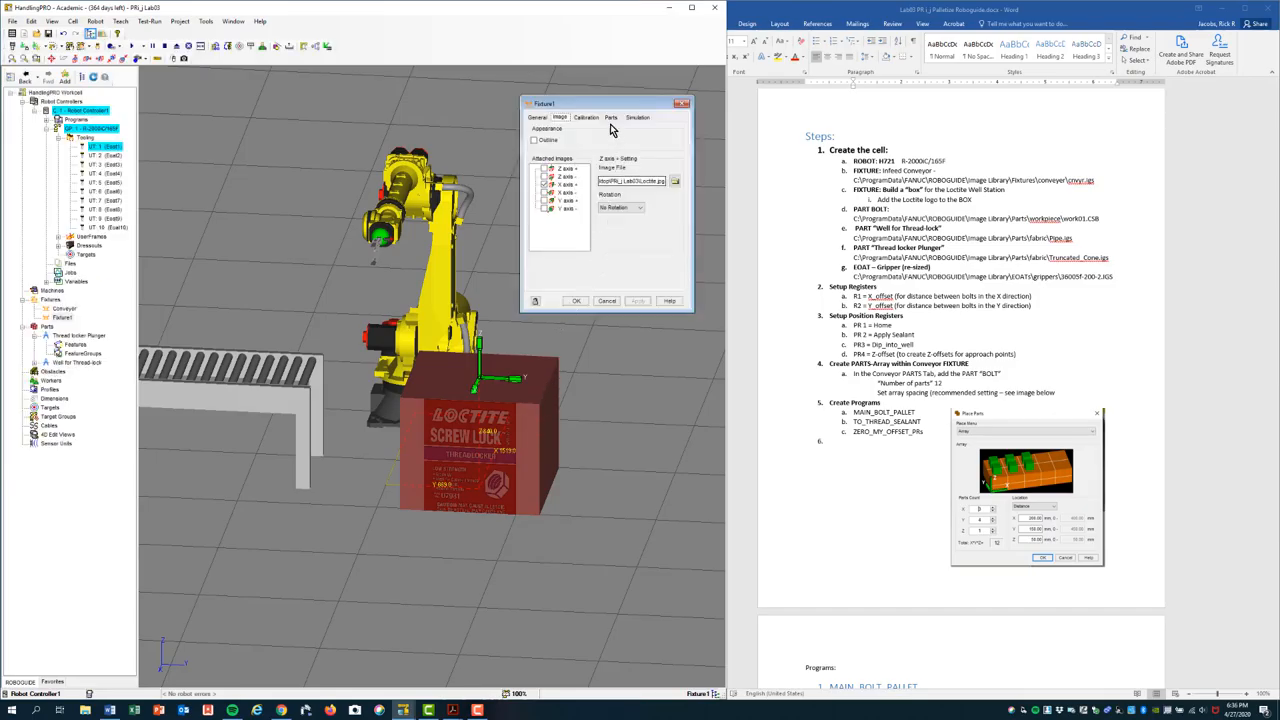
# Attach the Well for Threadlocker part to the Loctite fixture on its Parts tab and close the settings.
pyautogui.click(612, 116)
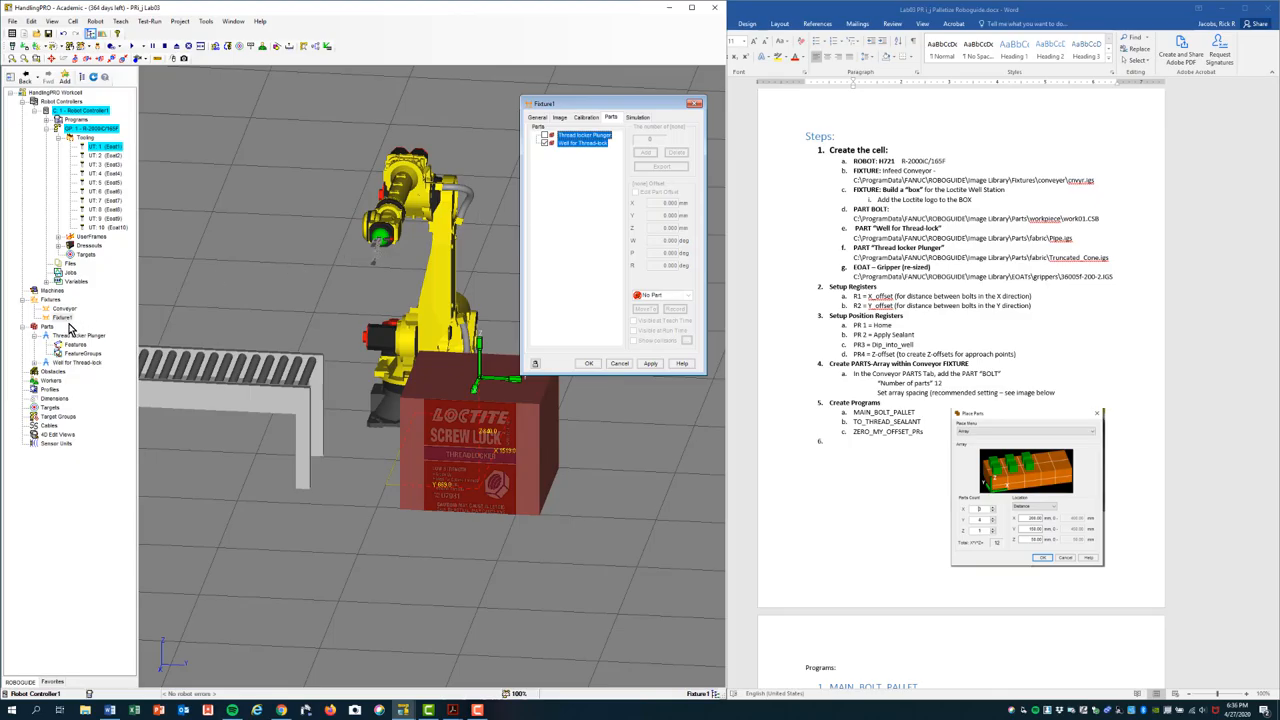
pyautogui.moveTo(72, 330)
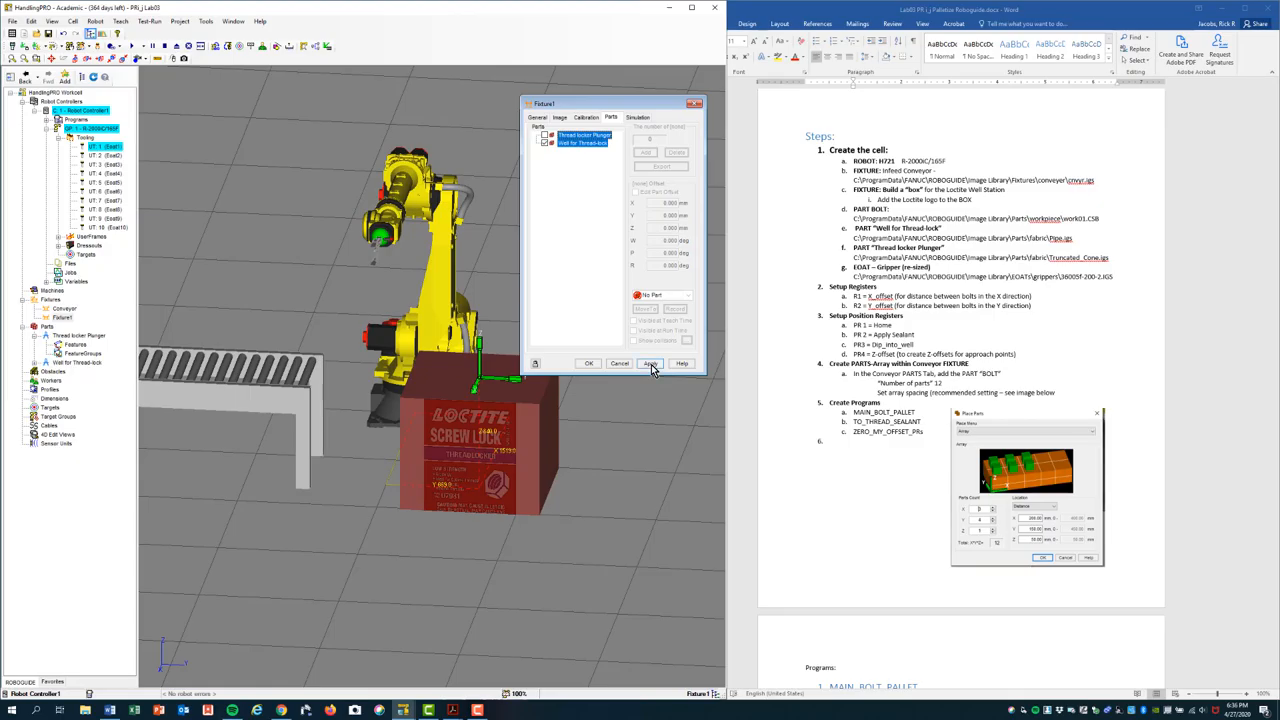
pyautogui.click(582, 144)
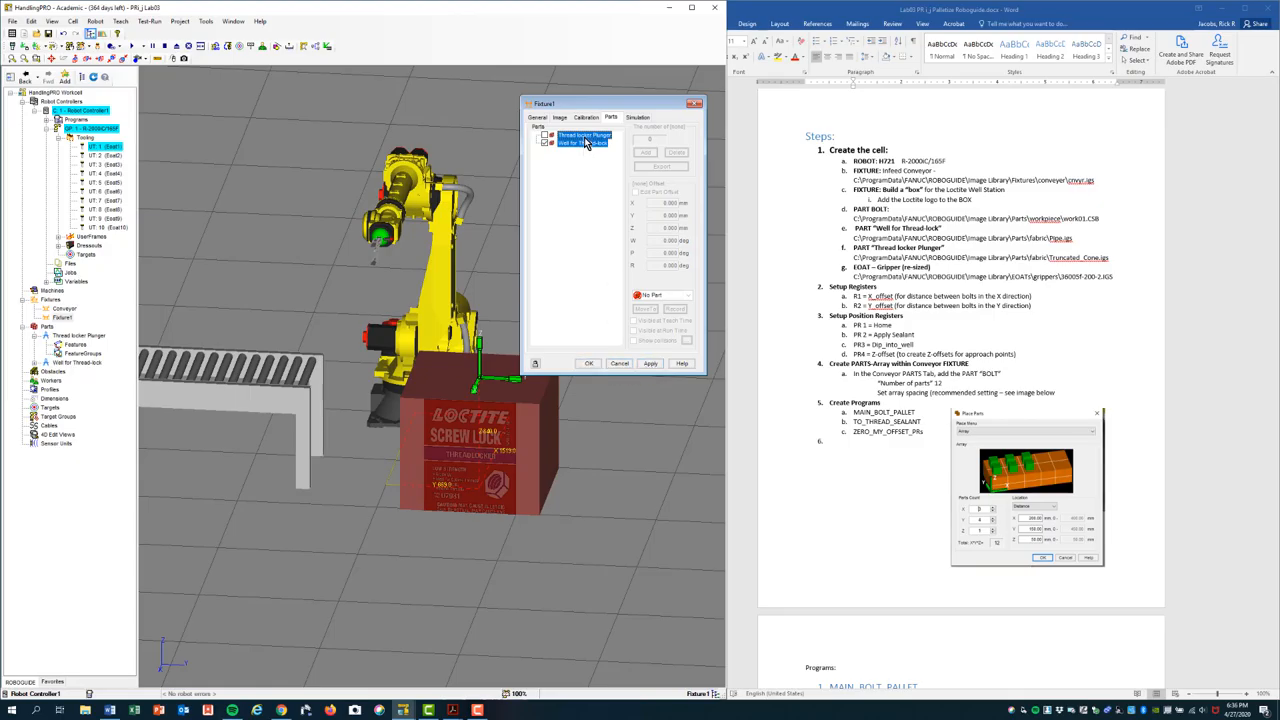
pyautogui.click(638, 116)
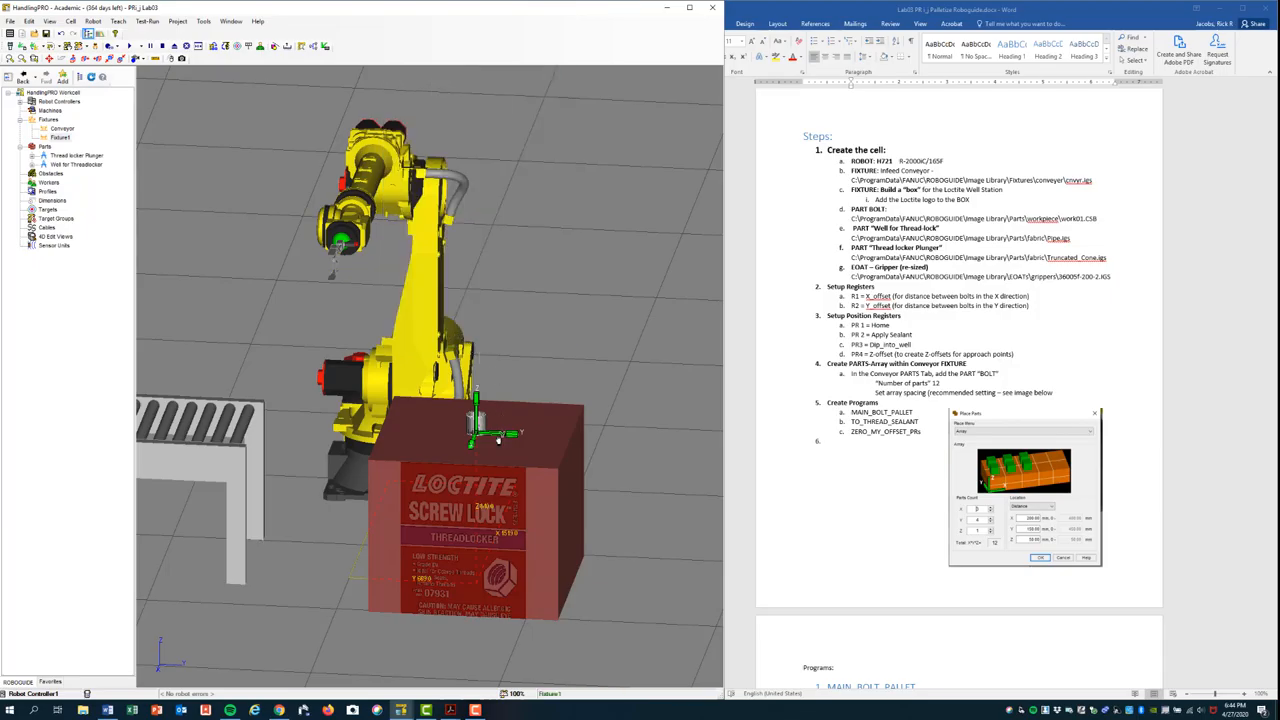
pyautogui.moveTo(430, 444)
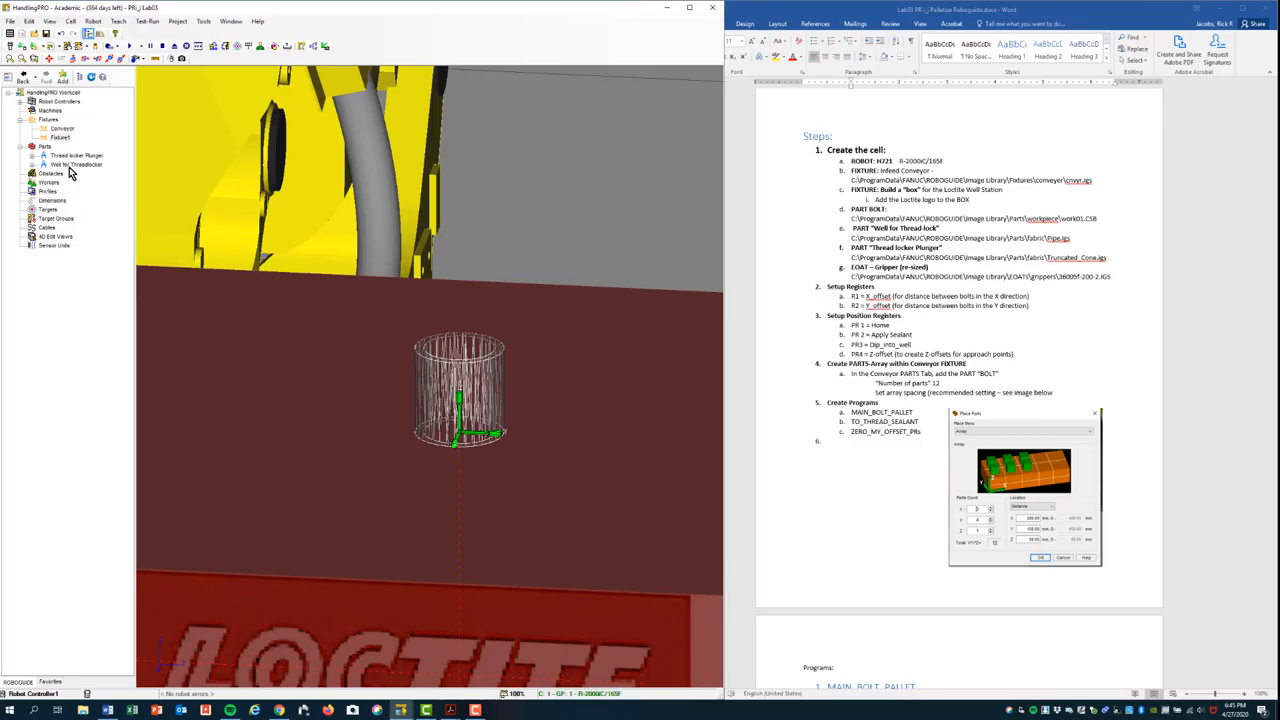
# Turn off Wire Frame for the Well for Threadlocker part so it shows as a solid cylinder.
pyautogui.doubleClick(76, 164)
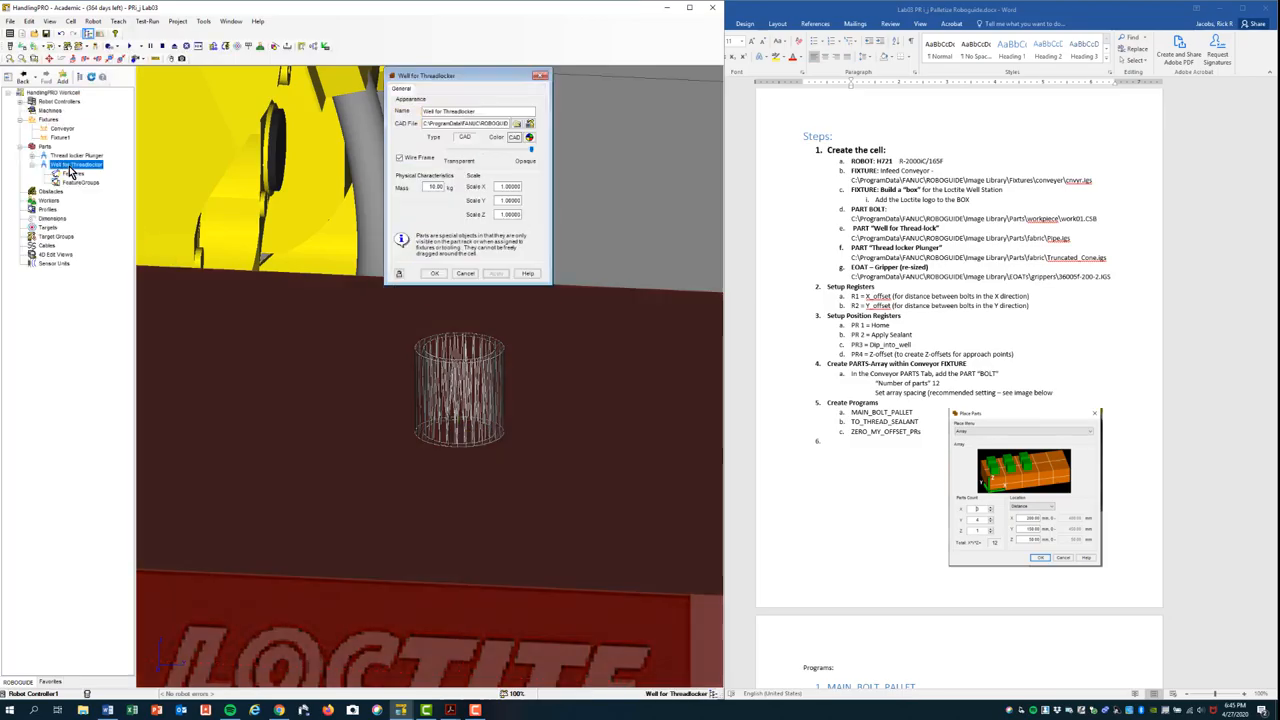
pyautogui.click(398, 160)
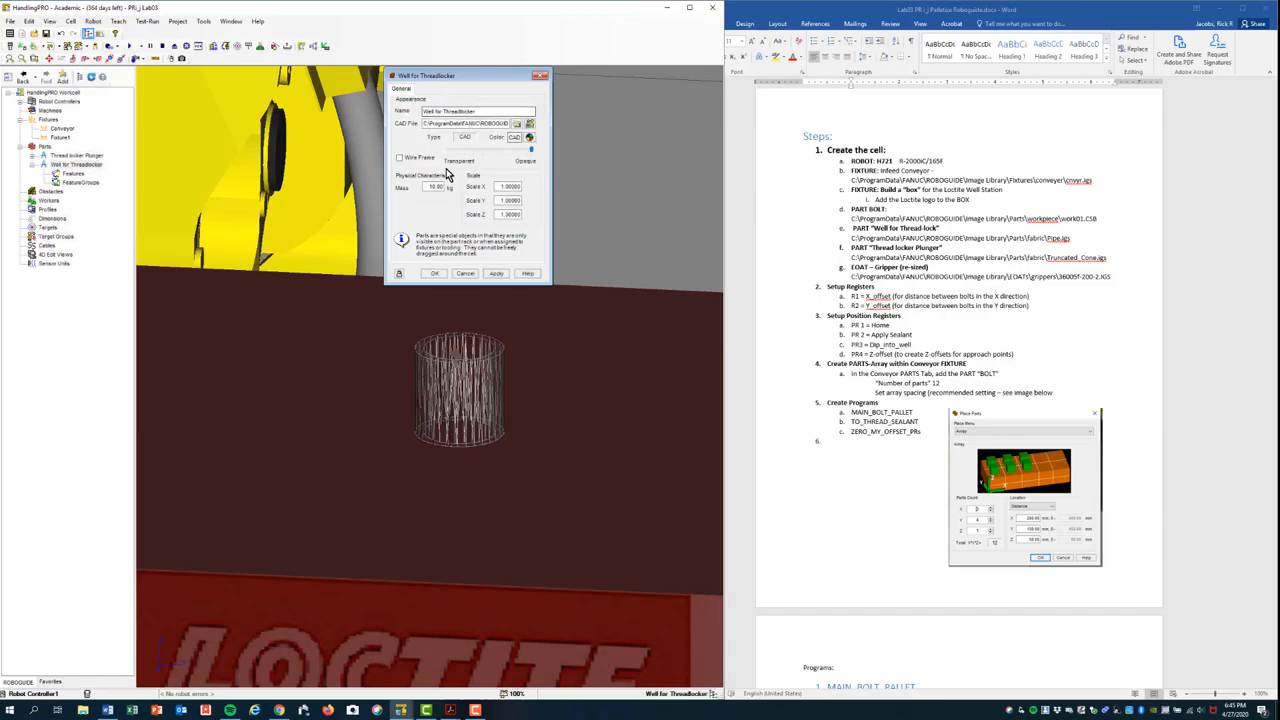
pyautogui.click(496, 272)
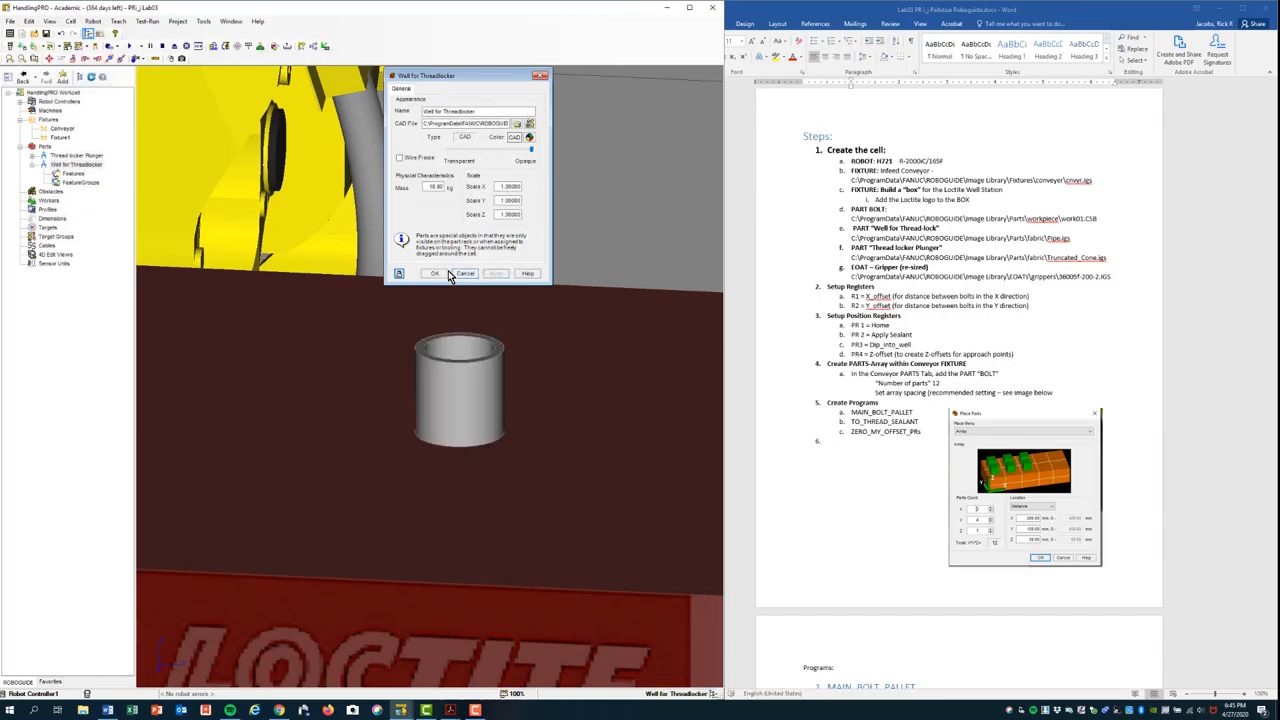
pyautogui.click(436, 272)
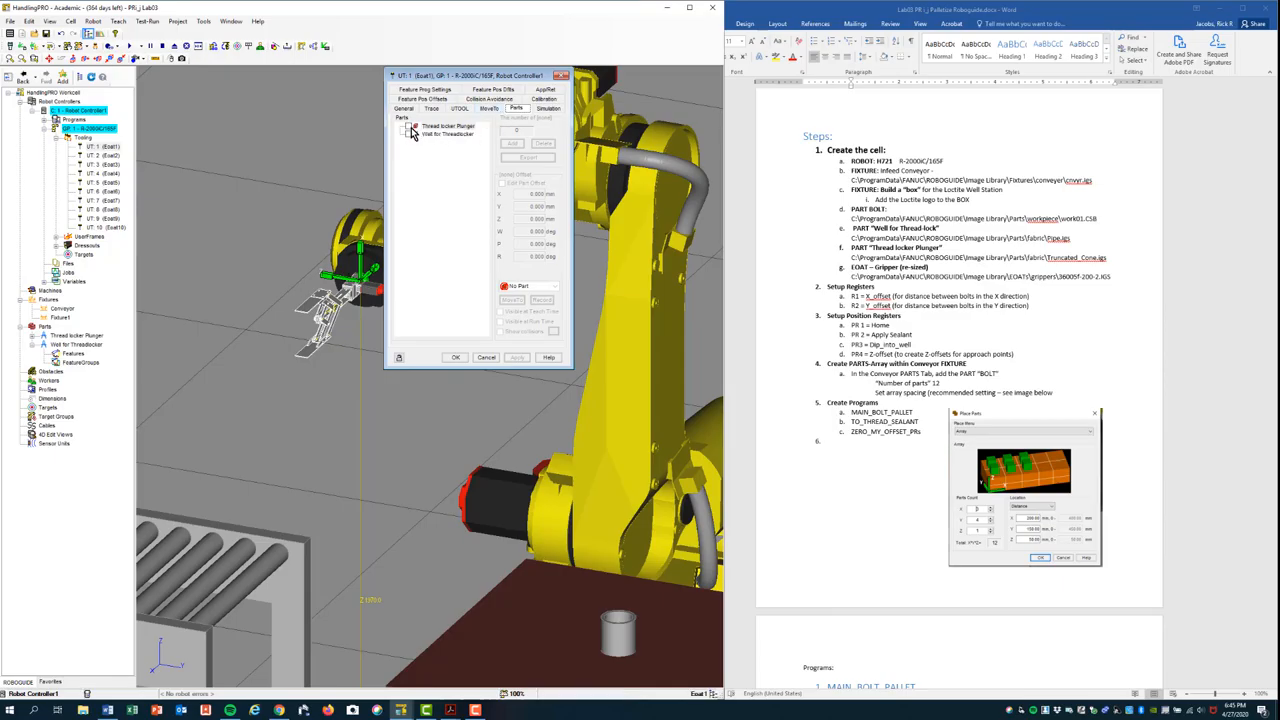
# Attach the Thread locker Plunger part to the gripper tool and adjust its part offset into working position.
pyautogui.click(448, 124)
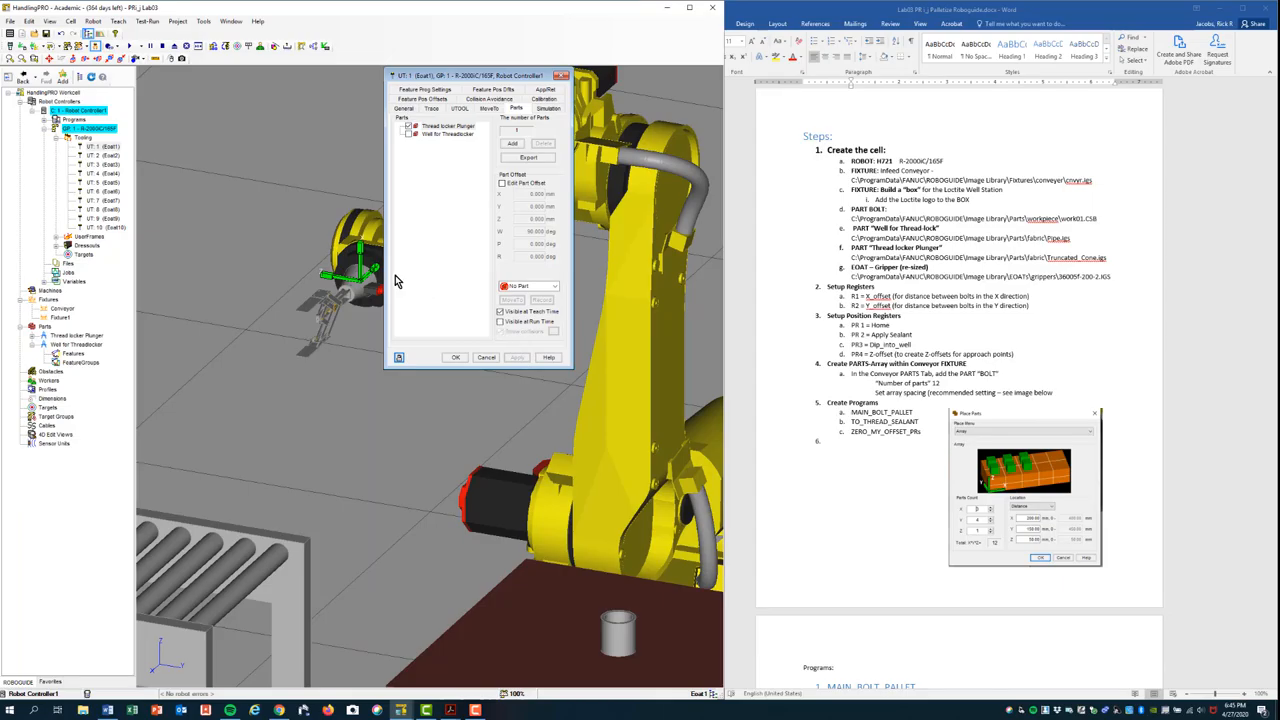
pyautogui.moveTo(476, 76); pyautogui.dragTo(510, 84)
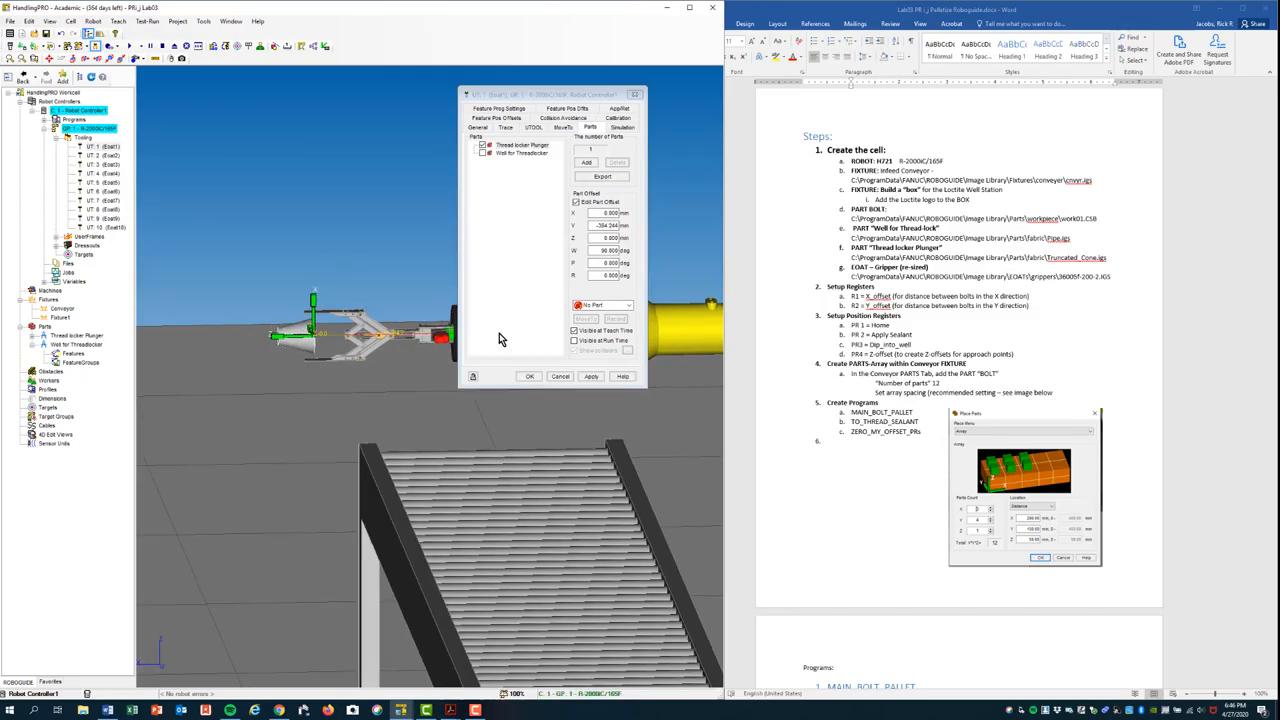
pyautogui.click(530, 376)
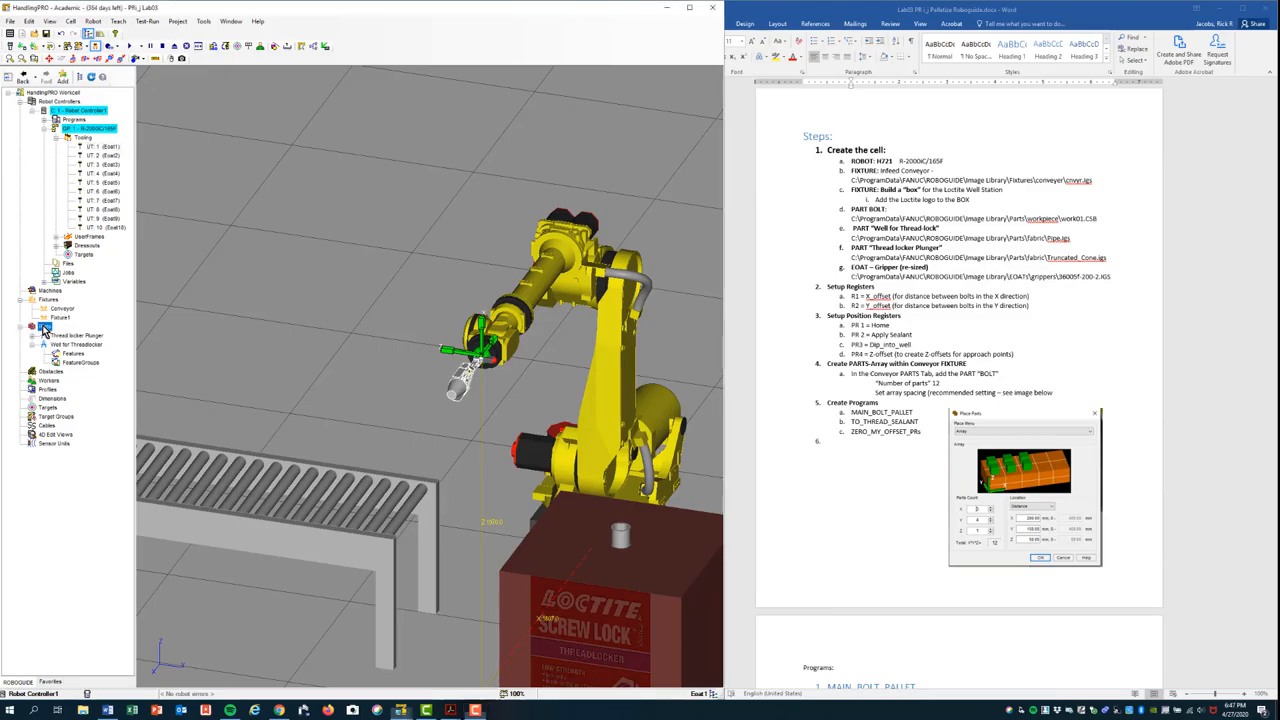
# Import the bolt model from the CAD library's parts folder as a new part in the cell.
pyautogui.rightClick(60, 318)
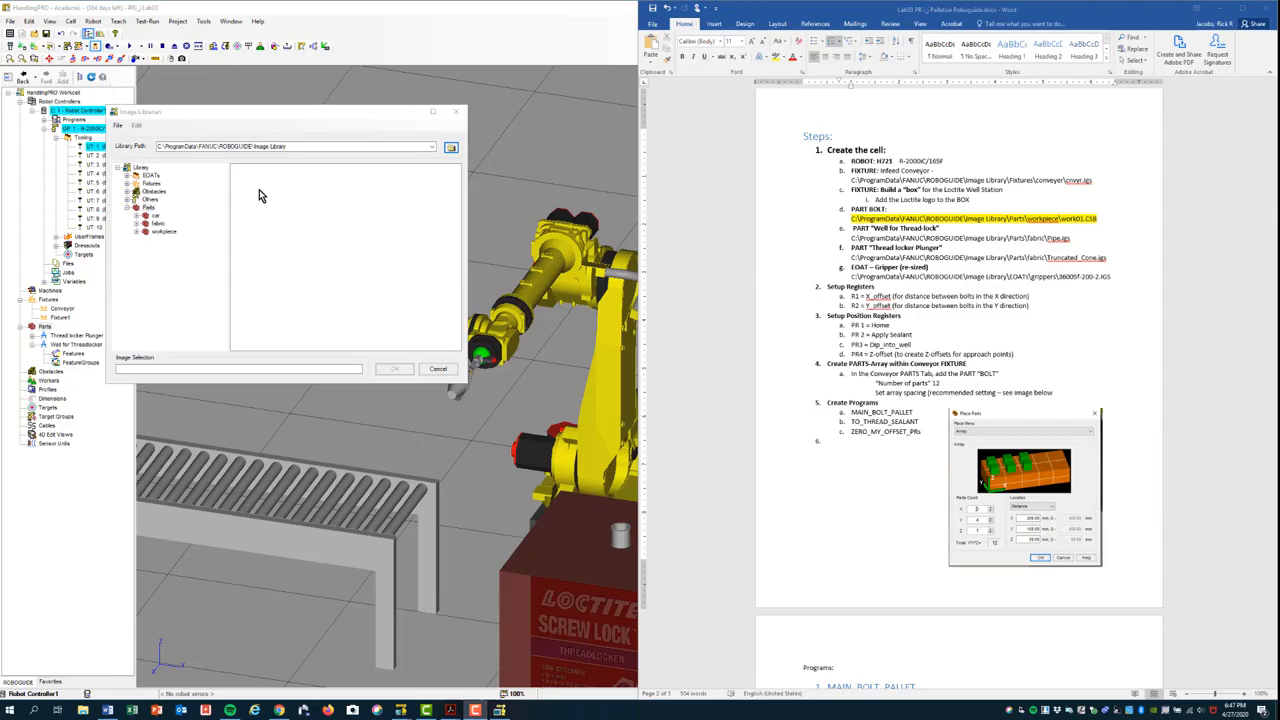
pyautogui.moveTo(180, 232)
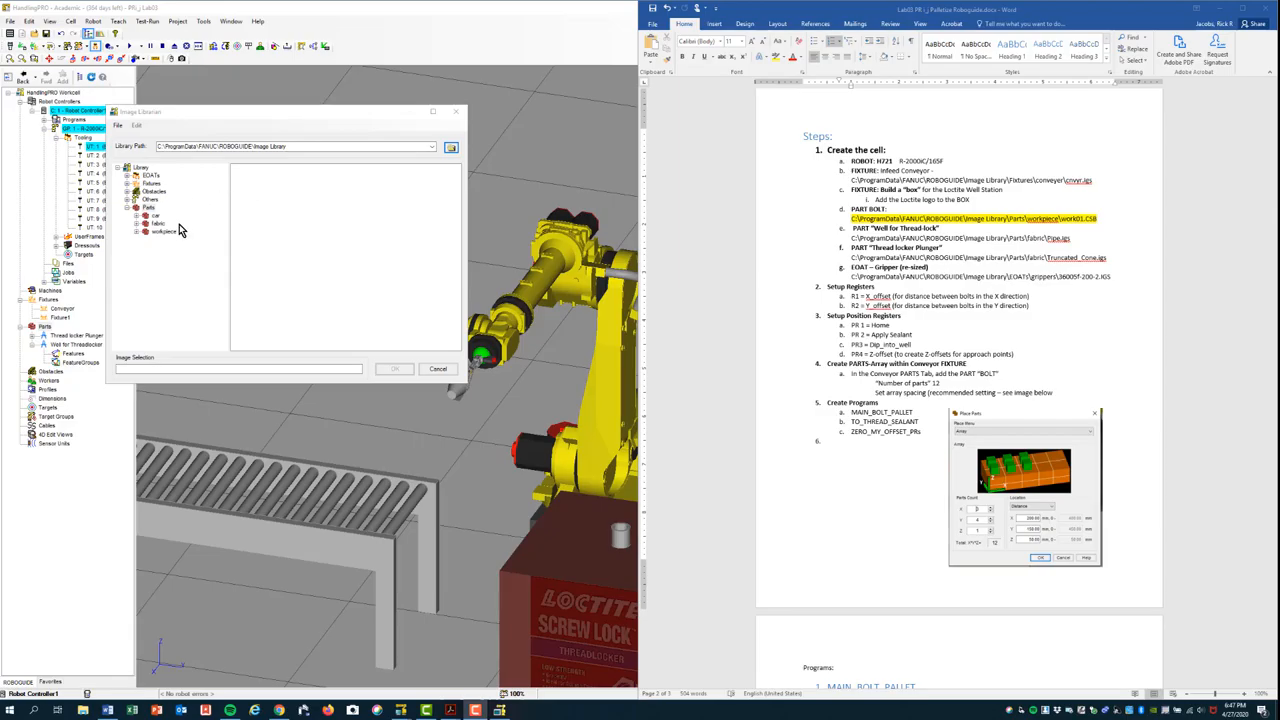
pyautogui.click(160, 168)
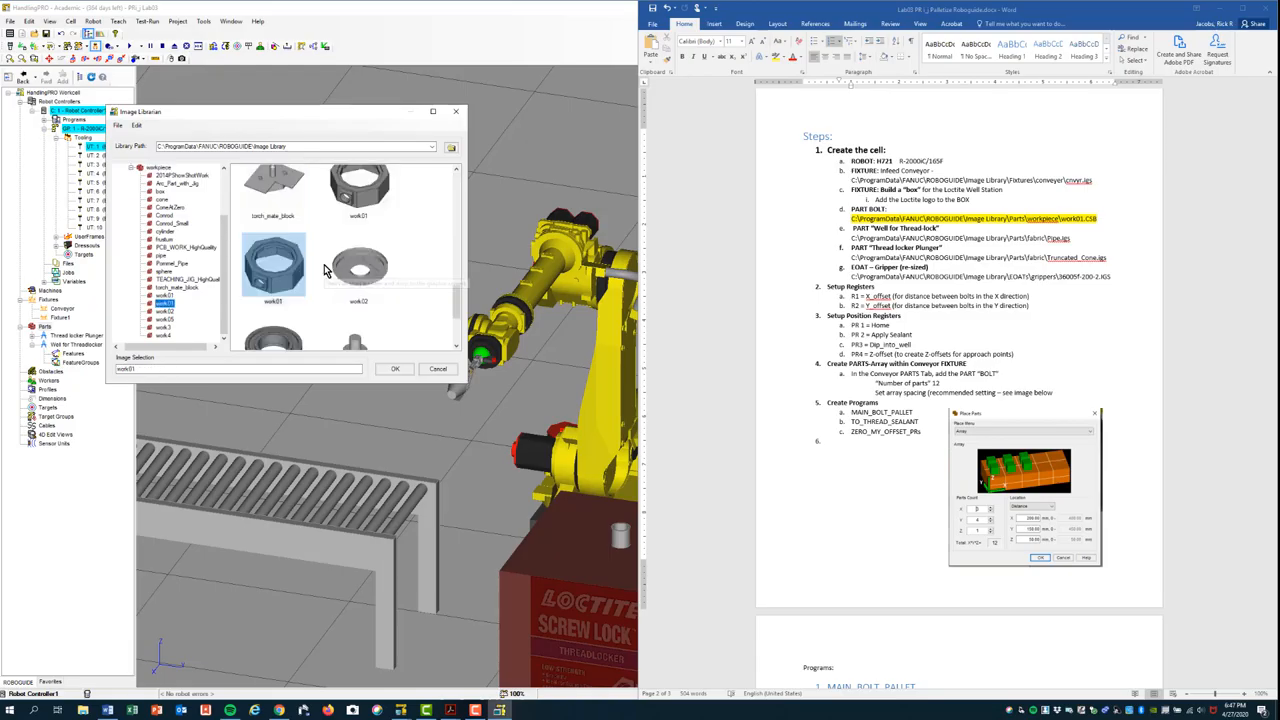
pyautogui.click(274, 264)
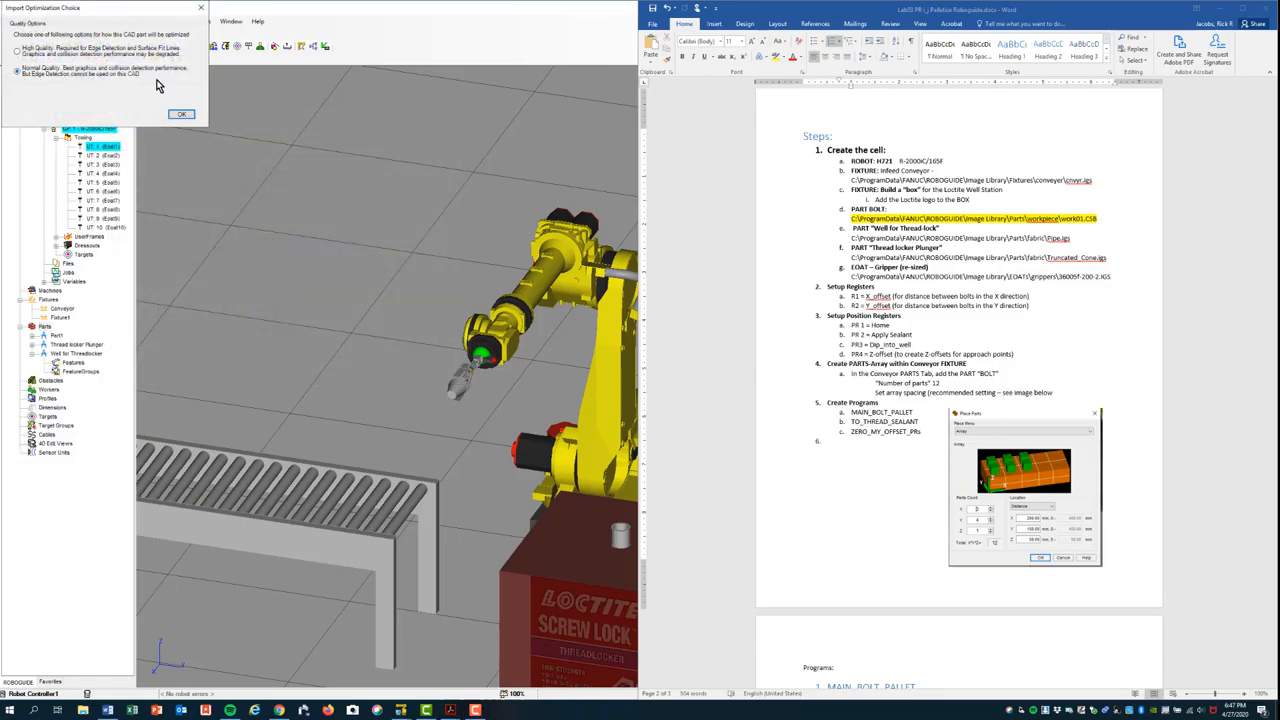
pyautogui.click(180, 112)
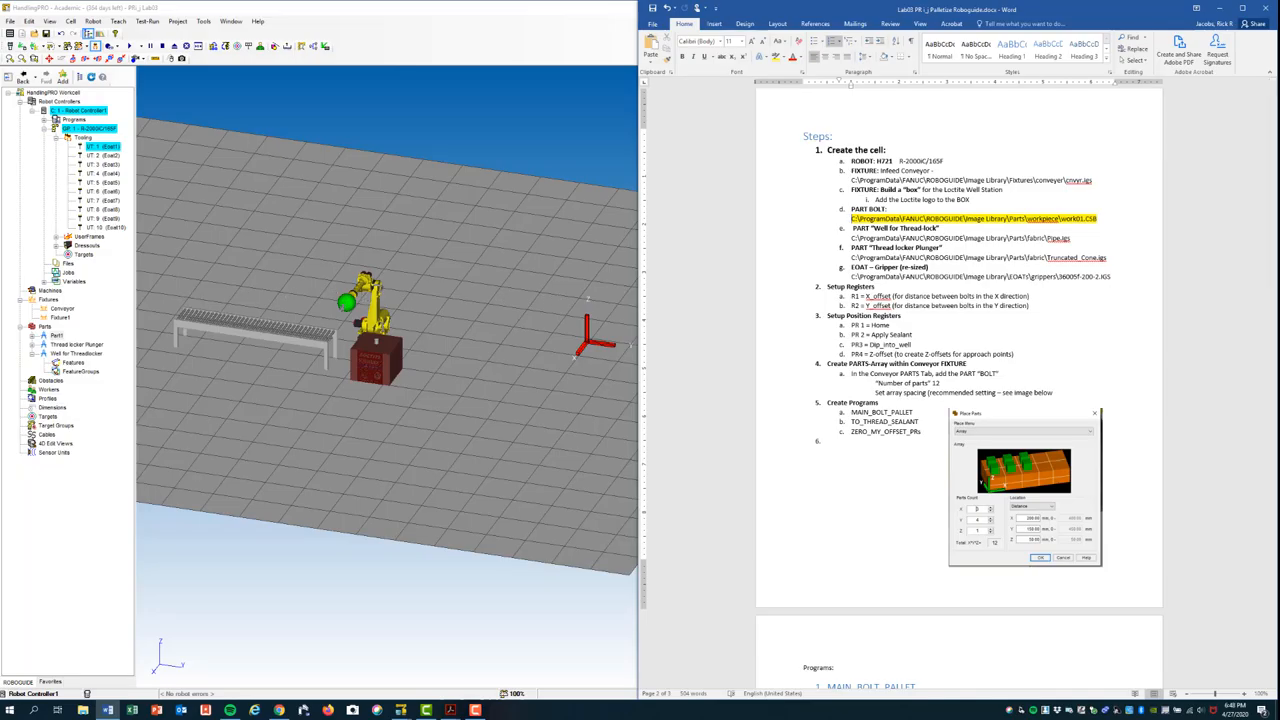
pyautogui.moveTo(78, 362)
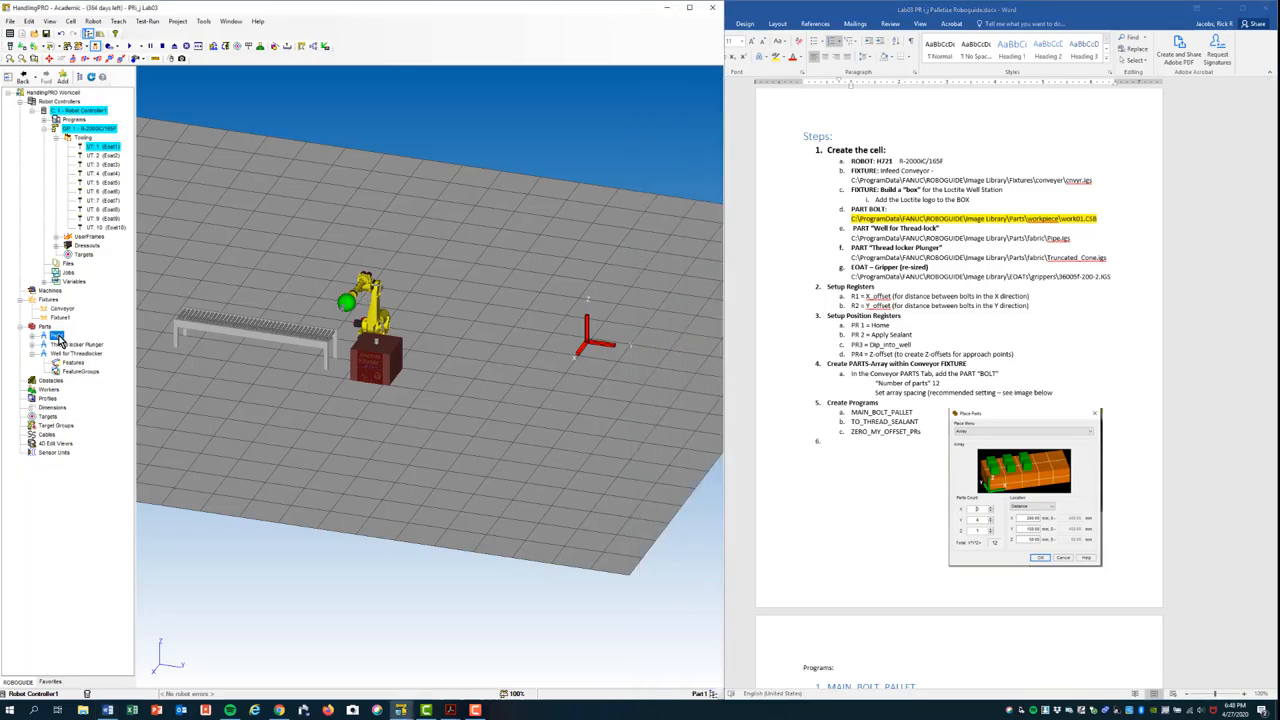
# Assign the Bolt part to the conveyor fixture and enable editing its part offset.
pyautogui.click(44, 328)
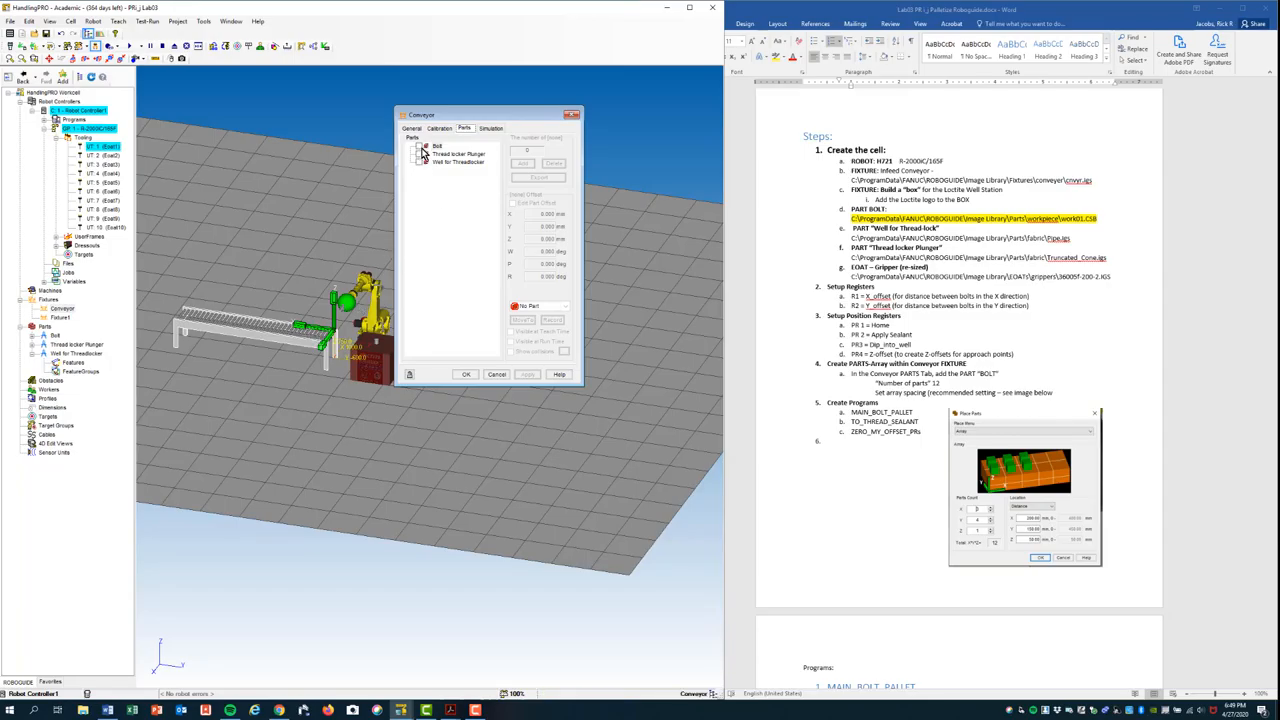
pyautogui.click(528, 374)
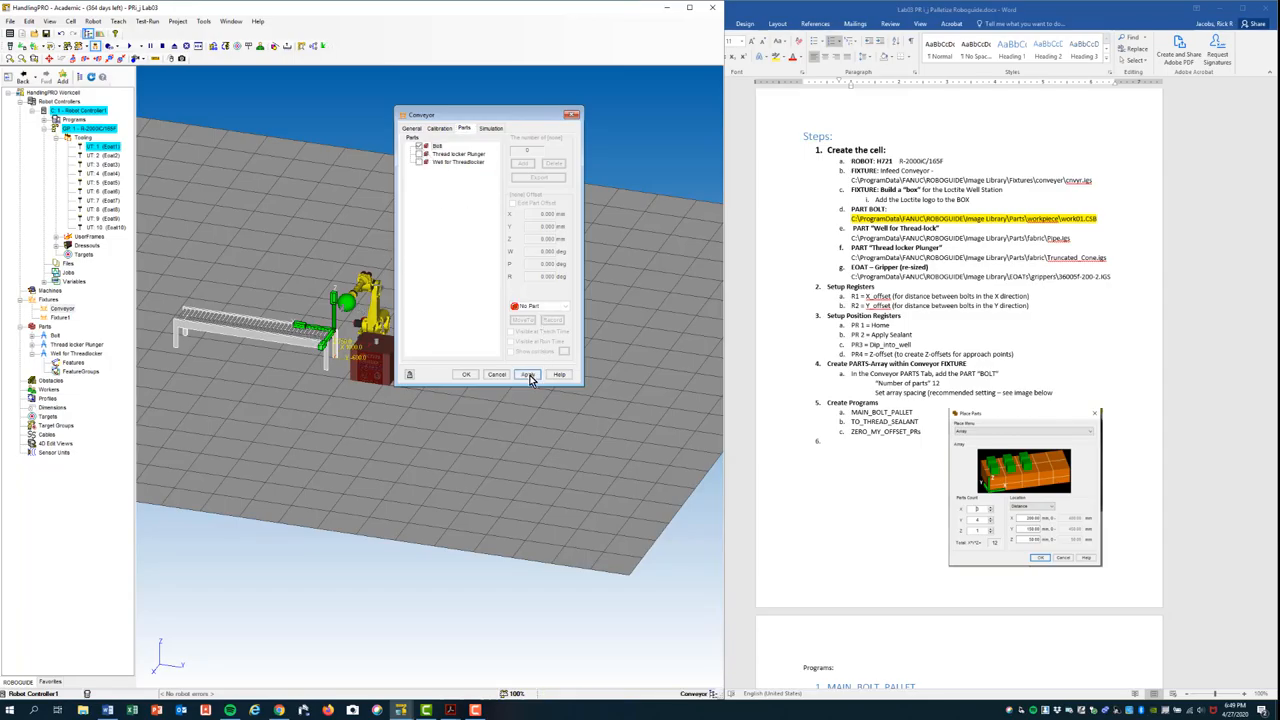
pyautogui.click(528, 374)
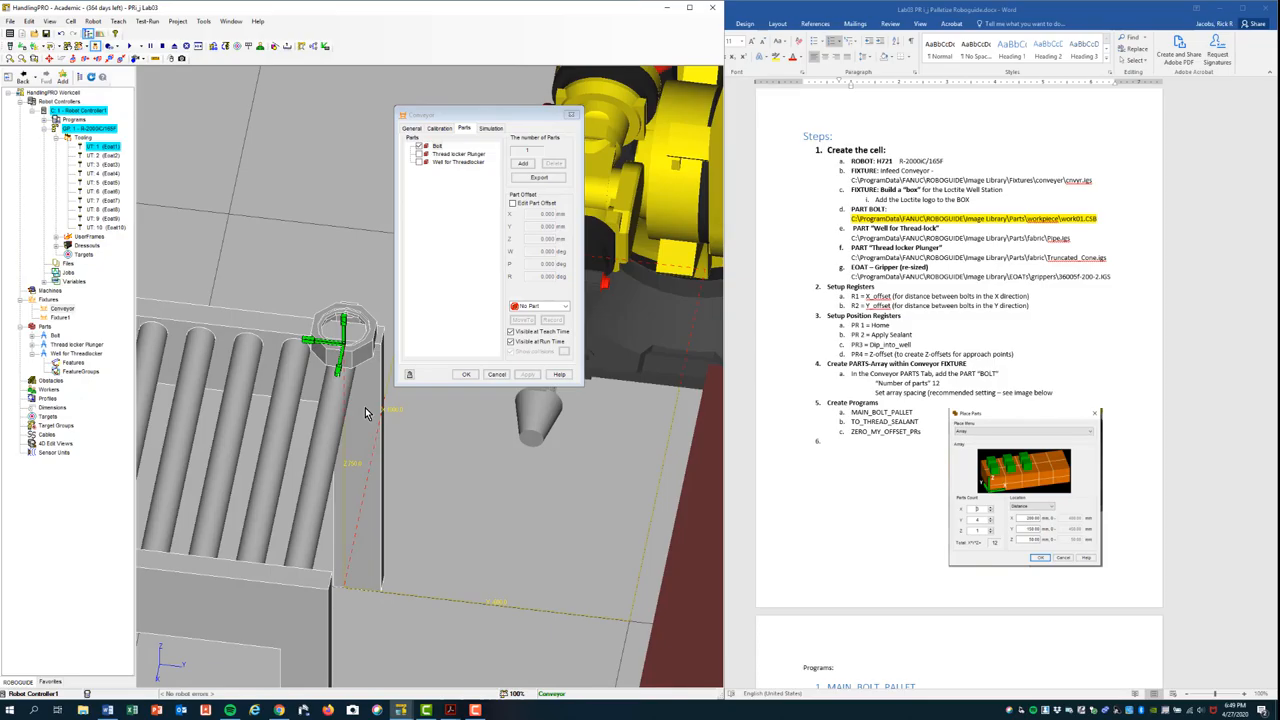
pyautogui.moveTo(436, 344)
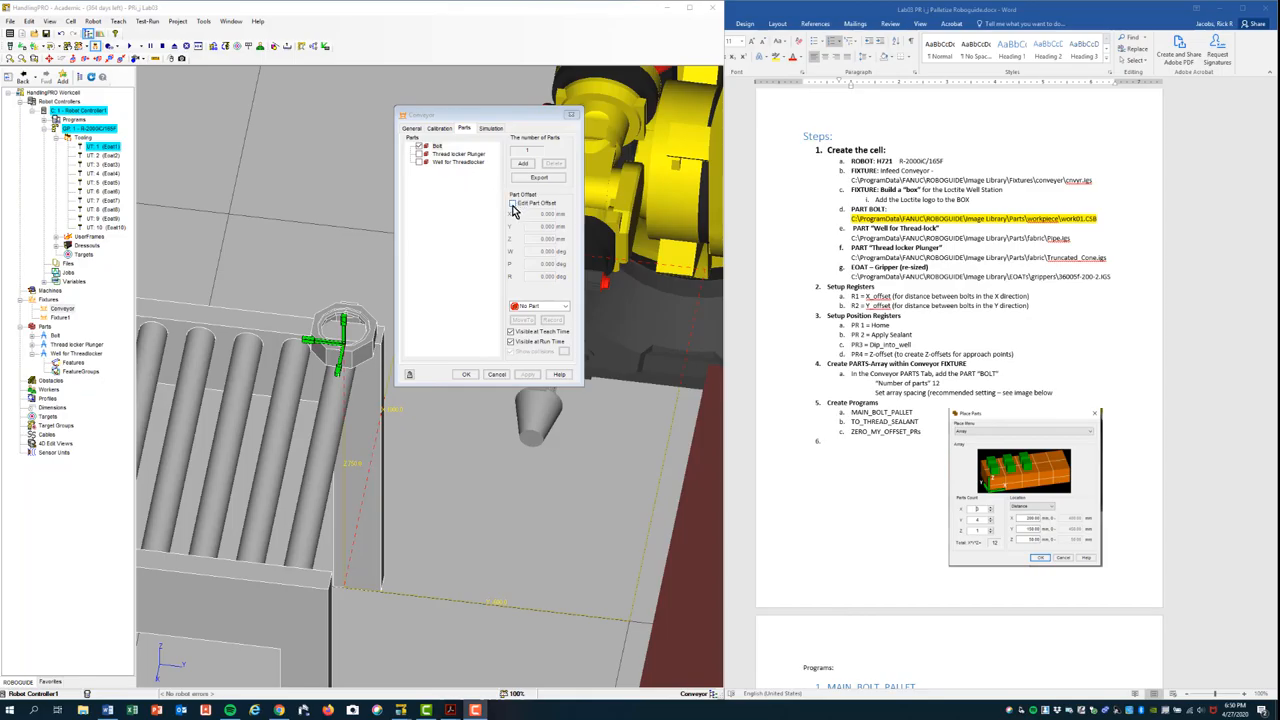
pyautogui.click(514, 204)
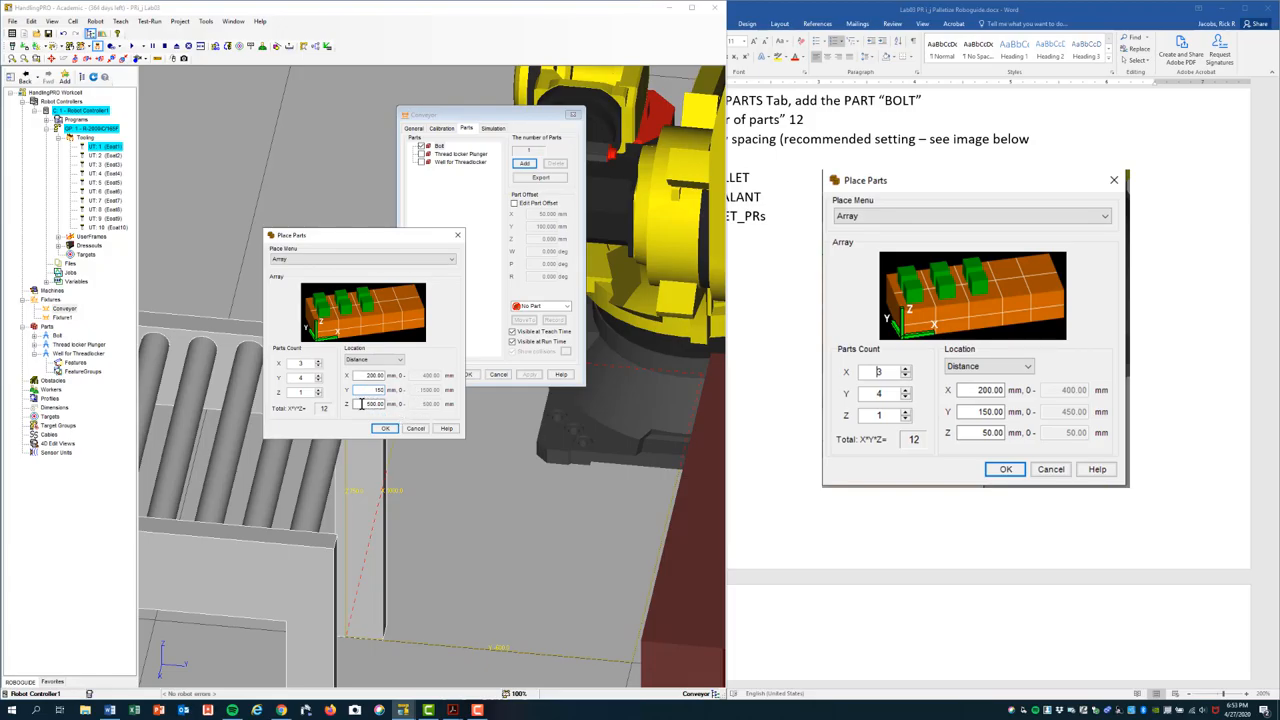
# Place the bolts on the conveyor as an array of X 3, Y 4, Z 1 with spacing distances.
pyautogui.click(370, 404)
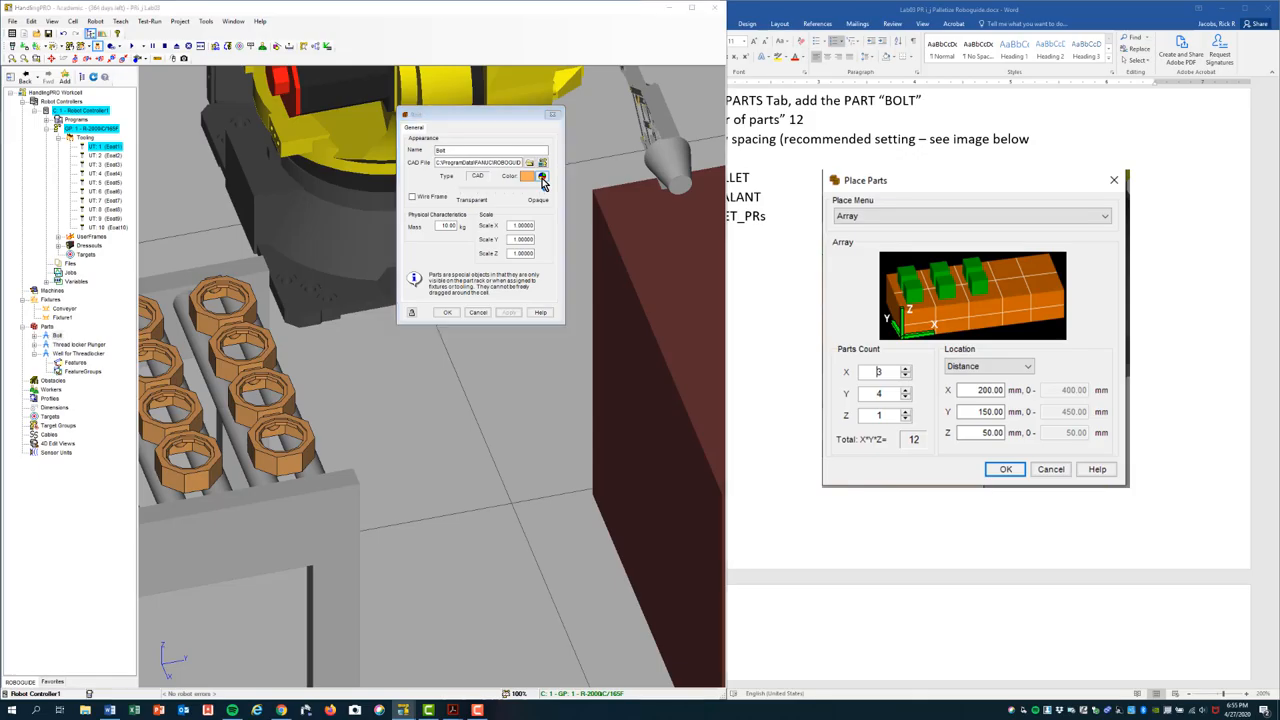
# Set the Bolt part's colour to orange.
pyautogui.click(542, 176)
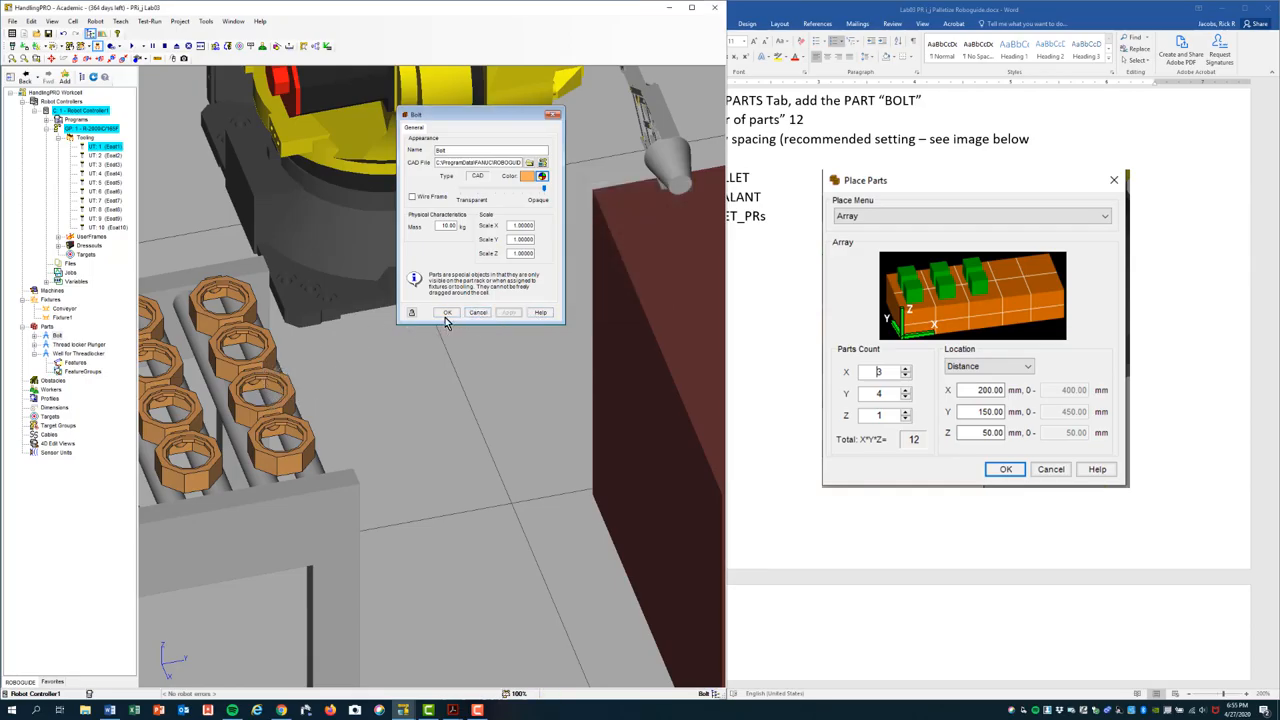
pyautogui.click(448, 312)
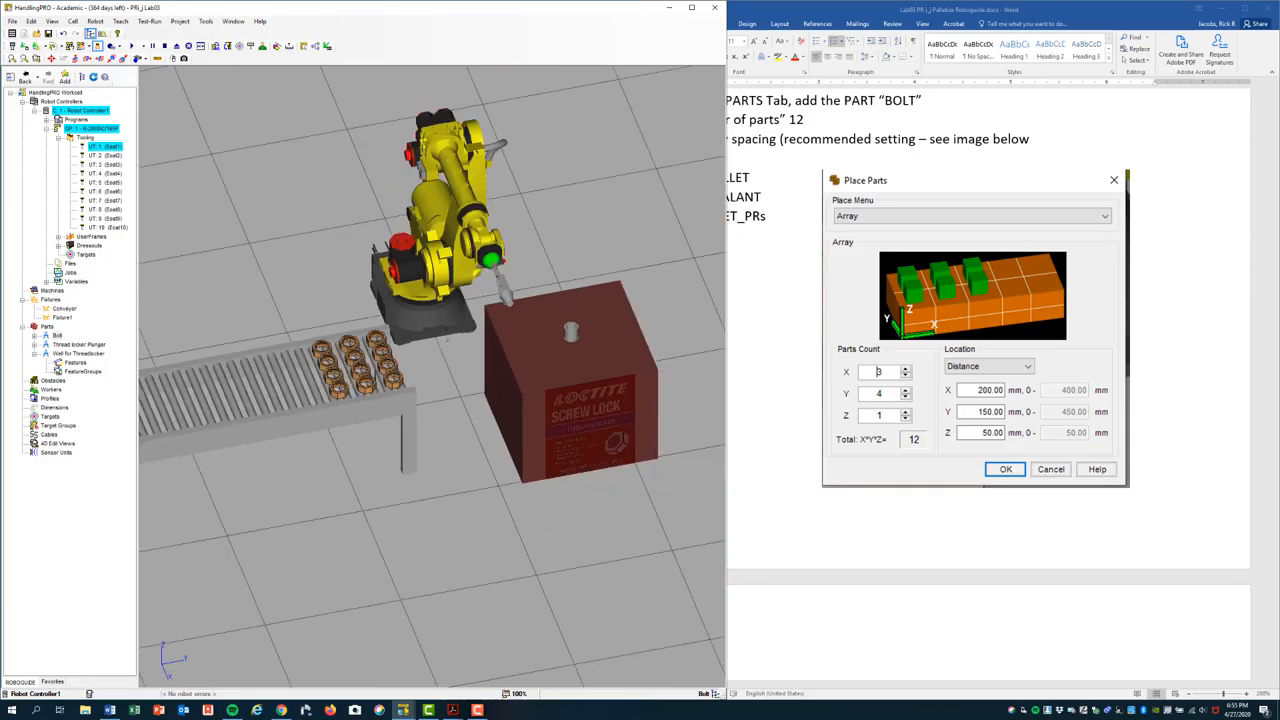
pyautogui.moveTo(844, 322)
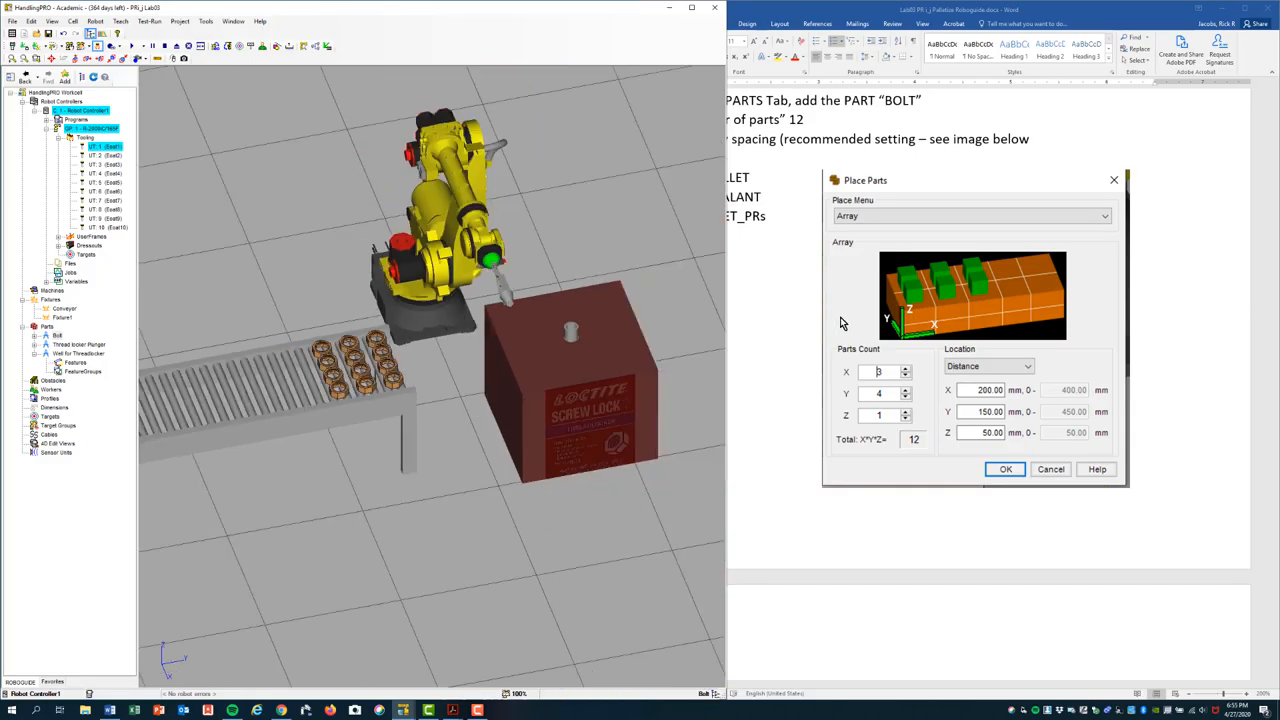